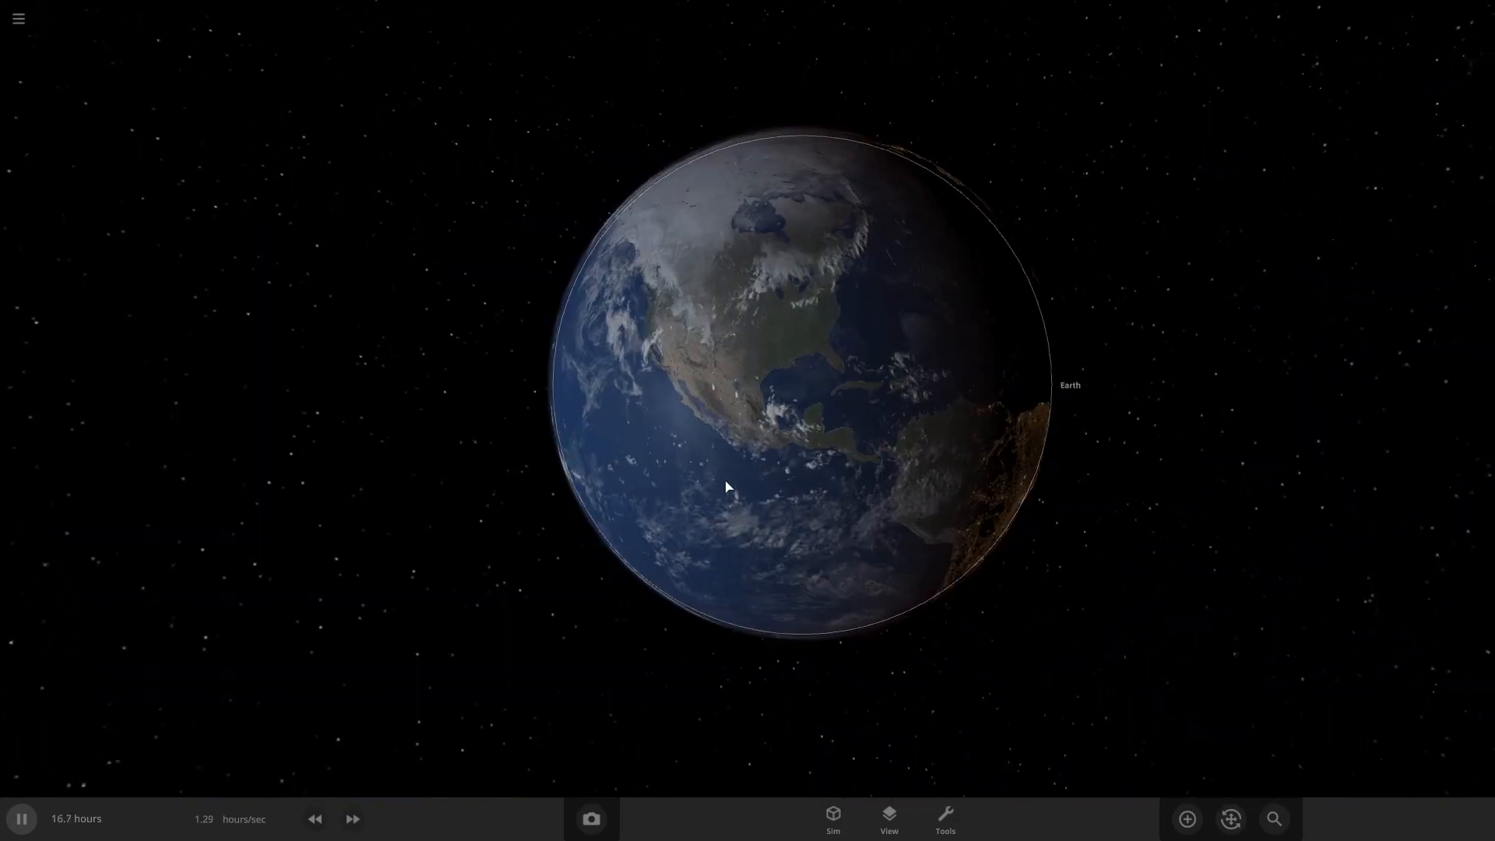
- Run the simulation so the impact blows Earth apart into a 0.45-Earth-mass molten debris cloud
click(1187, 818)
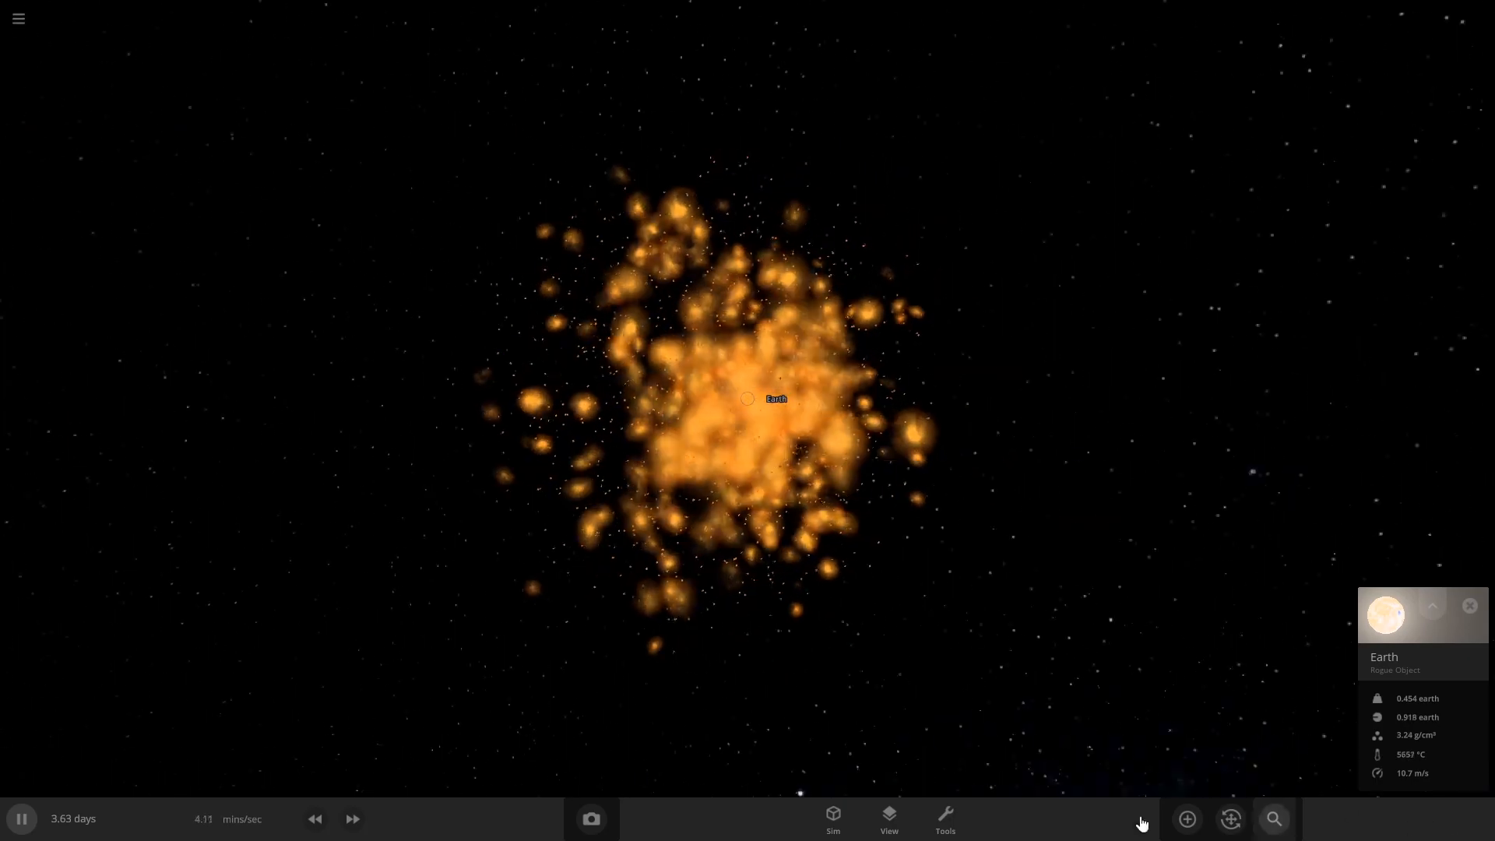
- Fast-forward several times so the wreck cools over months, then slow time back down
click(352, 817)
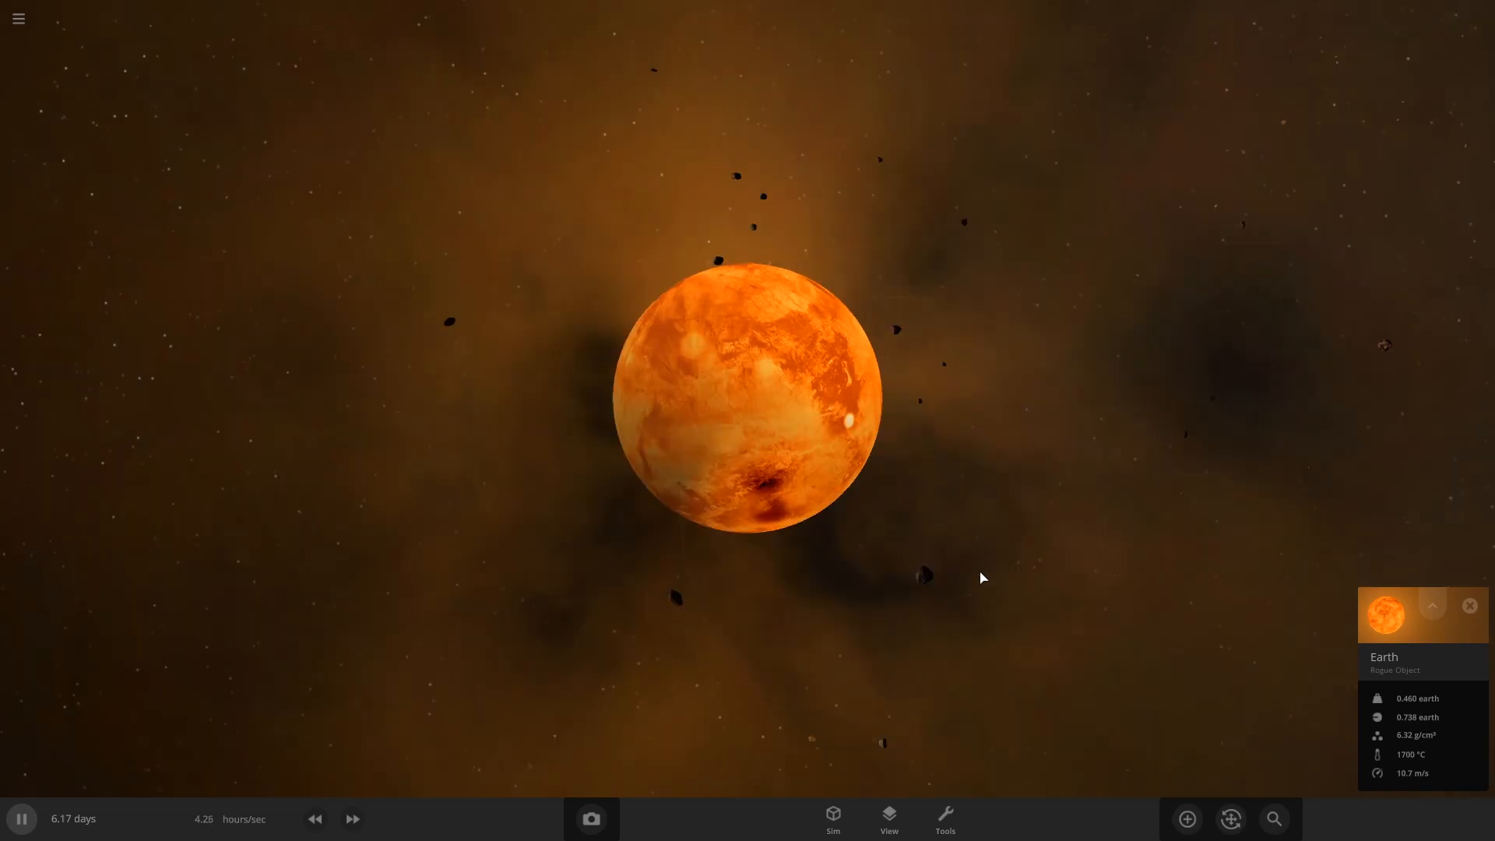
click(352, 818)
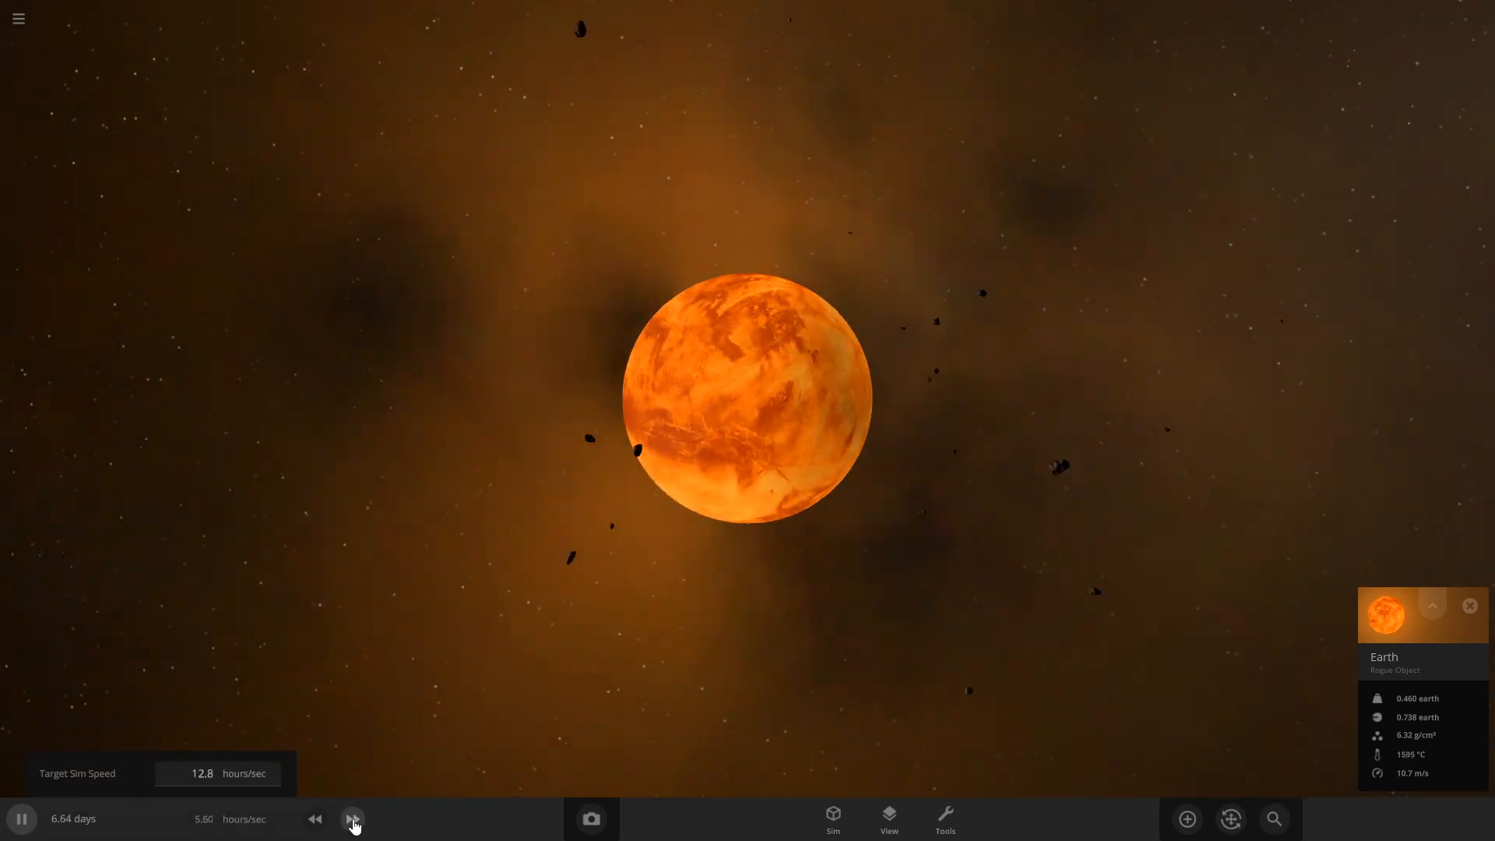
click(353, 818)
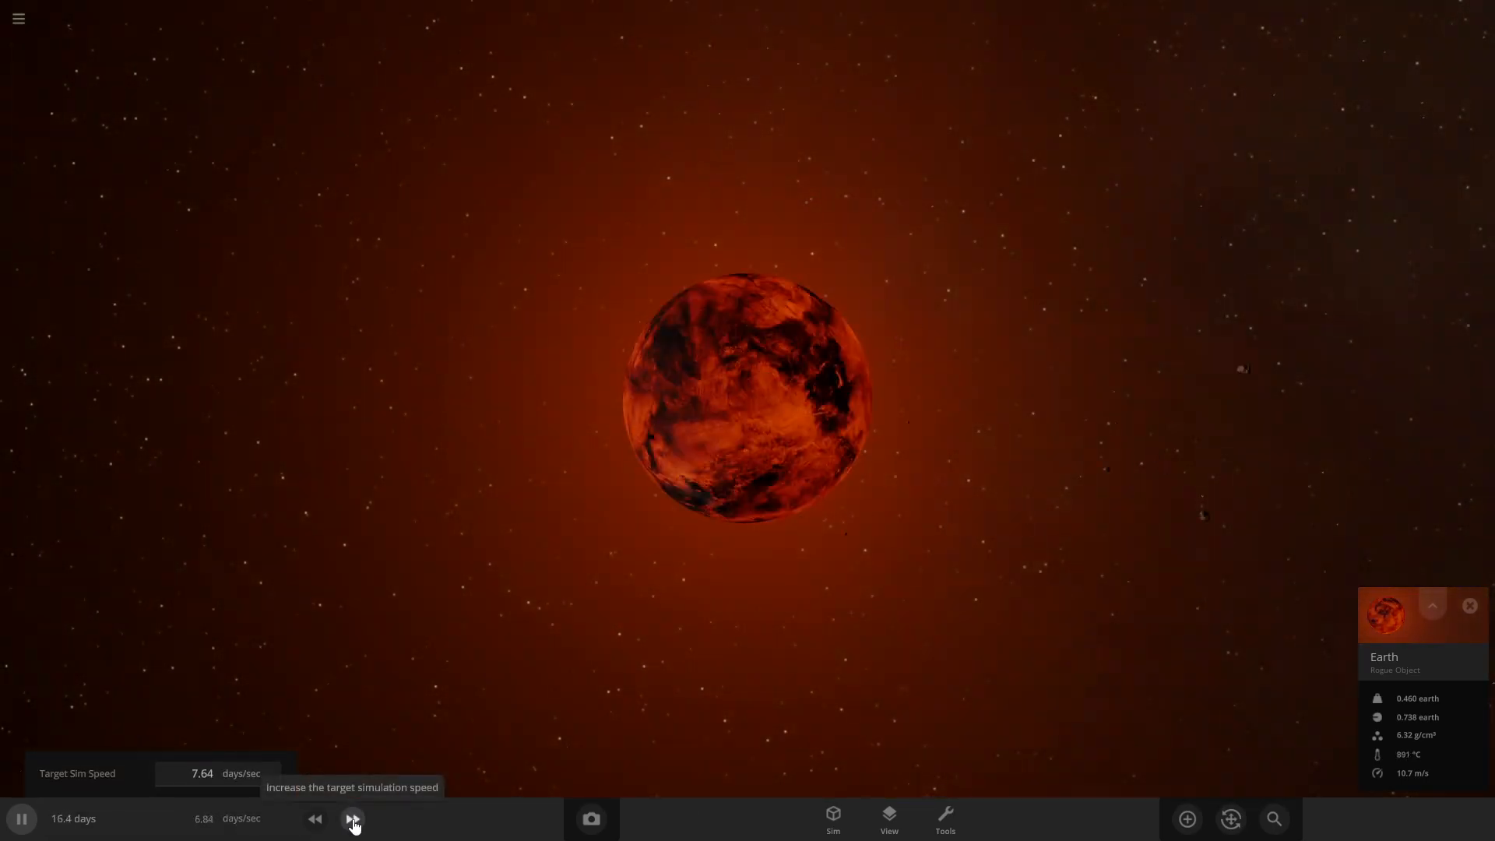
click(352, 818)
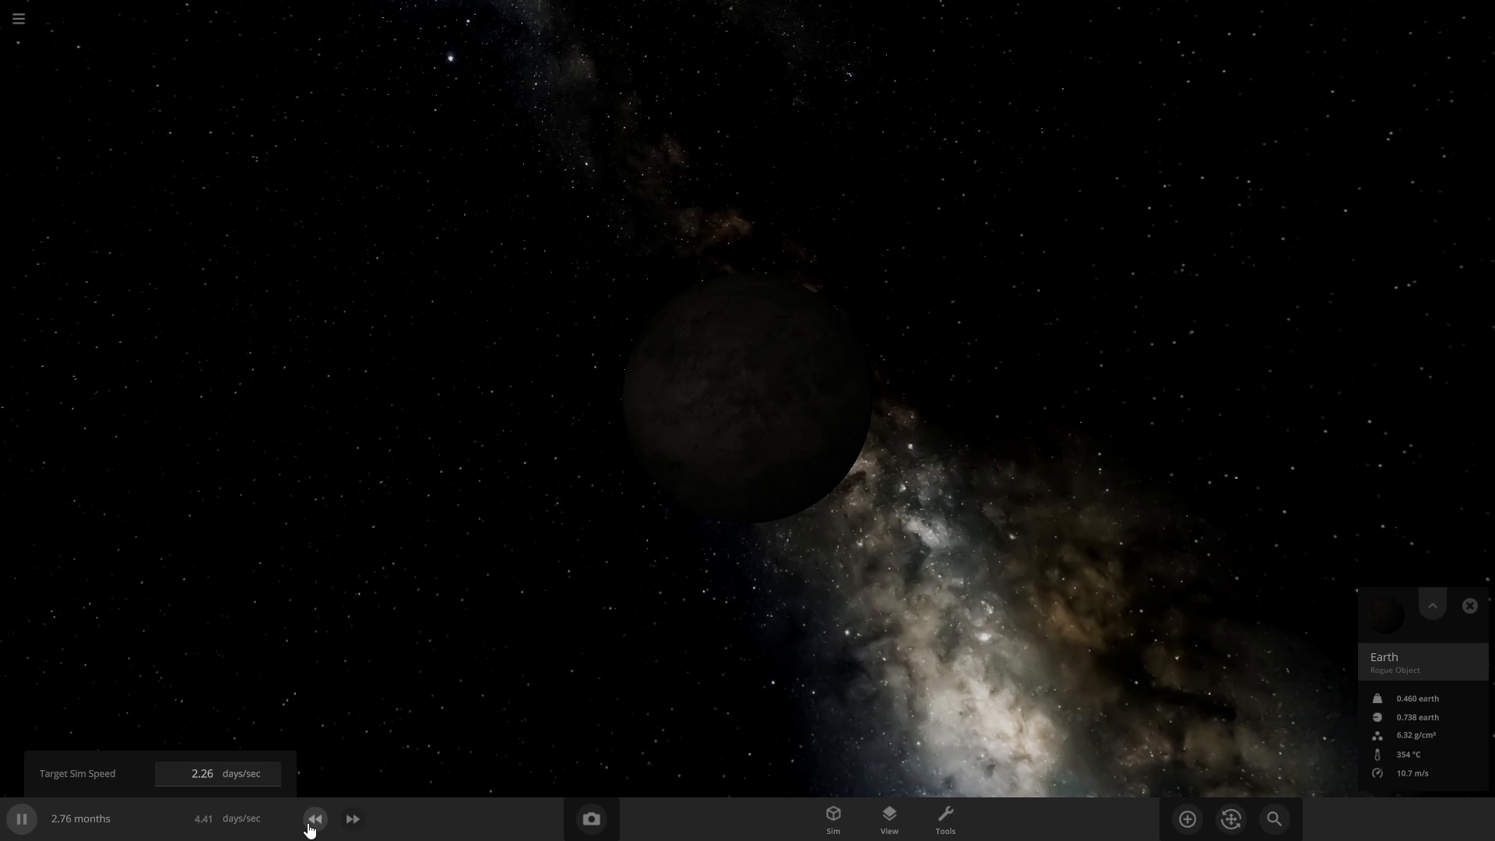
click(314, 818)
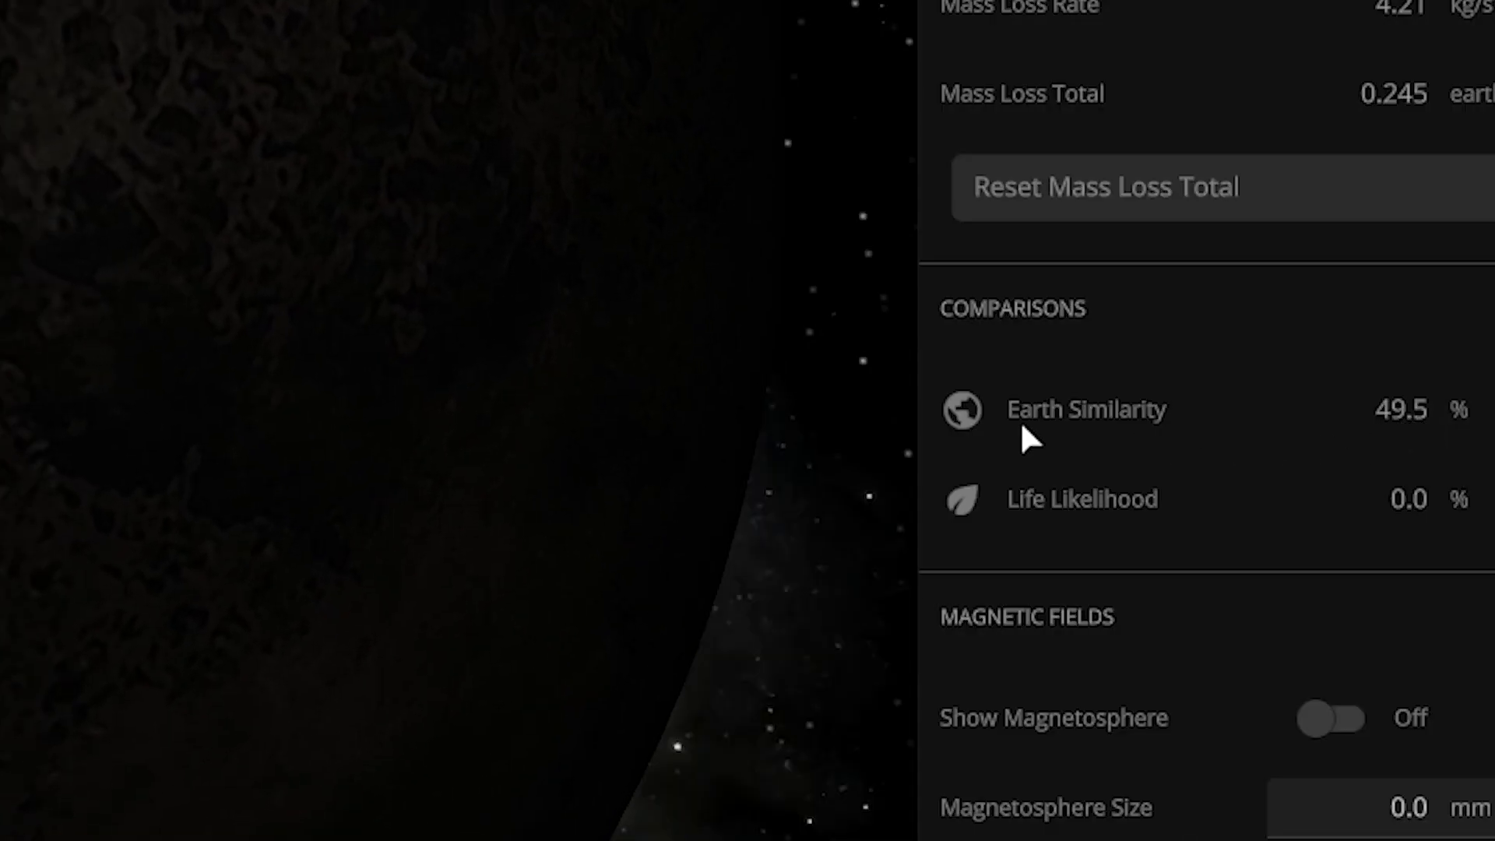
mouse_move(1383, 529)
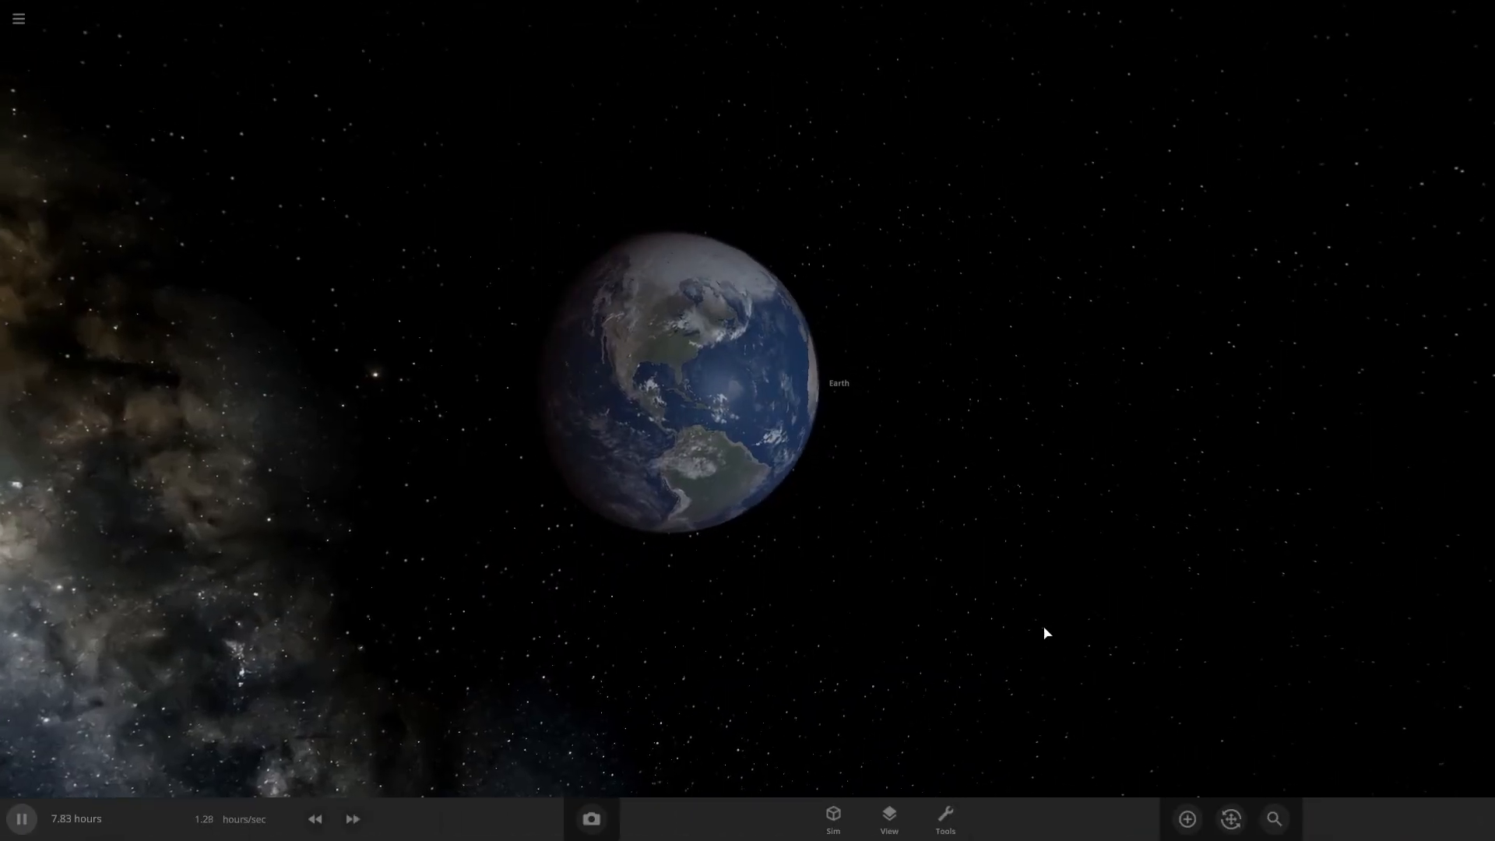
- Add Venus in space near the fresh Earth, reframe on both, and slow time for the approach
click(1187, 820)
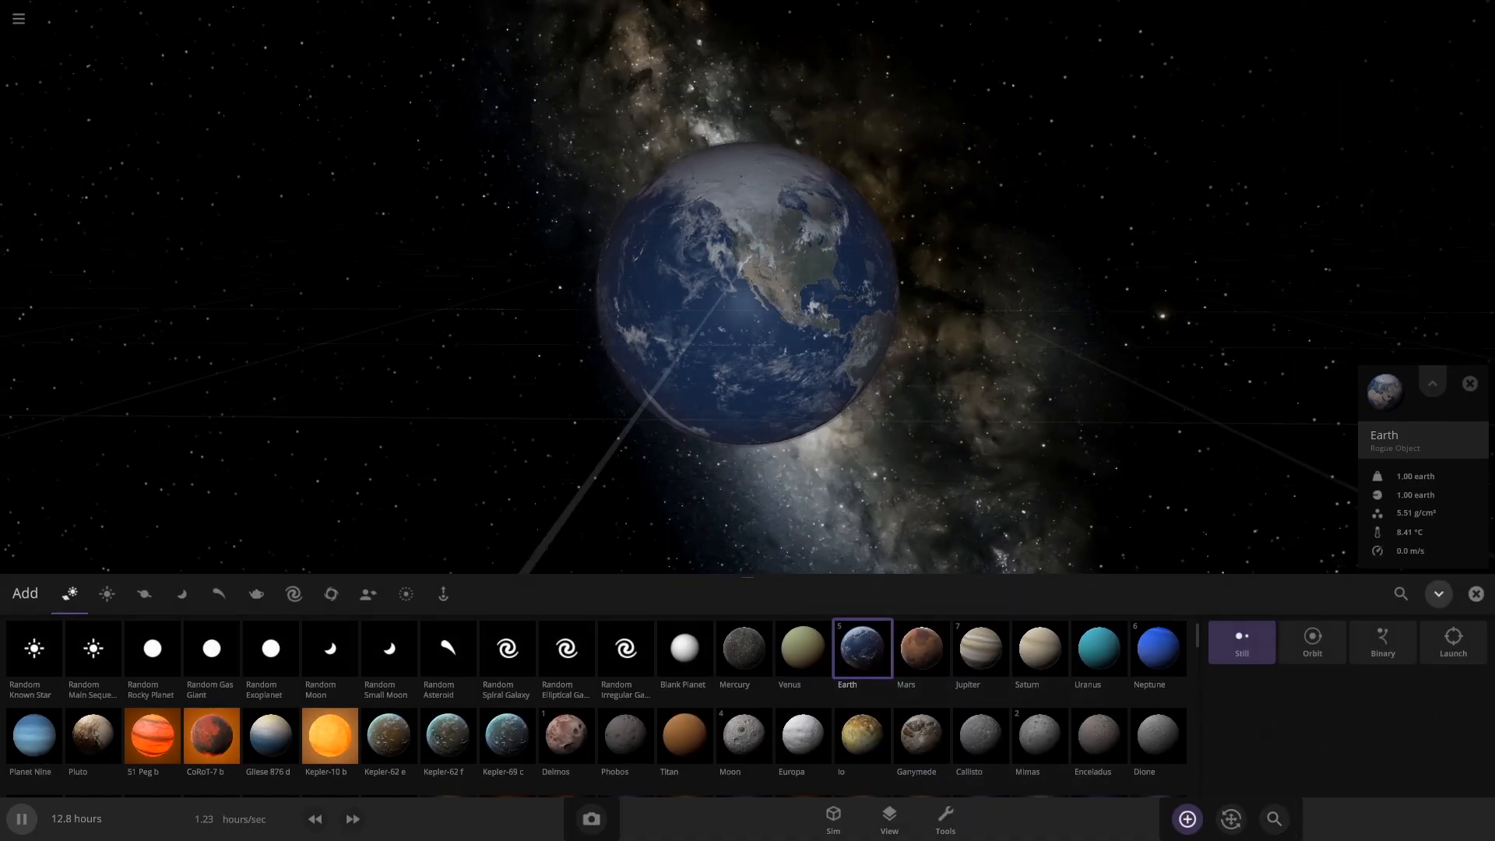
click(804, 648)
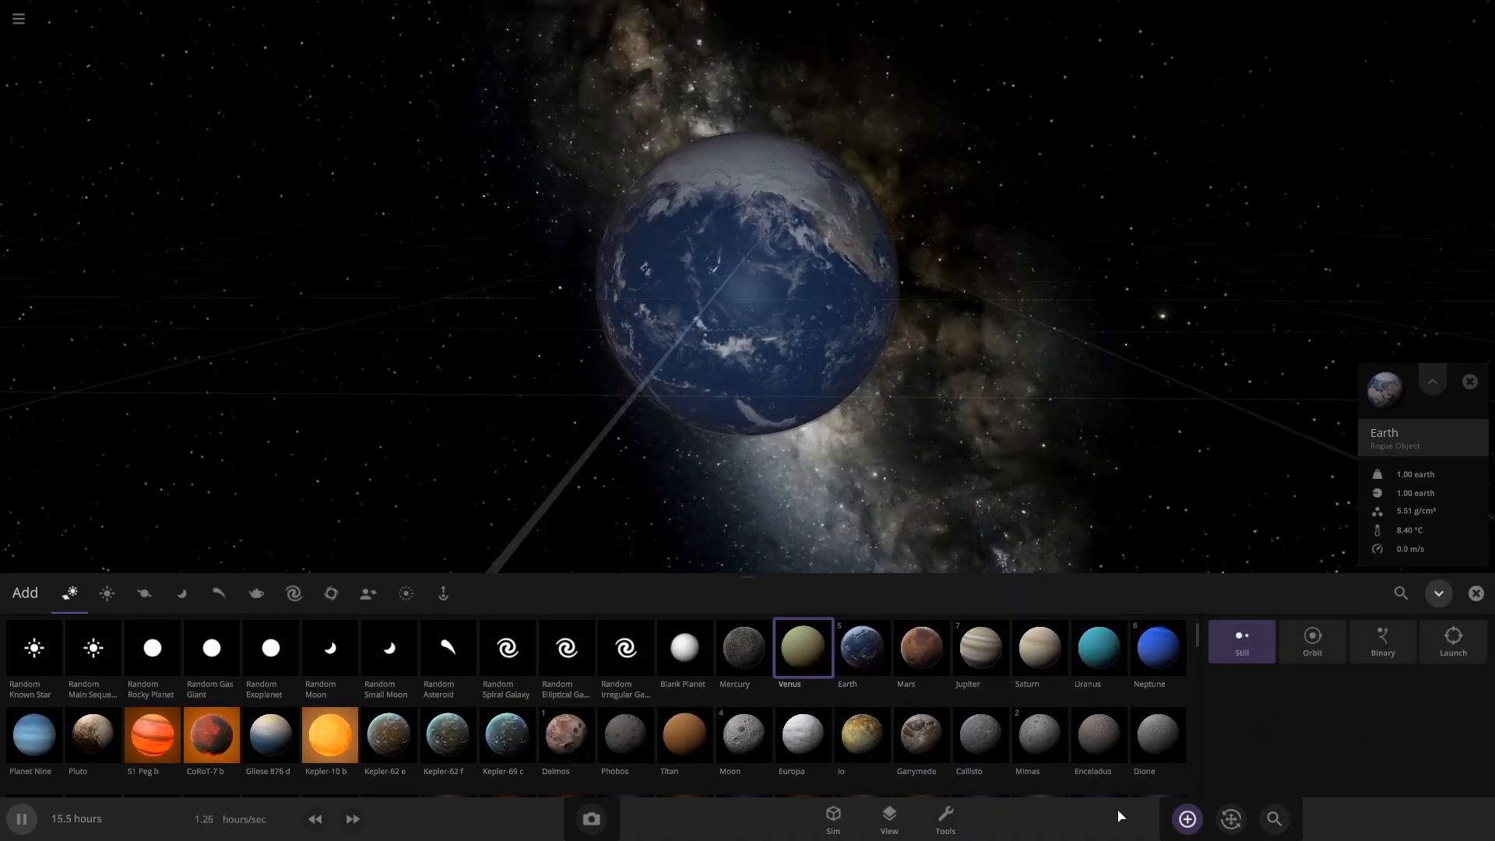
click(1450, 640)
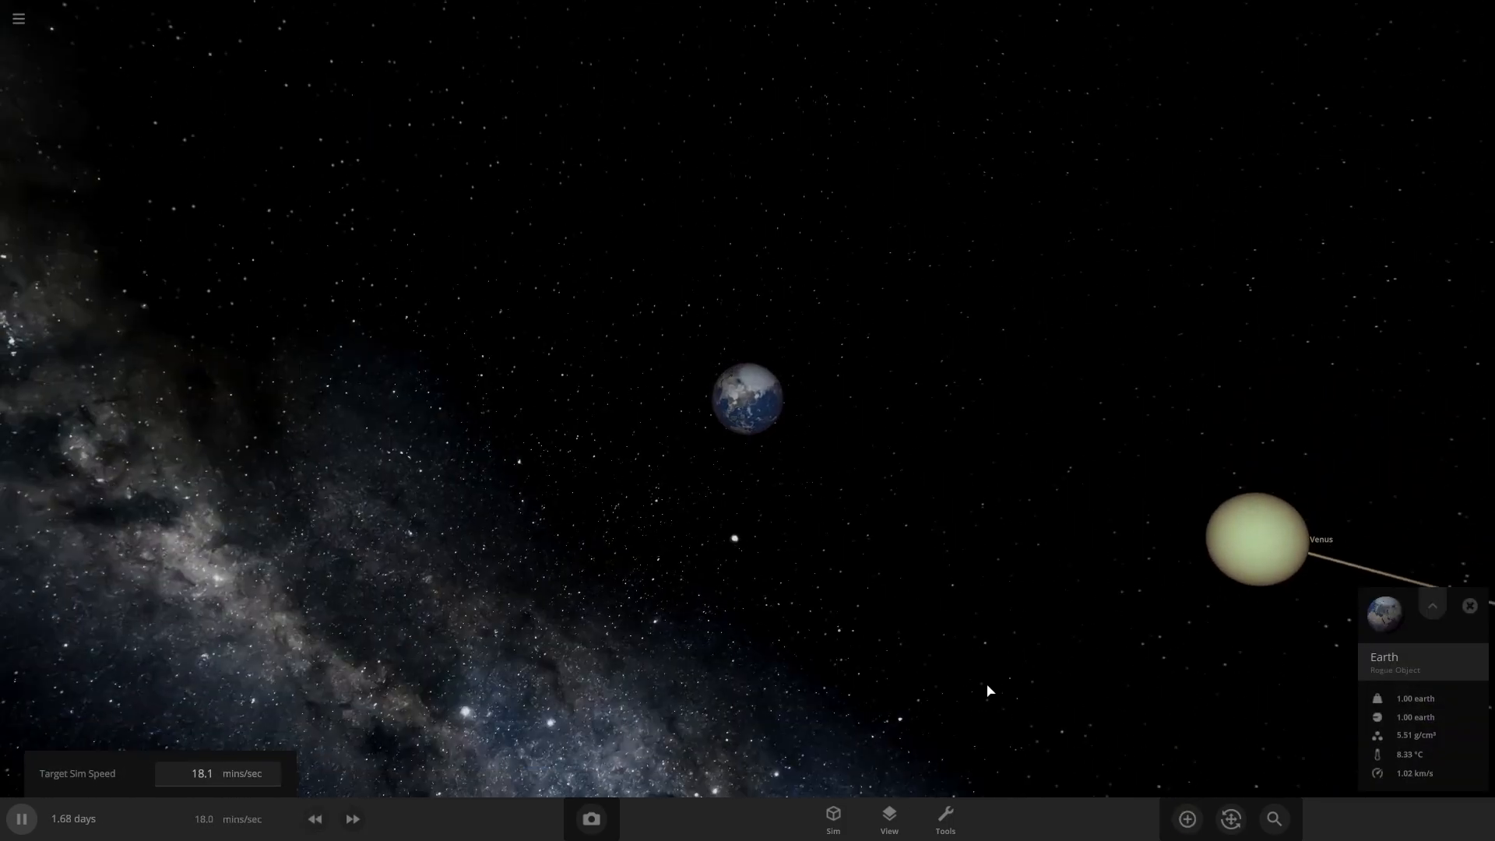
drag(989, 692, 1227, 520)
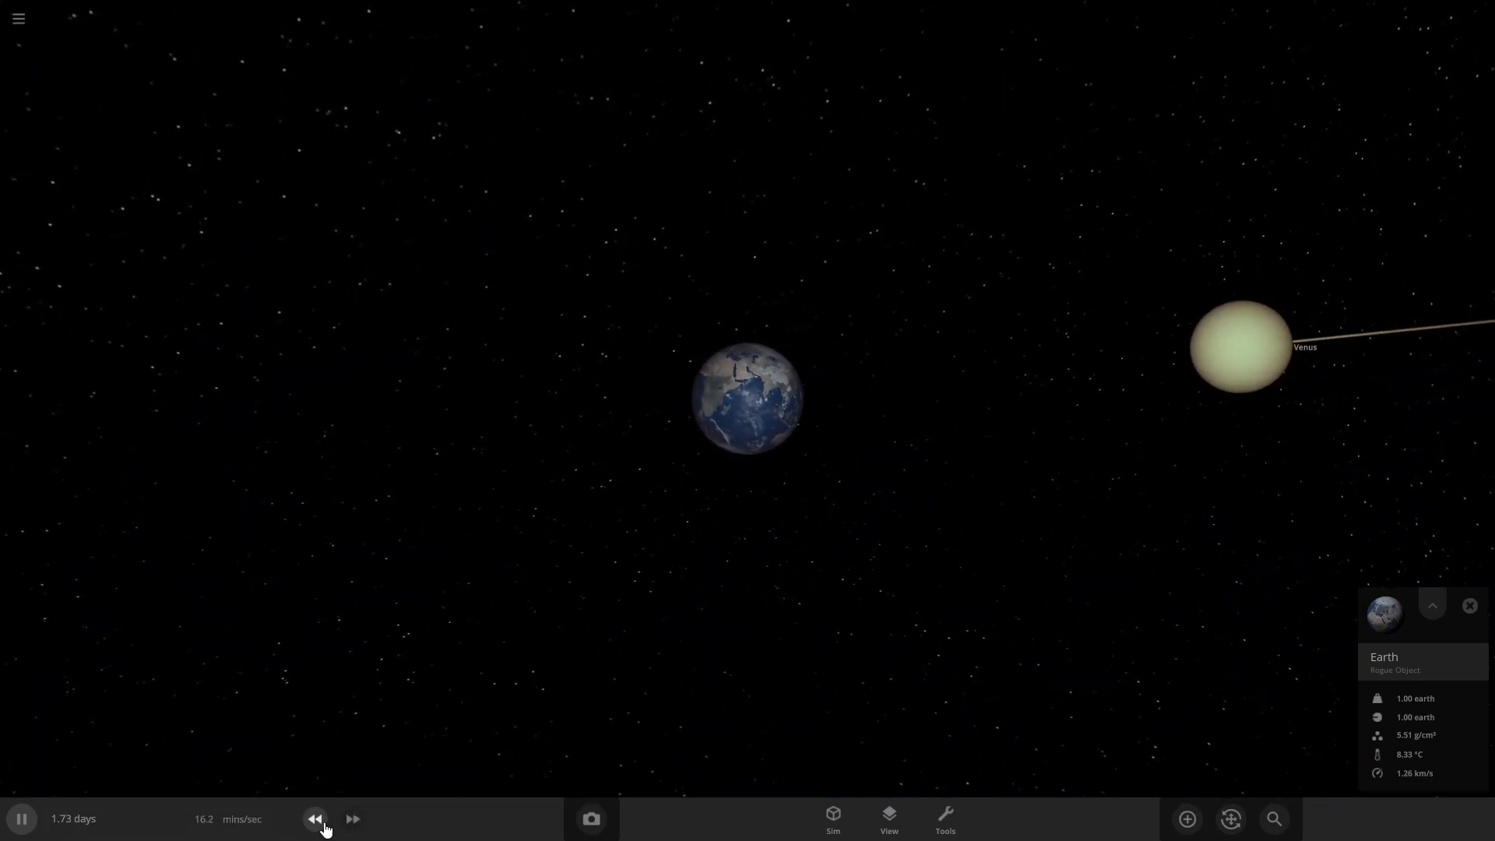
mouse_move(316, 818)
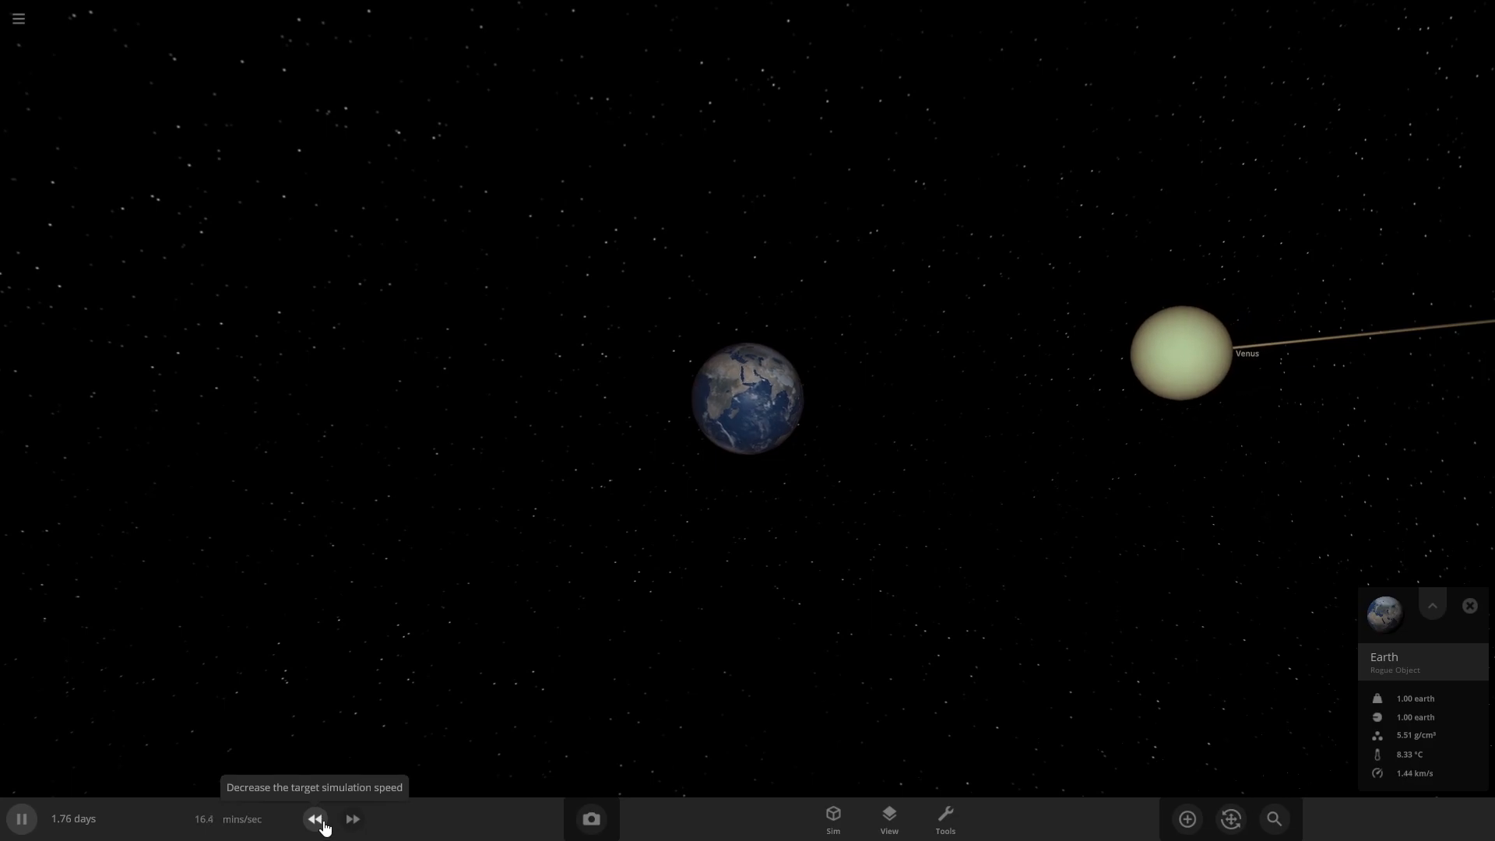
click(316, 818)
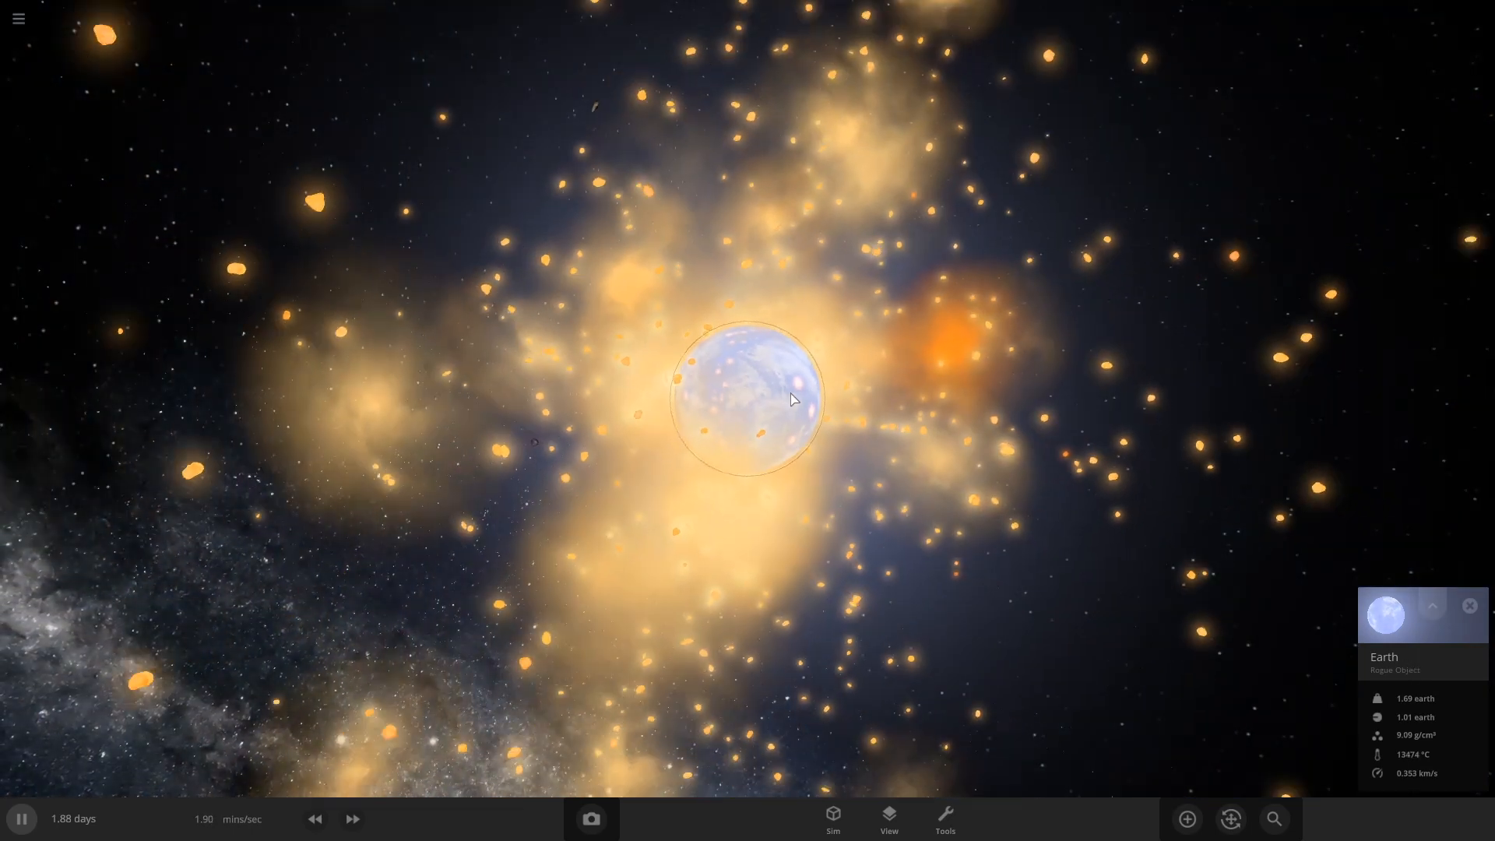
- Let the collision play out into a 1.71-Earth-mass Earth, then speed time up
click(352, 818)
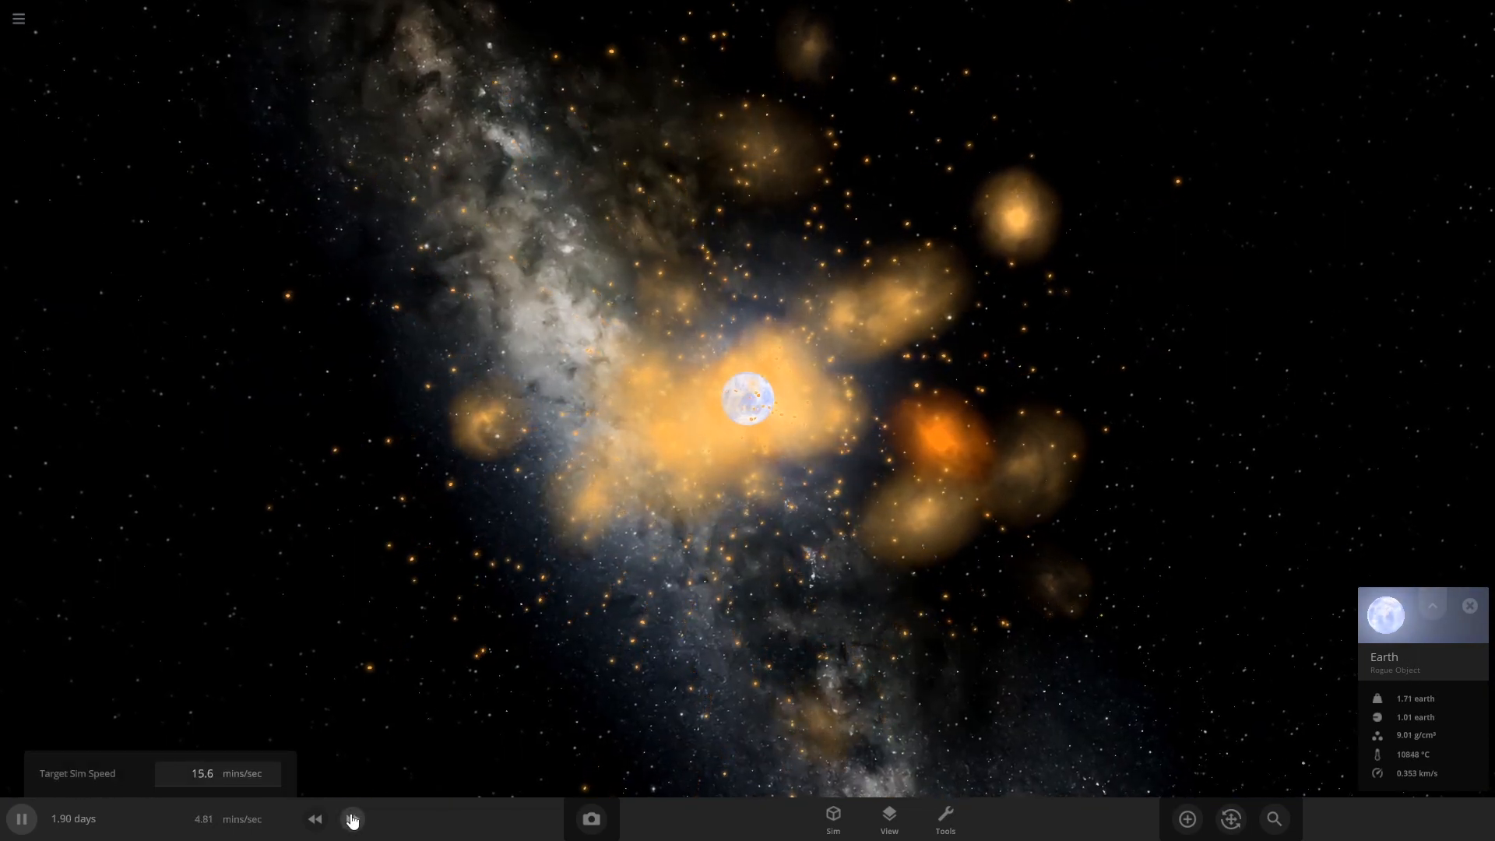
- Fast-forward to months per second until Earth cools to 1.74 Earth masses, then show its Overview details
click(352, 818)
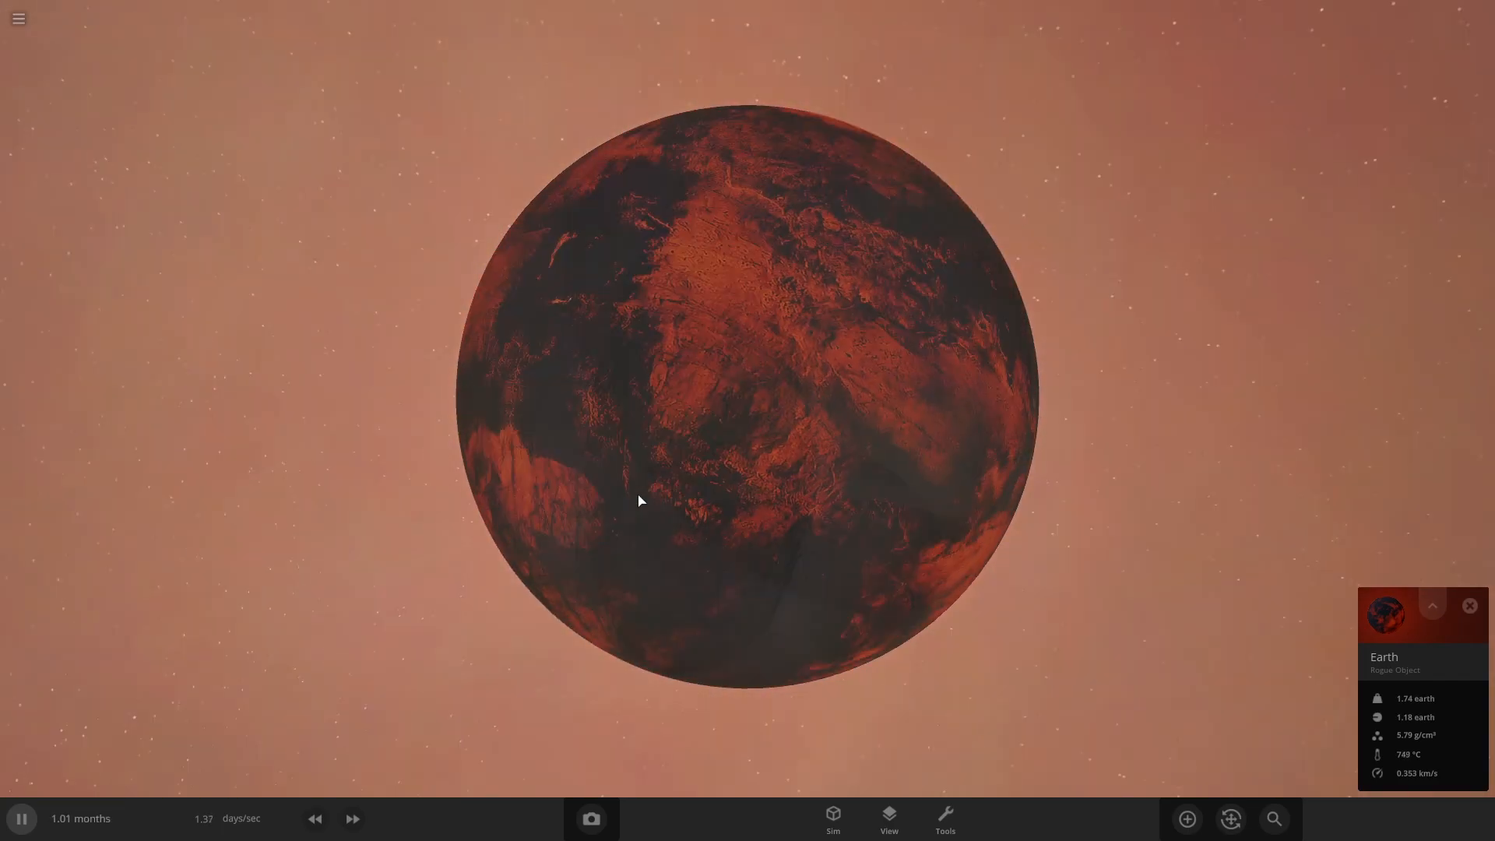
click(352, 818)
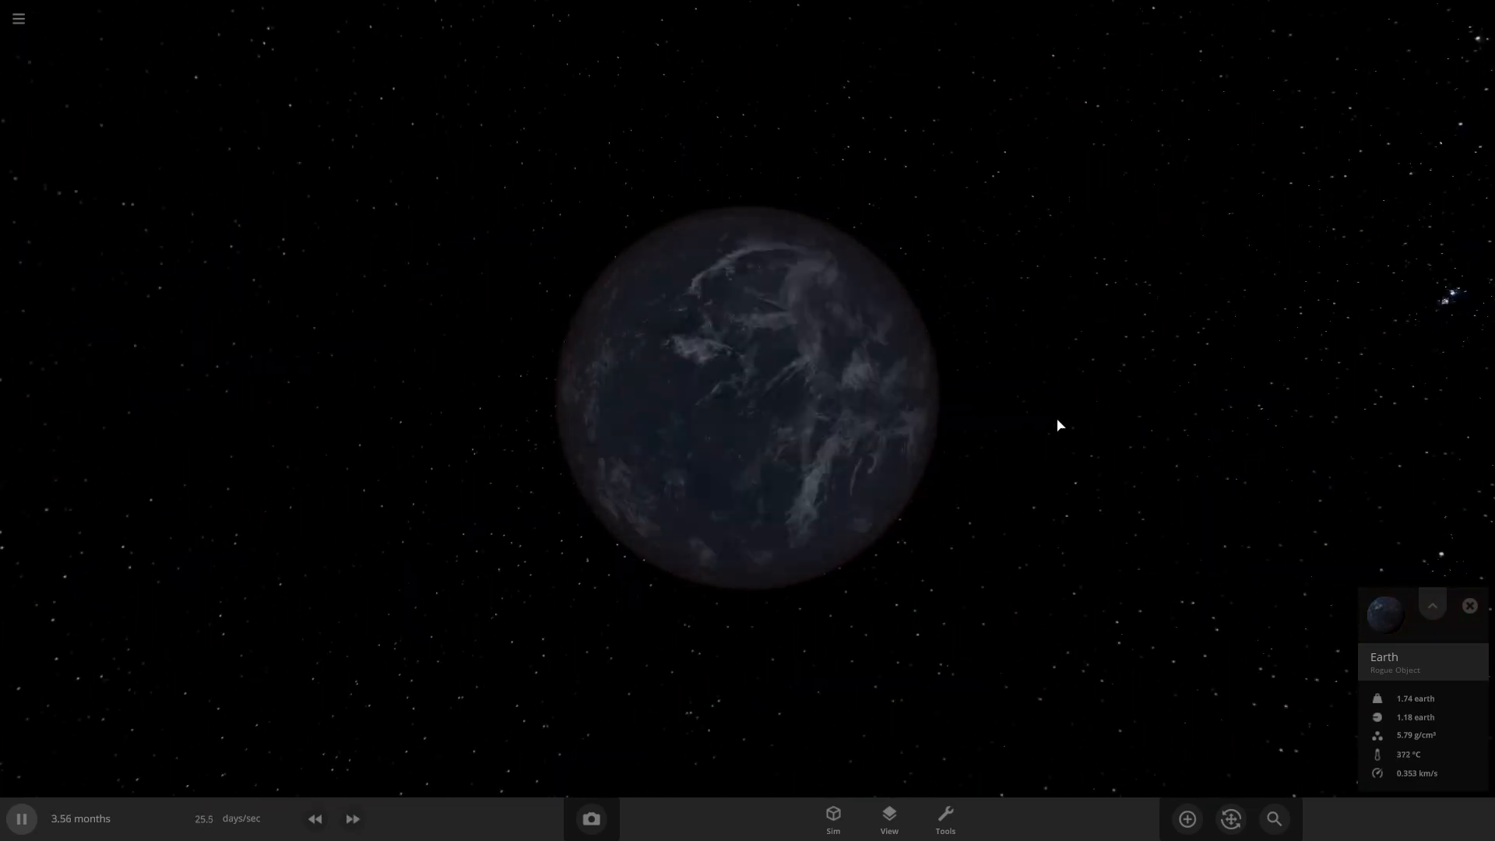
click(1432, 604)
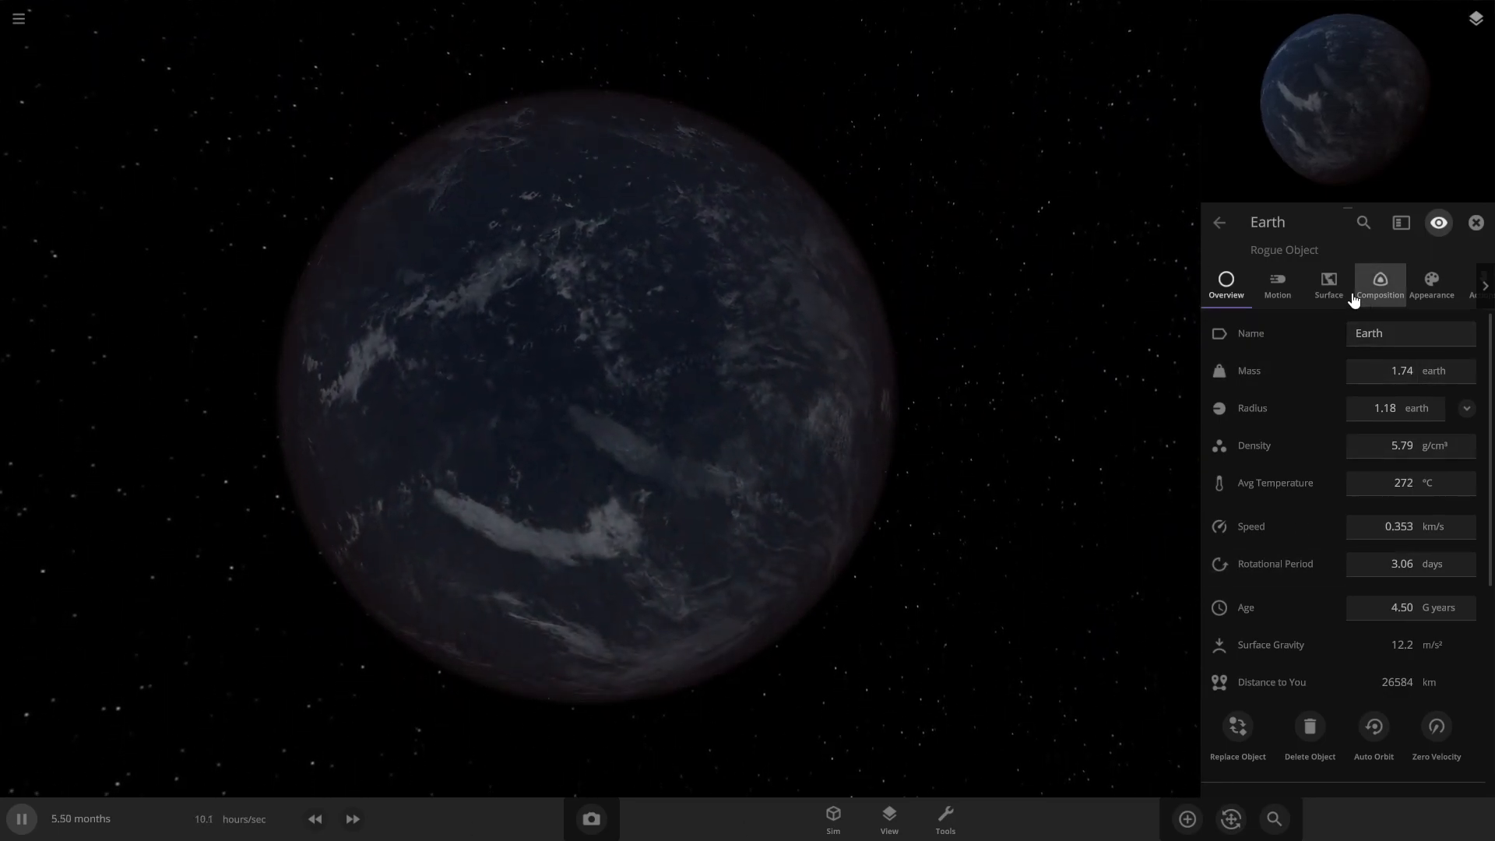
- View the cooled Earth's surface temperature and water details, then start over with a fresh Earth
click(1327, 284)
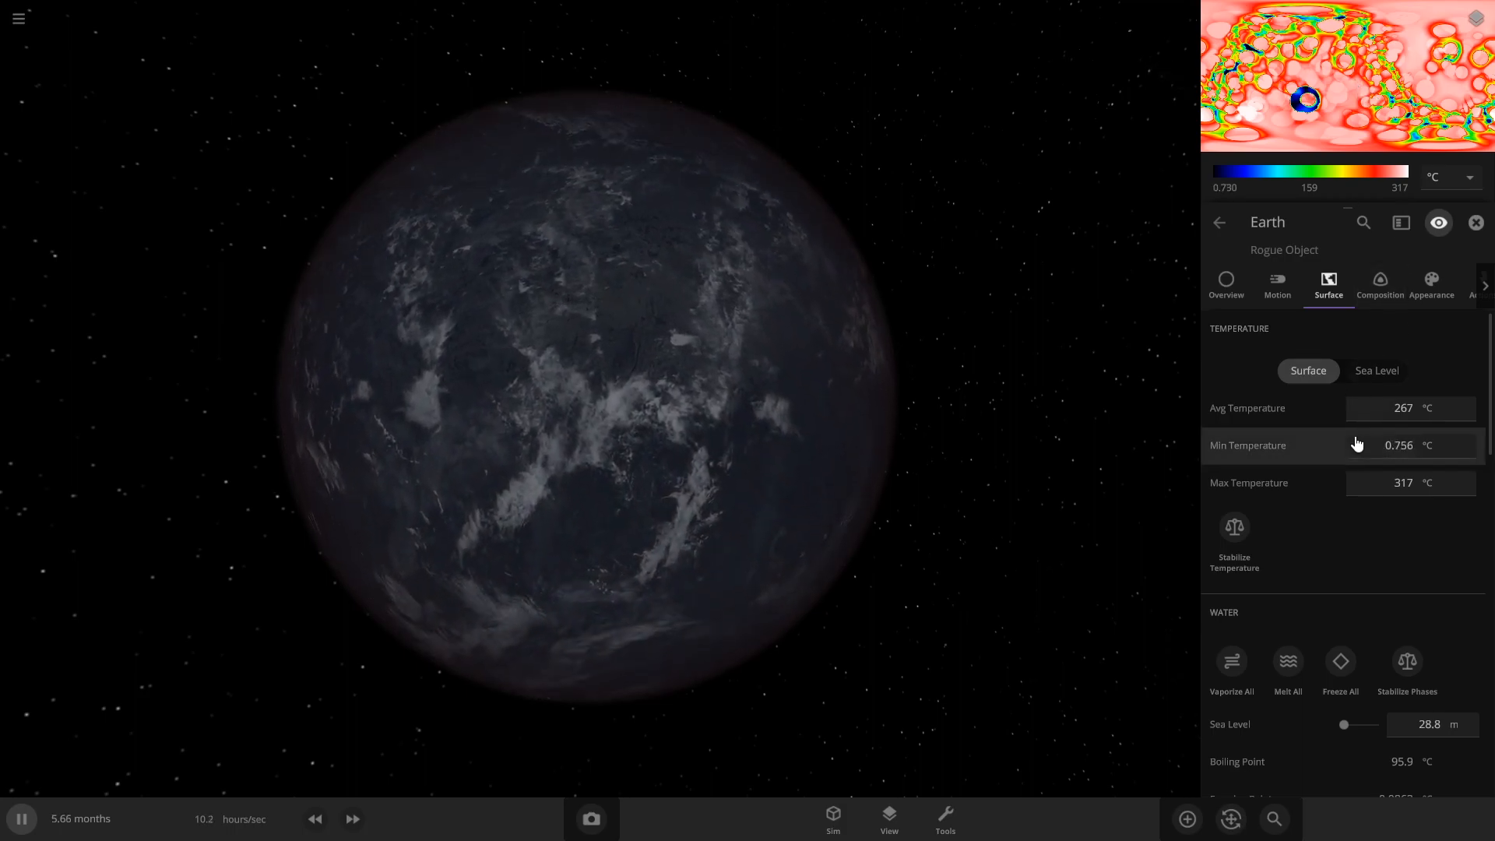
click(1378, 287)
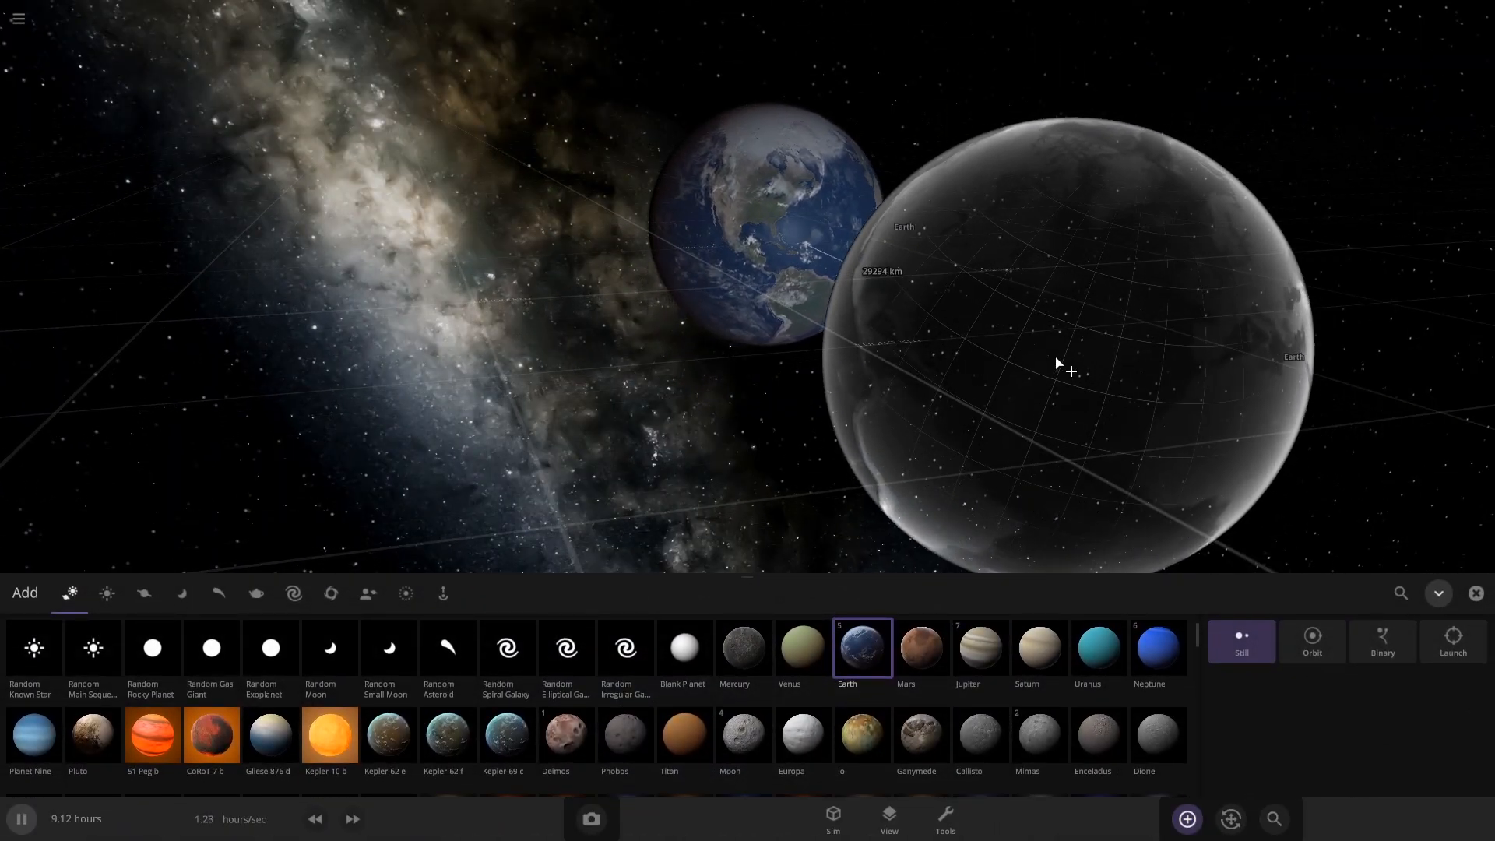
- Place a second Earth beside the first and resume the simulation at a slowed pace
click(1450, 640)
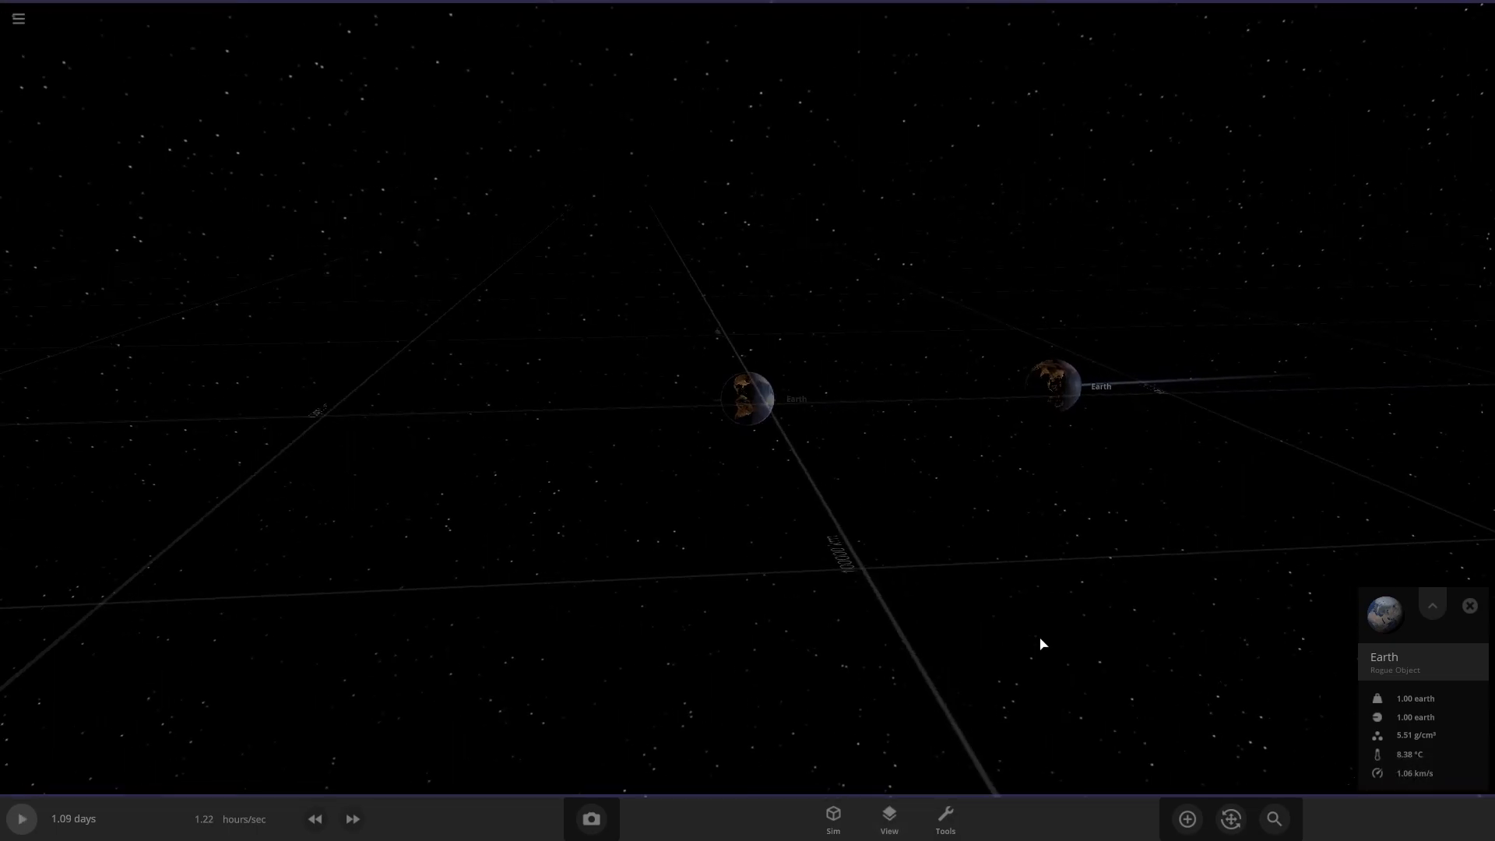
click(21, 818)
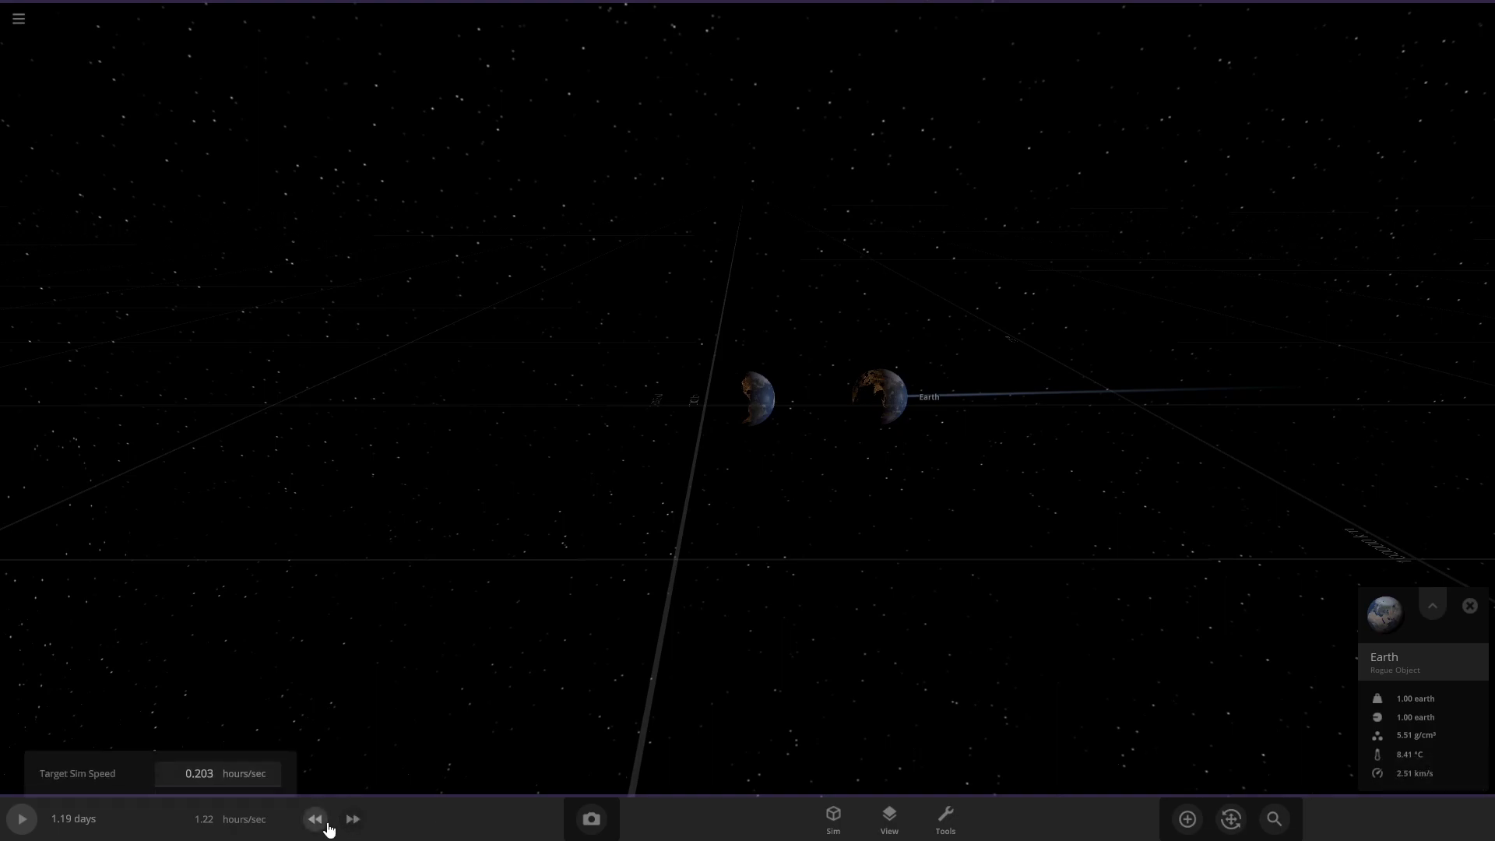
click(19, 818)
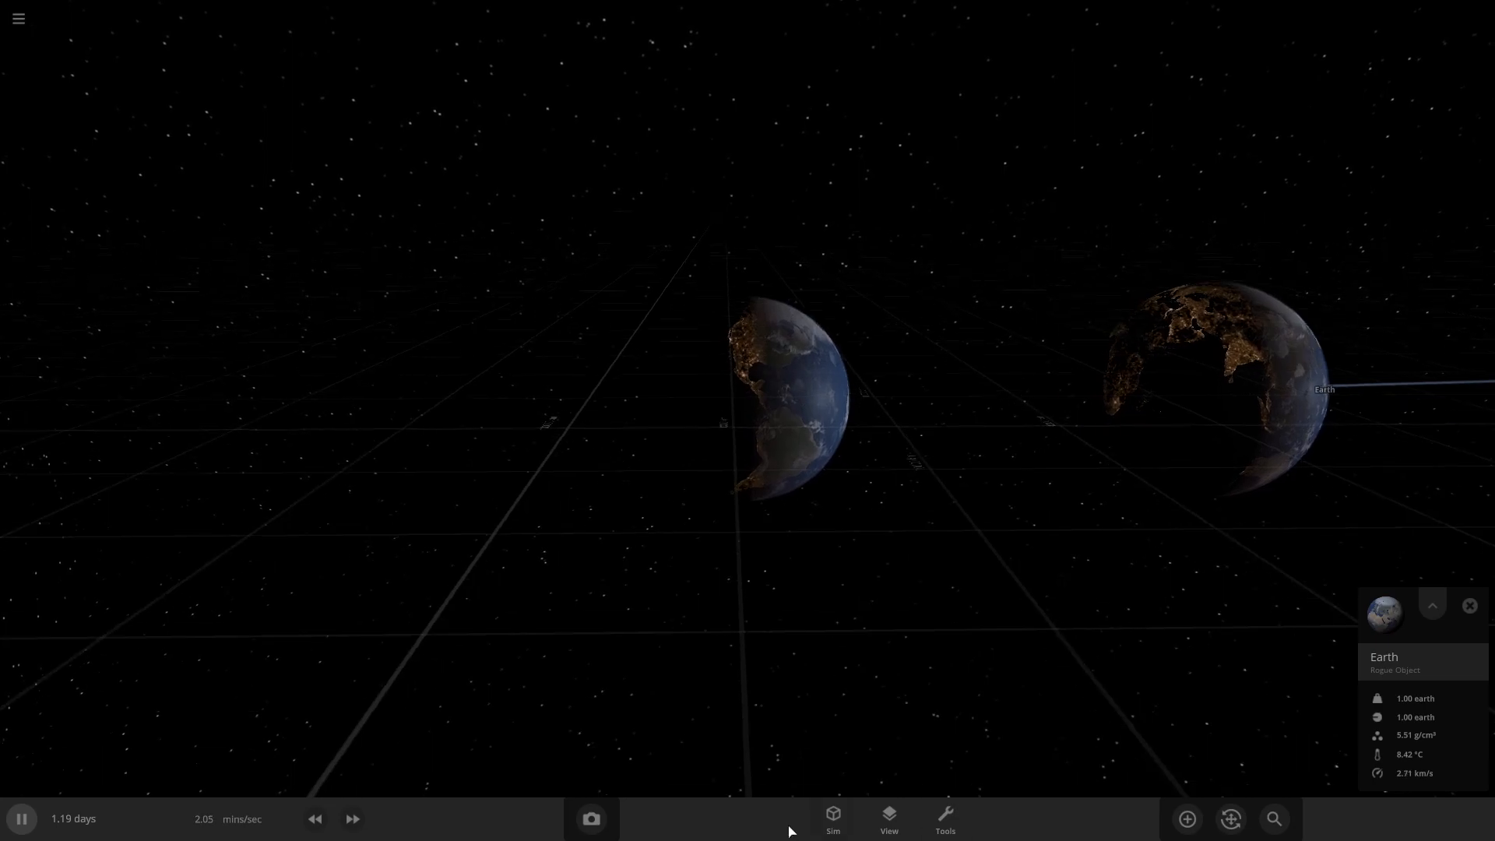
- Light both Earths fully for visibility, then slow time as they collide
click(886, 818)
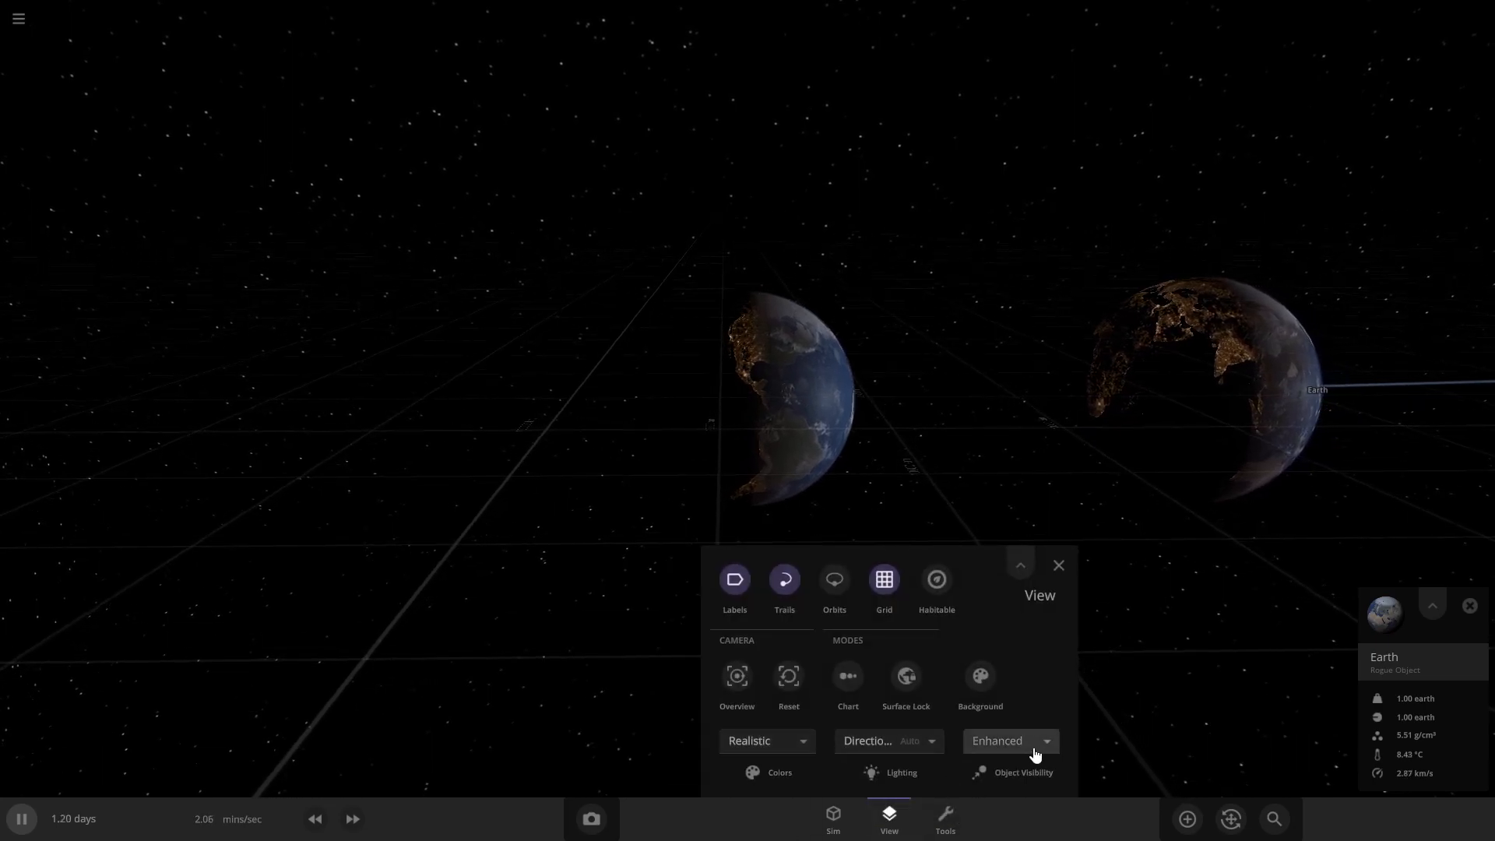
click(886, 740)
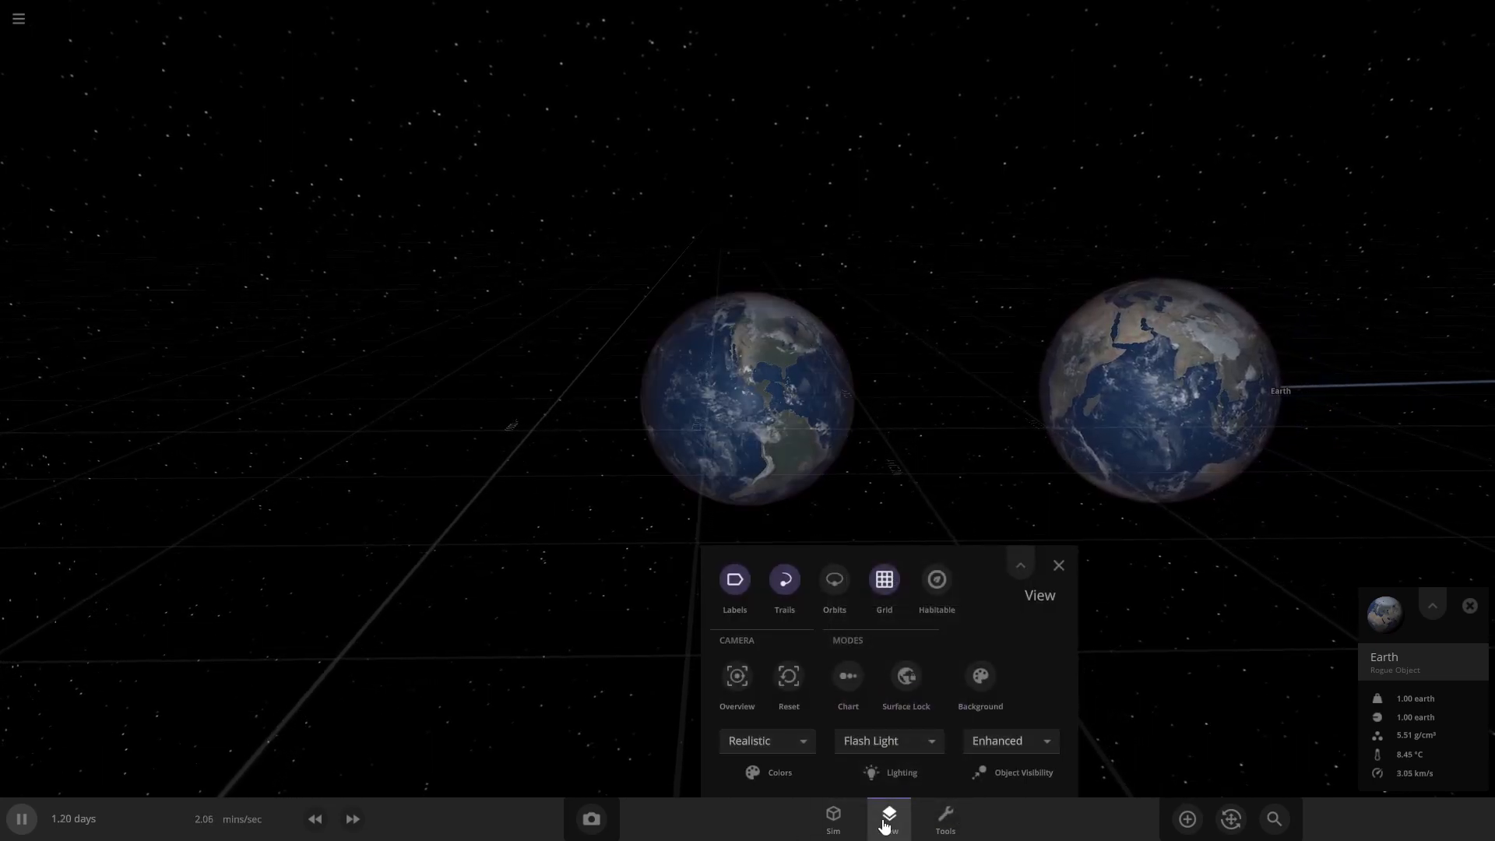
click(886, 818)
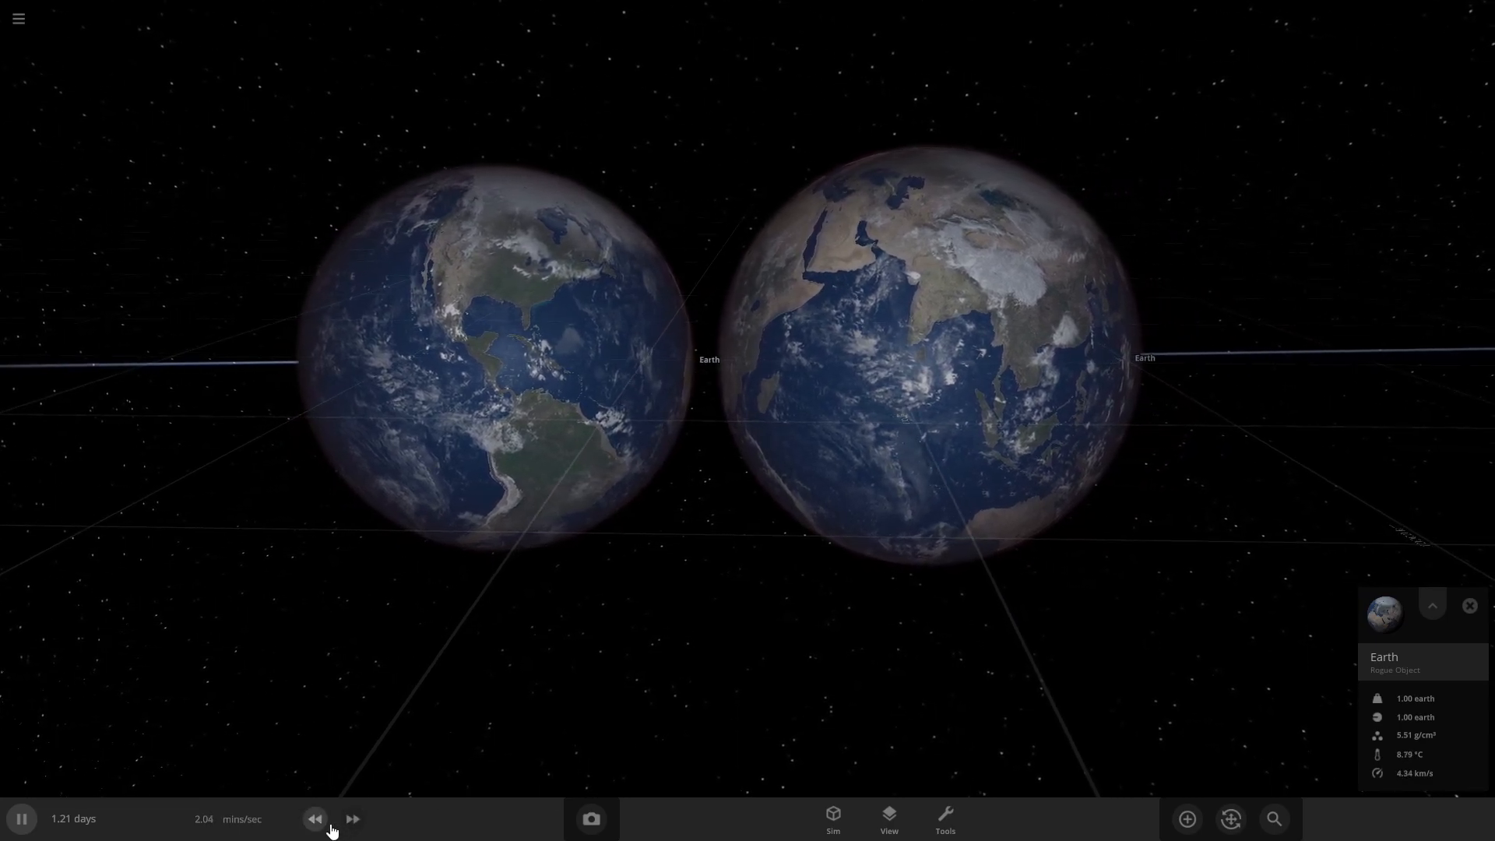
click(352, 818)
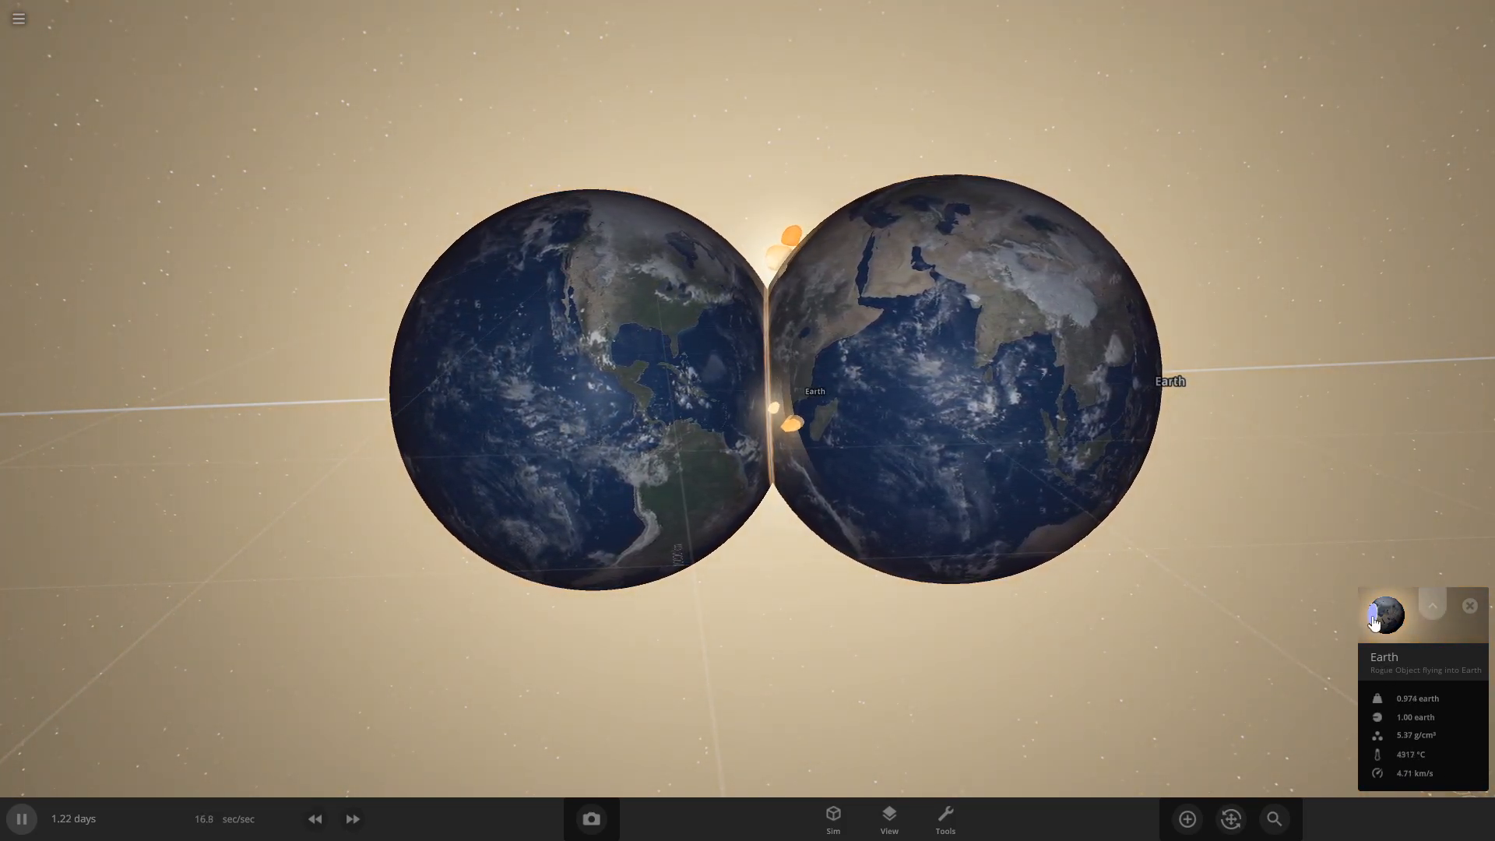
- Select Earth's thumbnail and watch the two Earths merge into a 1.40-Earth-mass glowing body
click(1430, 606)
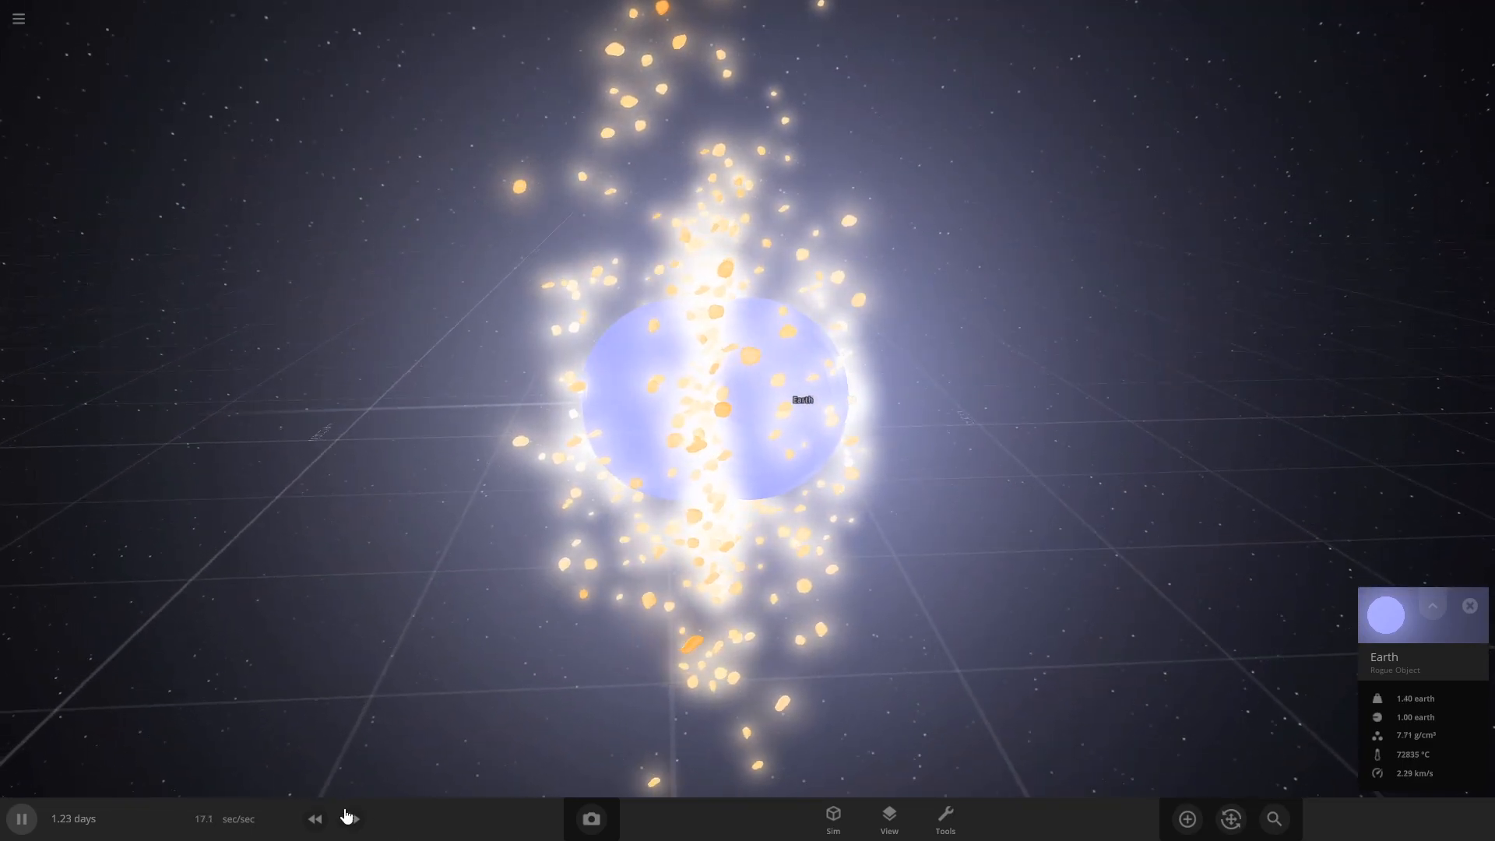
- Fast-forward about two months until the merged Earth cools to a dark 1.94-Earth-mass planet, then slow time down
click(352, 818)
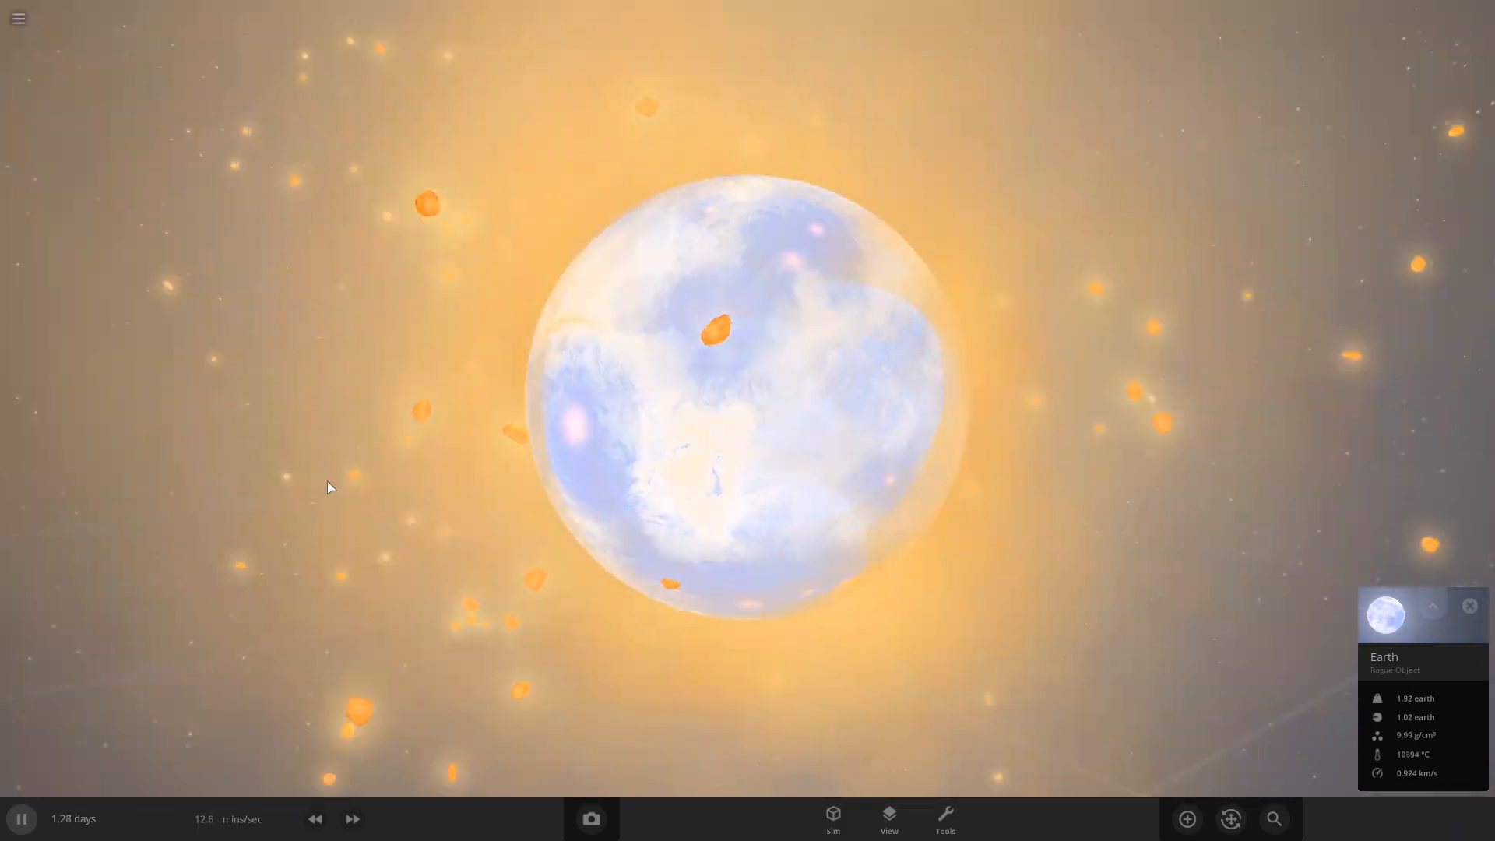
scroll(down, 3)
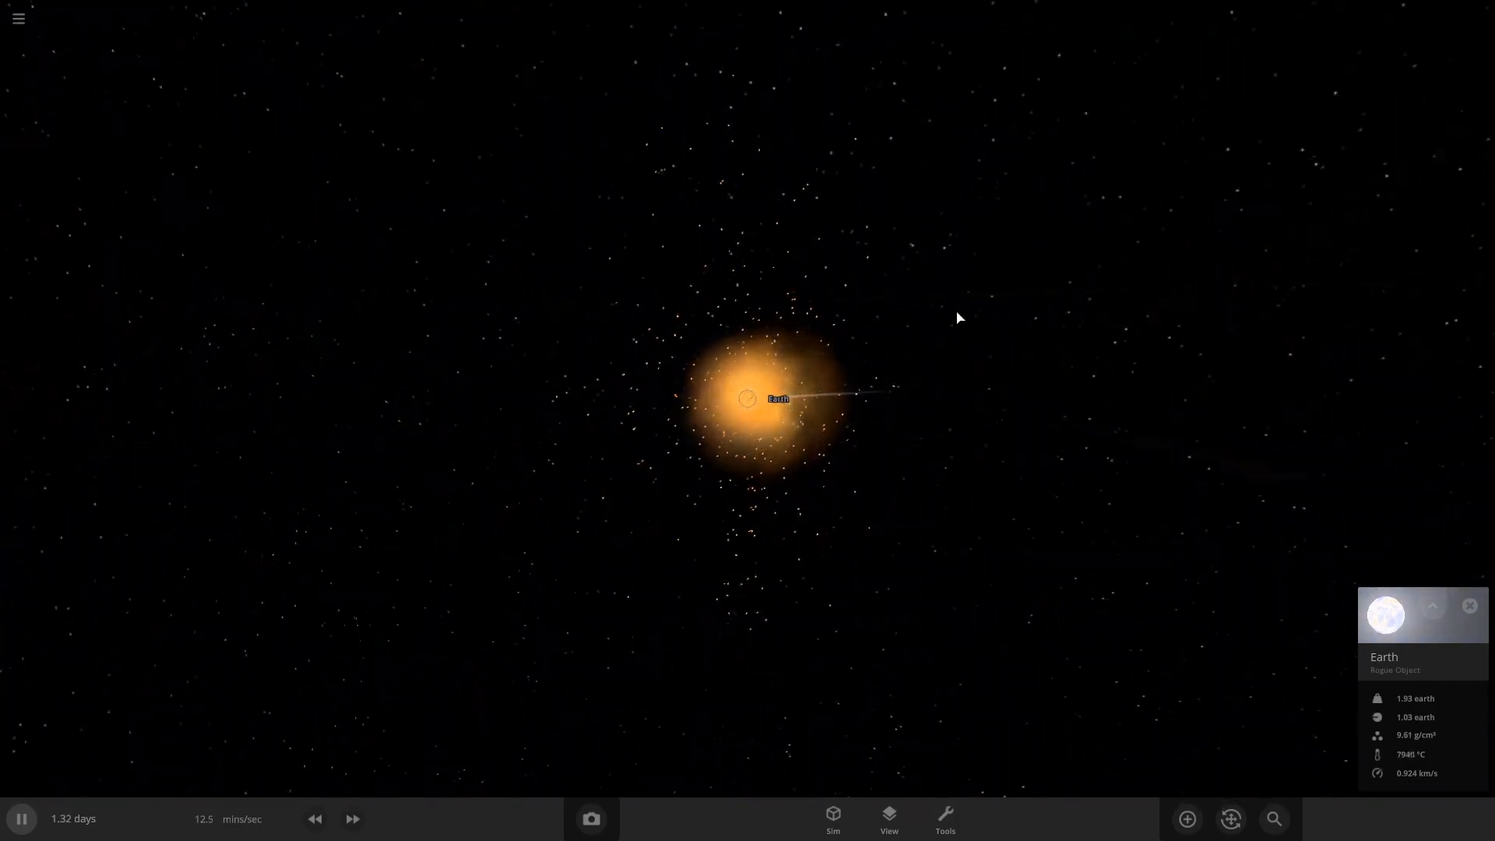
scroll(up, 3)
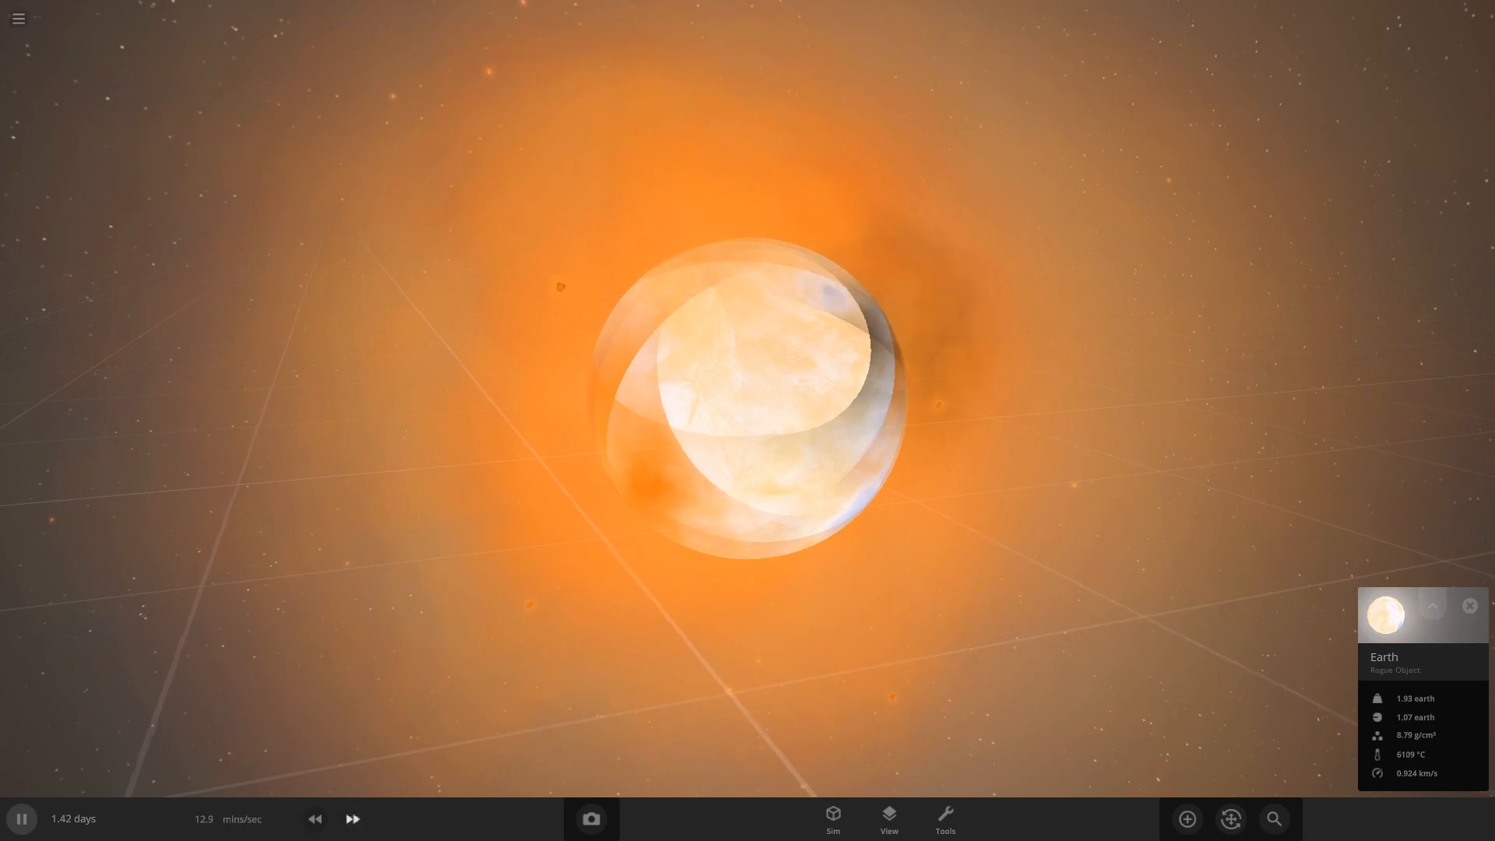
click(352, 817)
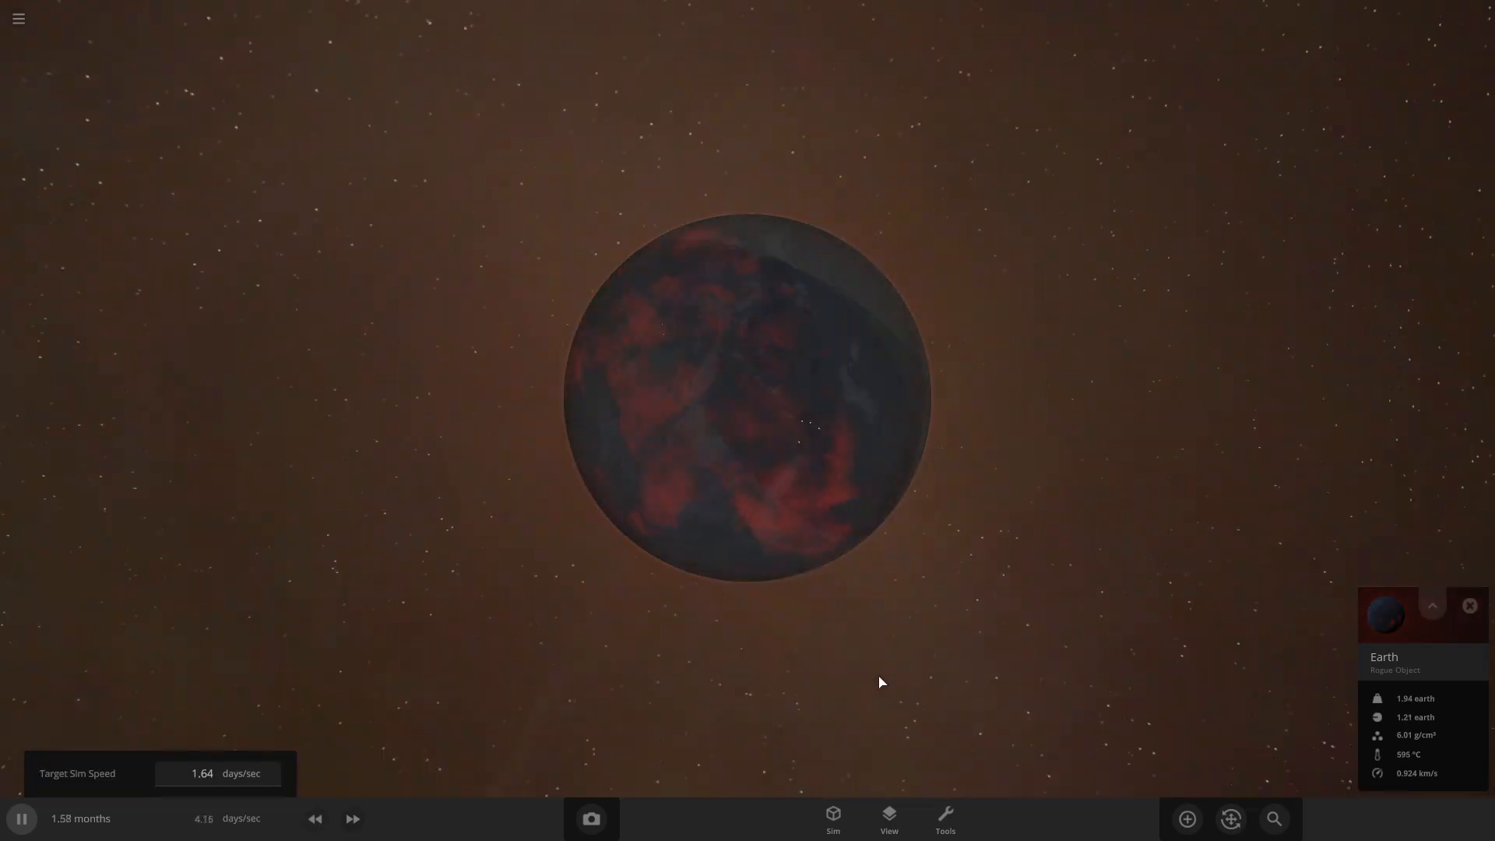
click(352, 818)
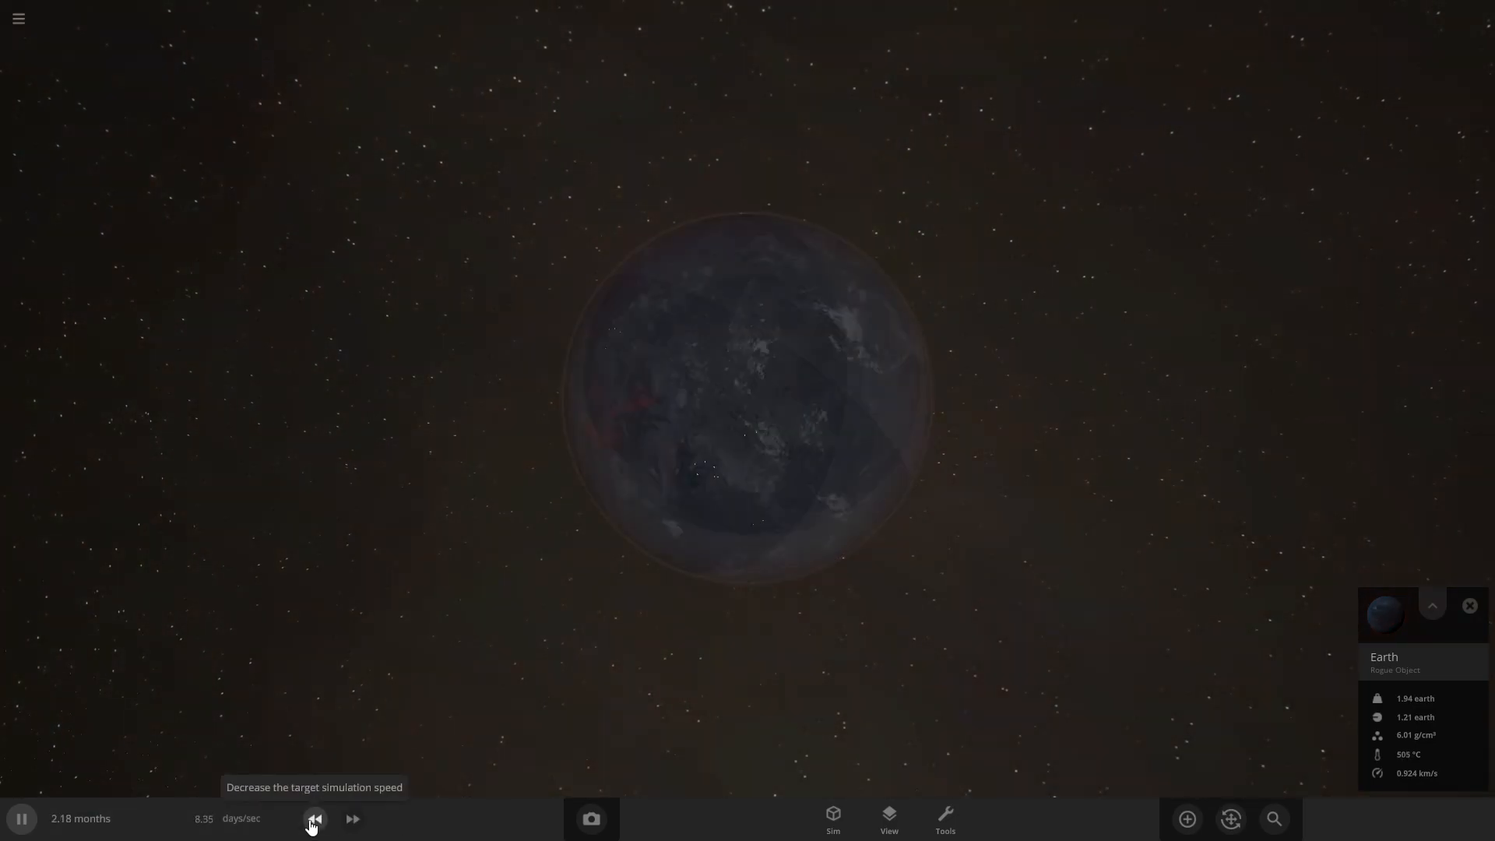
click(313, 818)
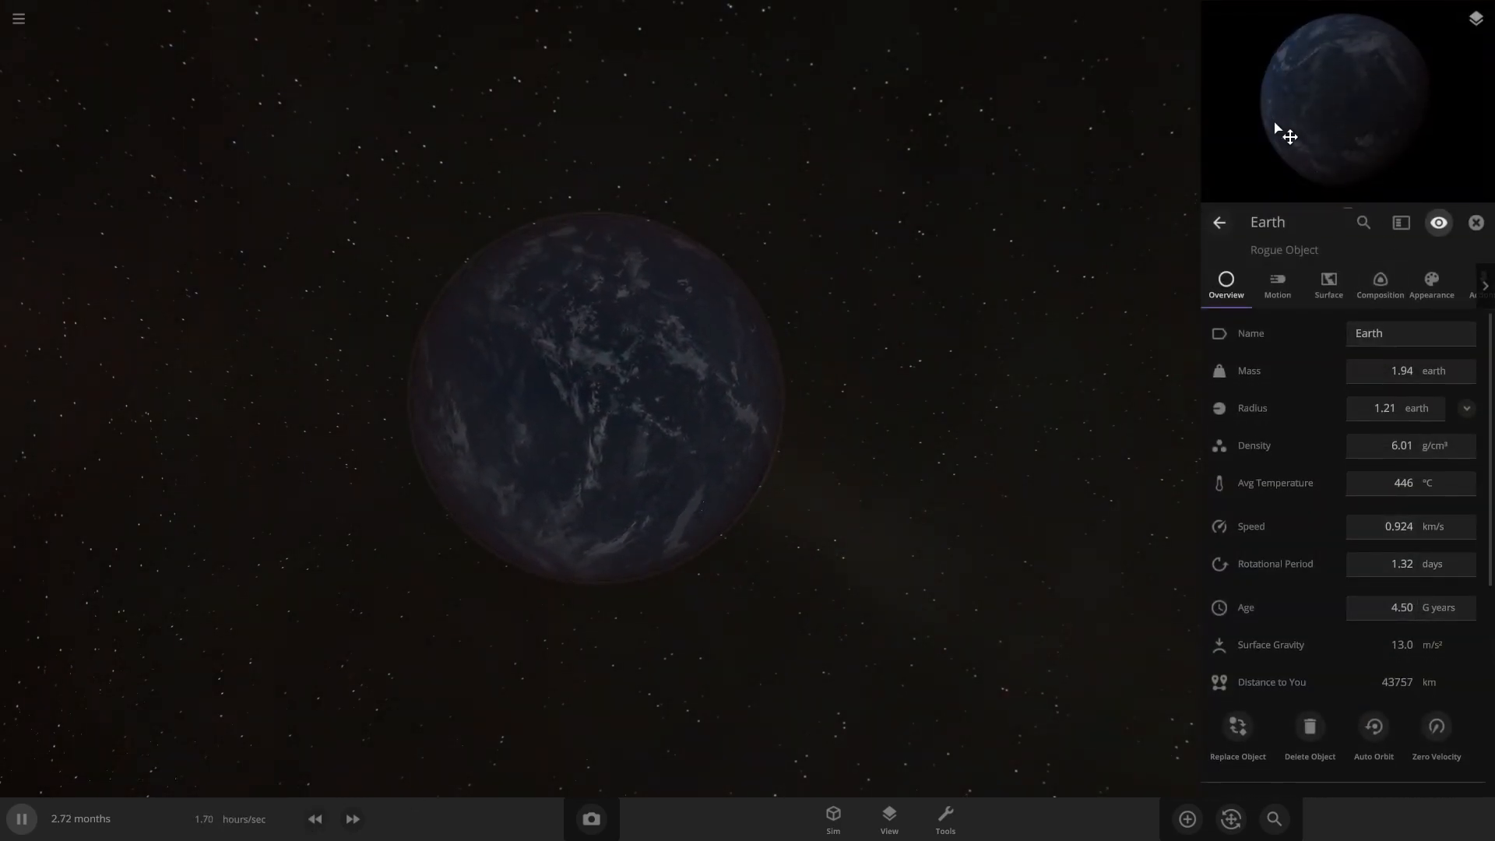
- Review the merged Earth's Composition details, then raise simulation speed four notches so months pass
click(1378, 285)
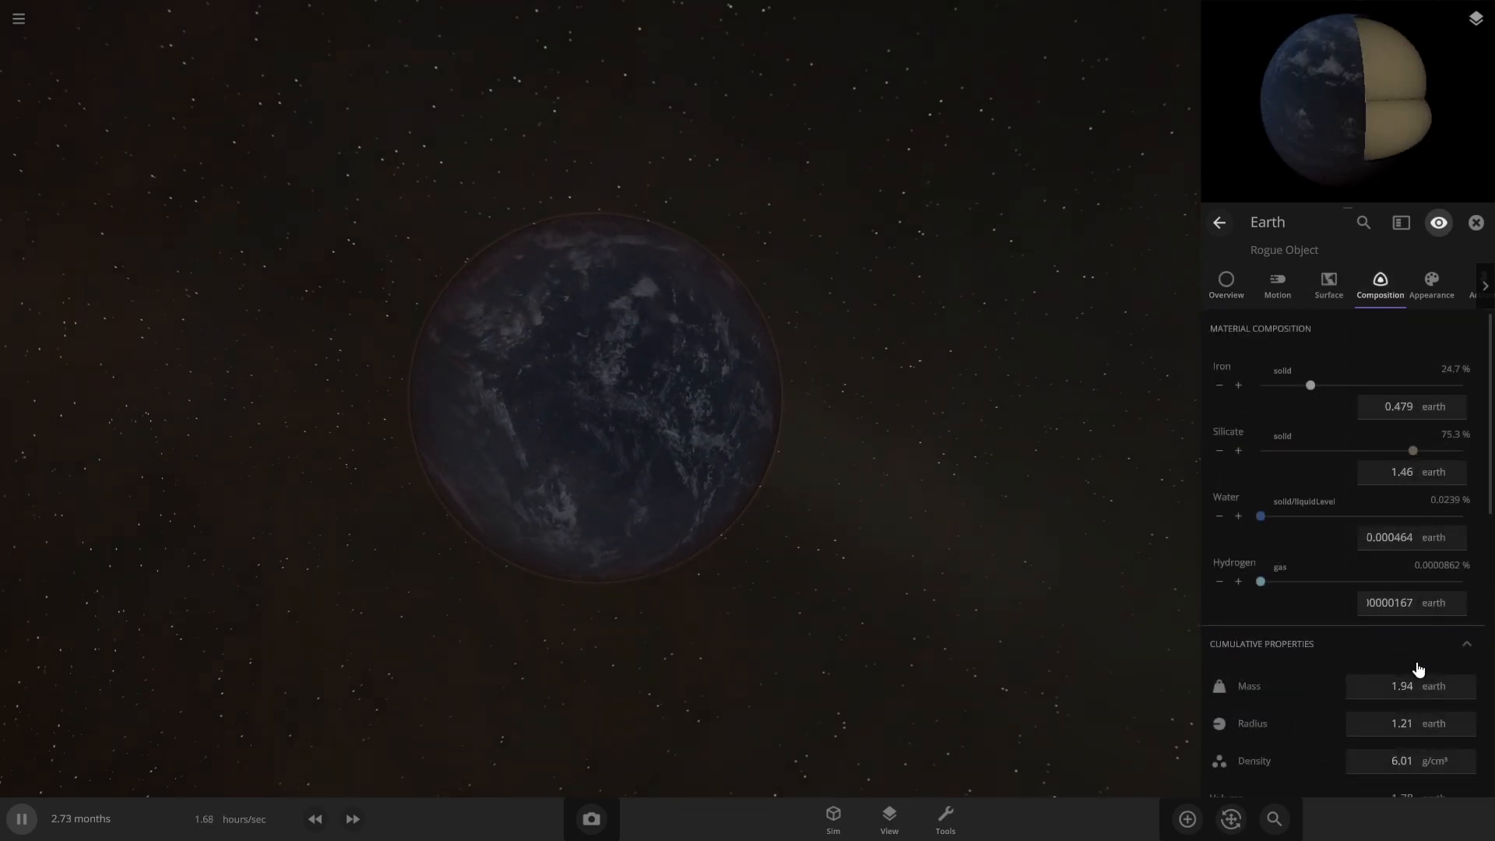
scroll(down, 3)
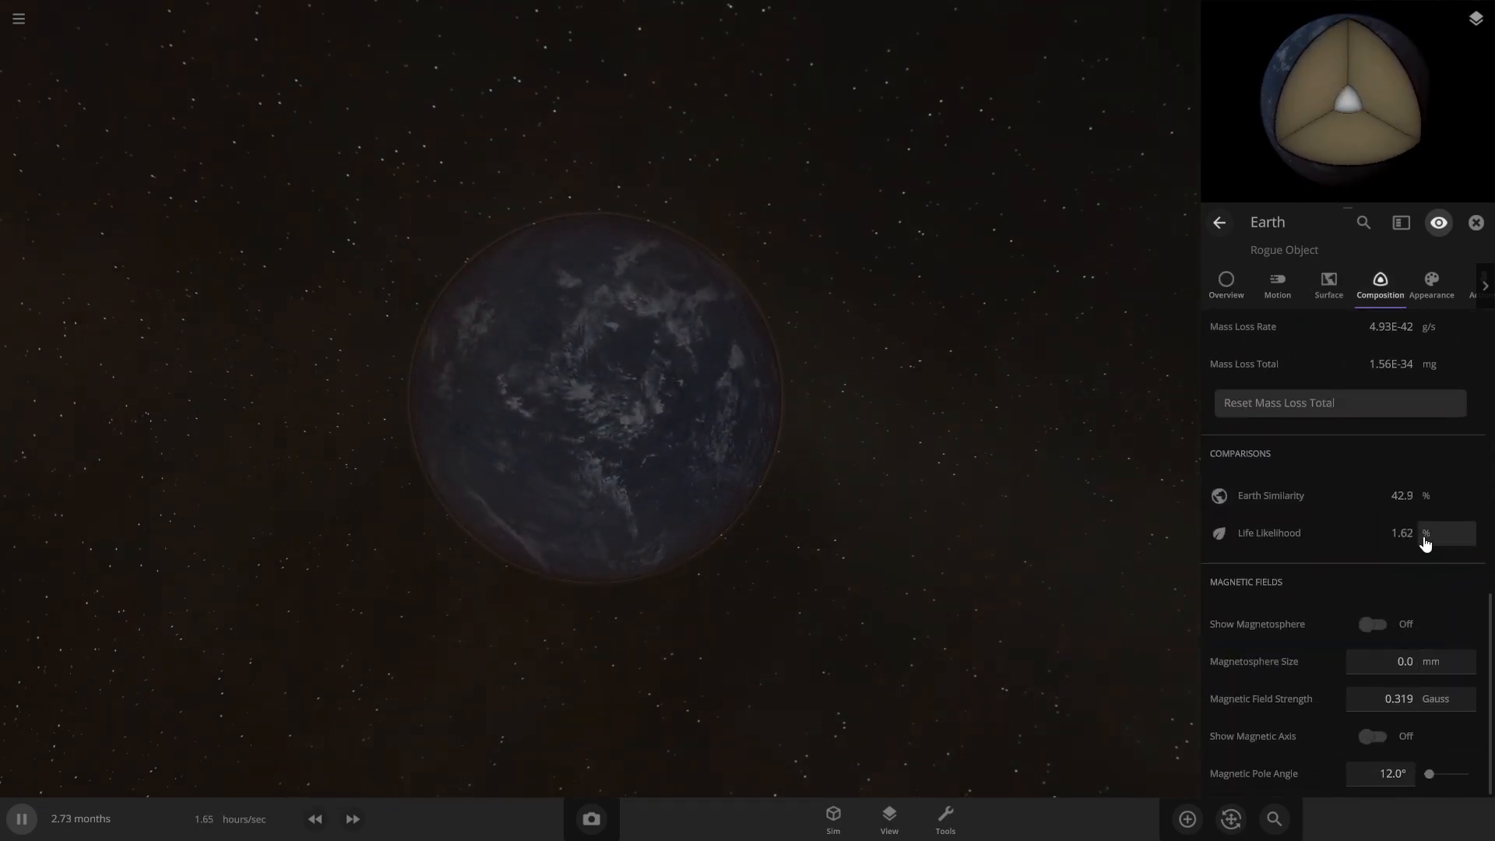
click(352, 818)
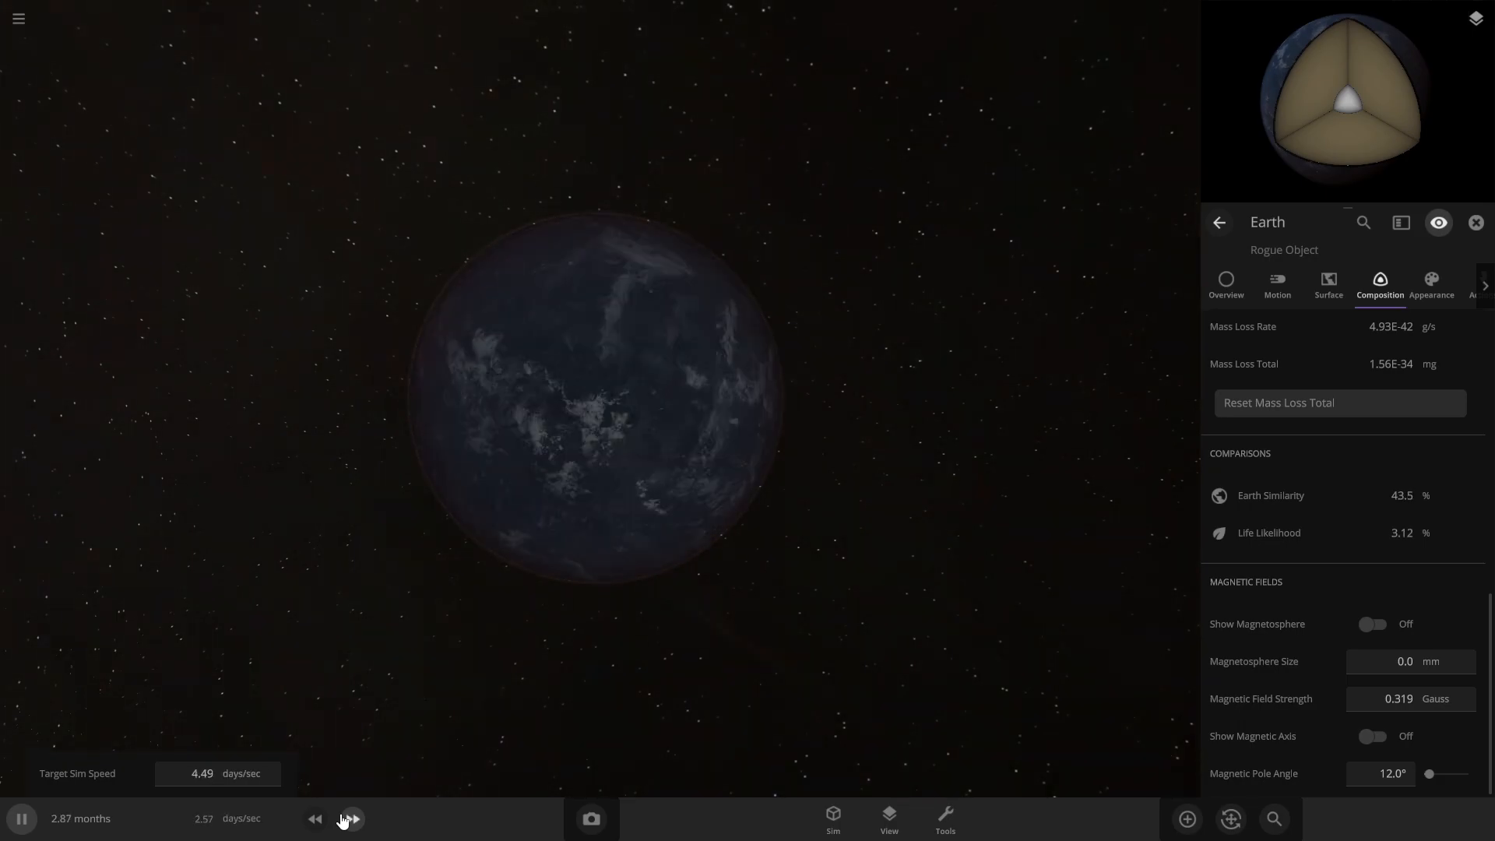
click(351, 818)
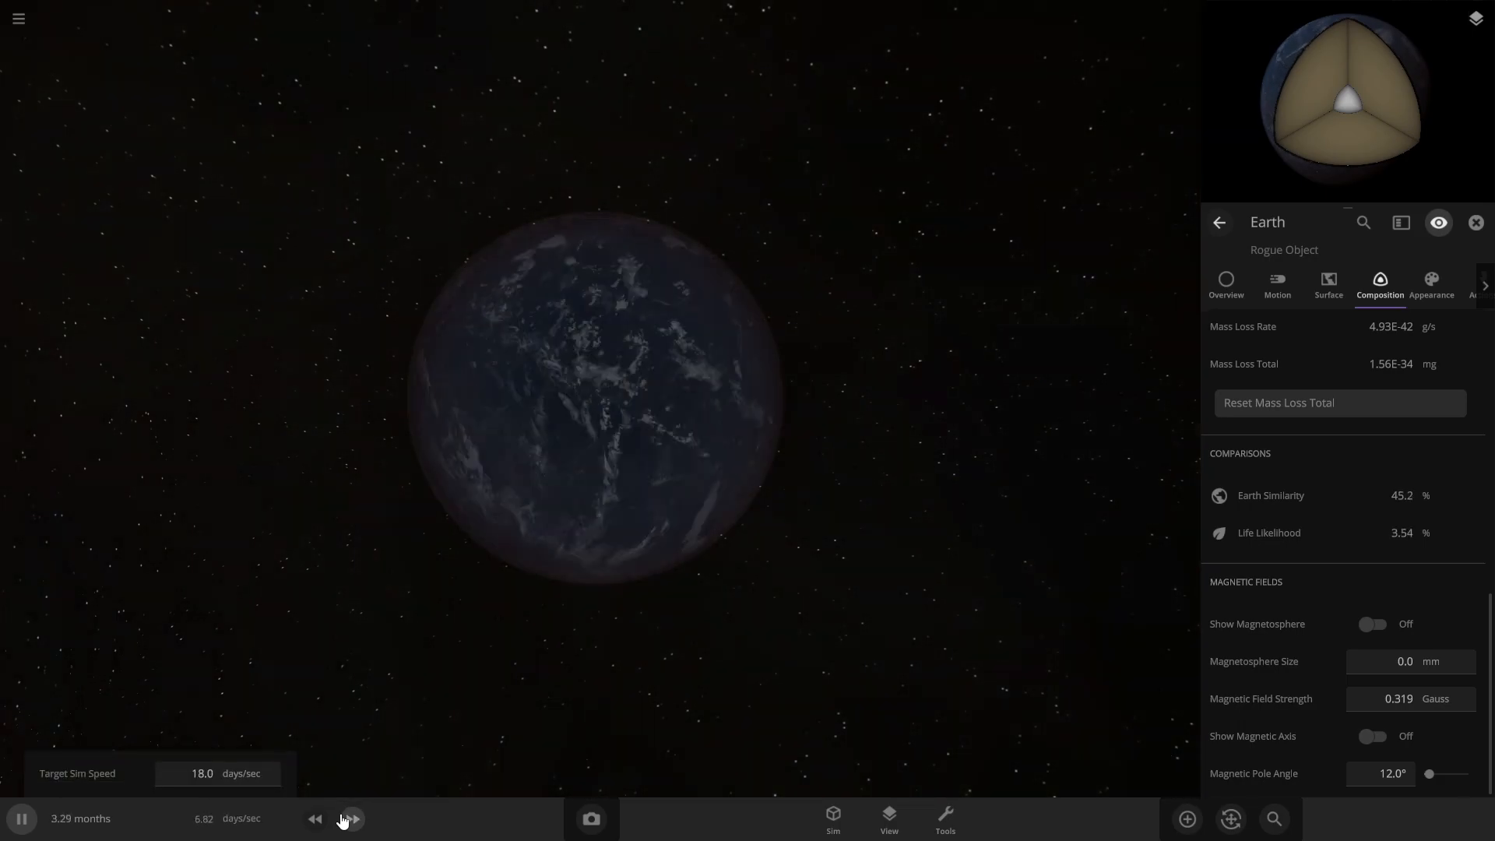
click(354, 818)
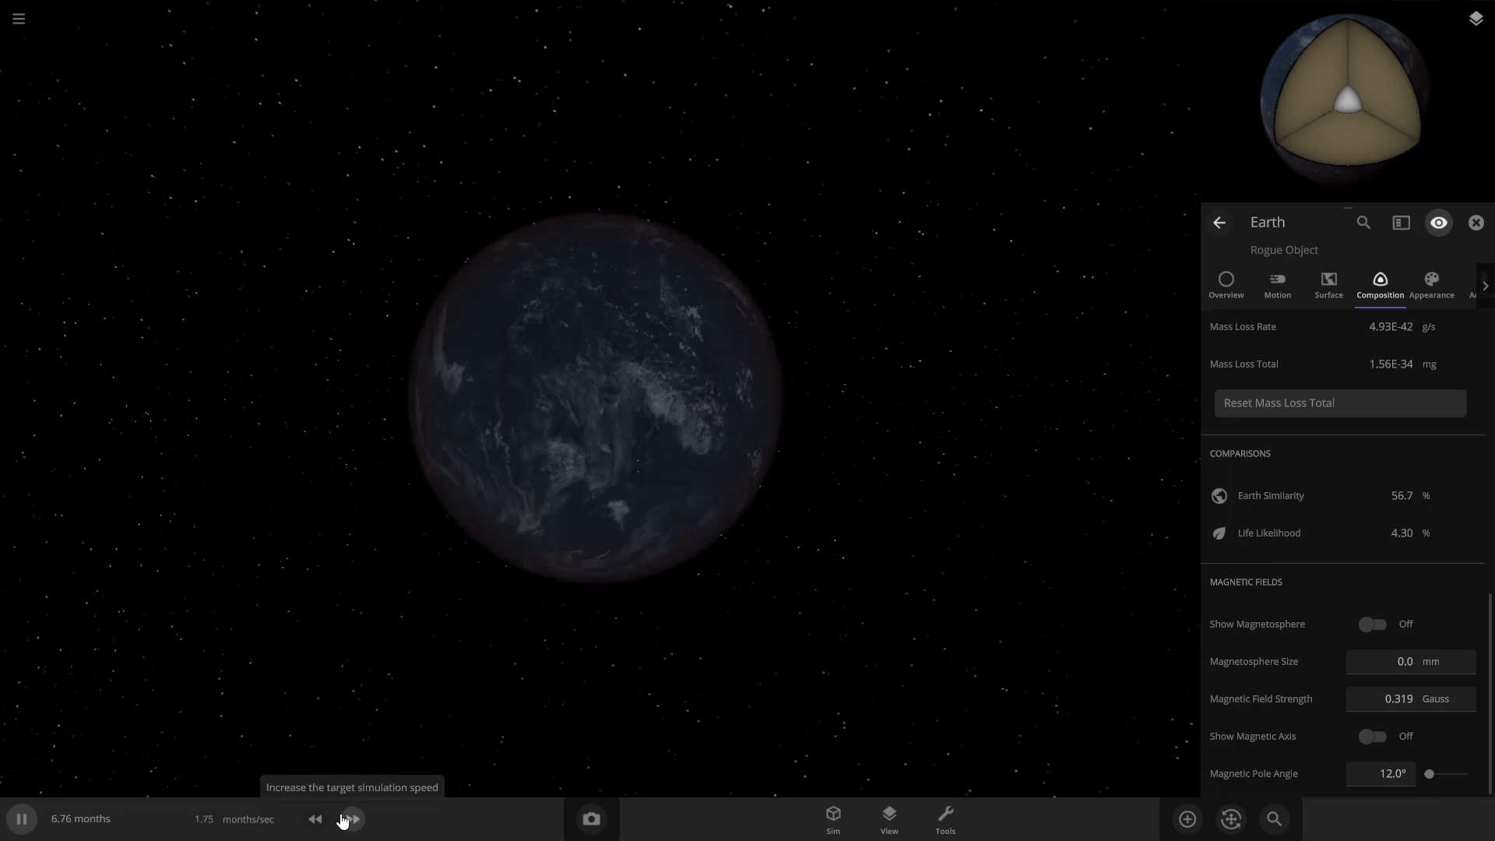
click(352, 817)
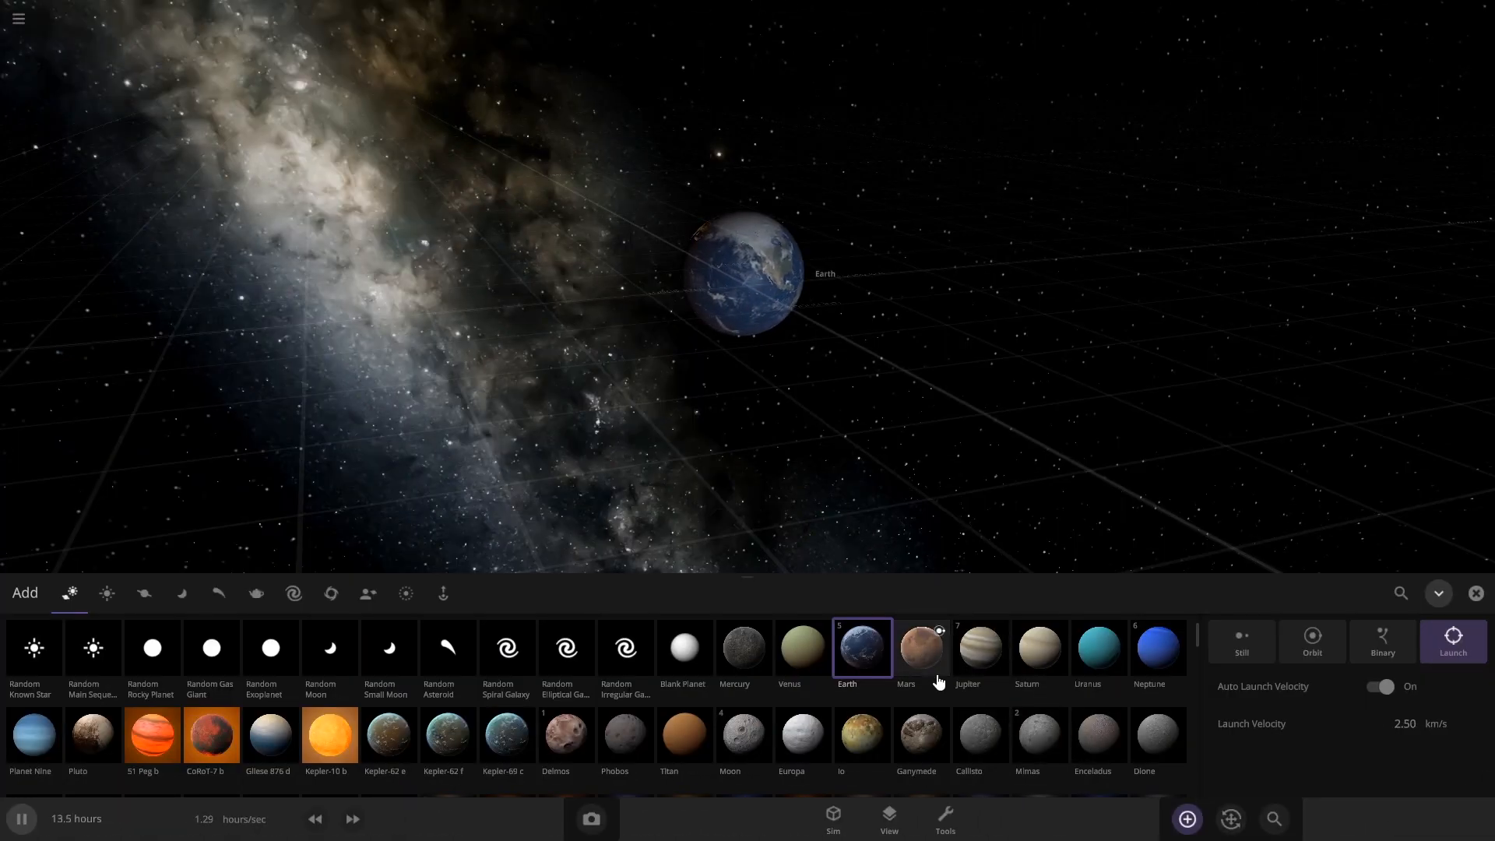
- Launch Mars at Earth and slow time to watch the impact unfold
click(919, 648)
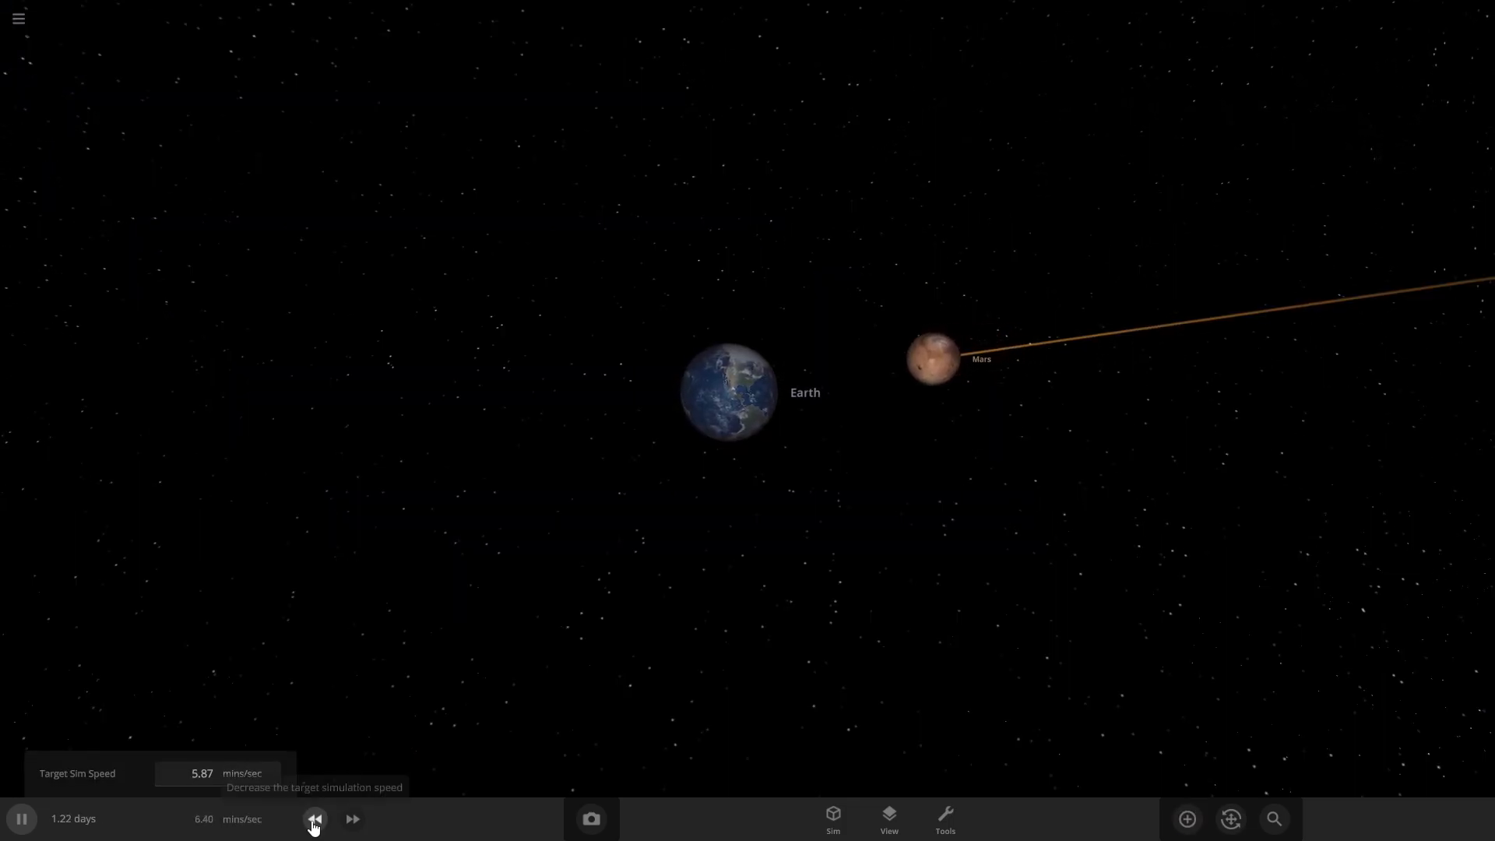
click(314, 818)
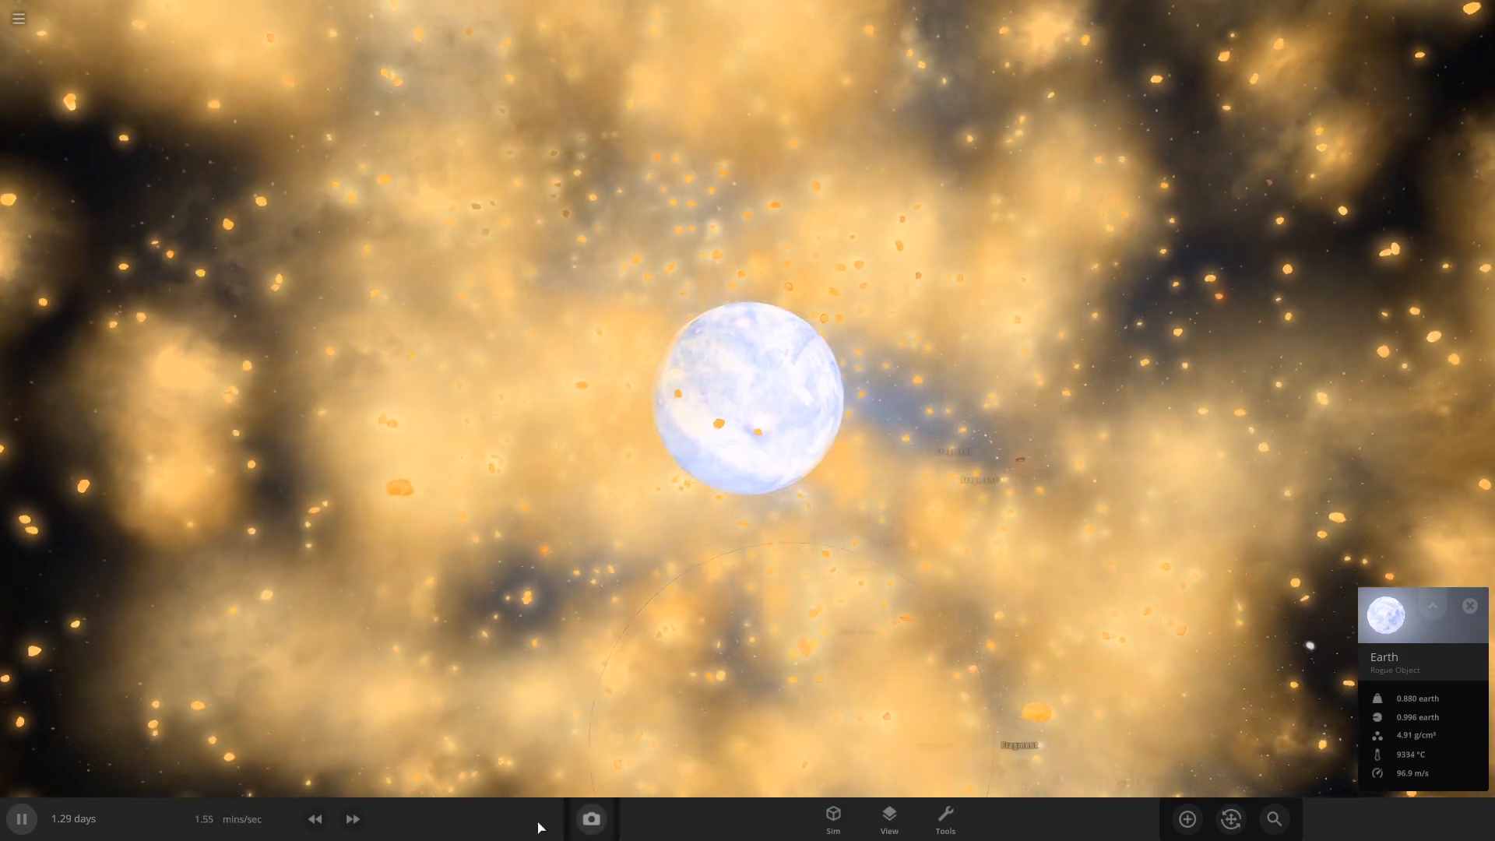
- Raise the simulation speed three notches so the Mars-struck Earth cools over months
click(352, 818)
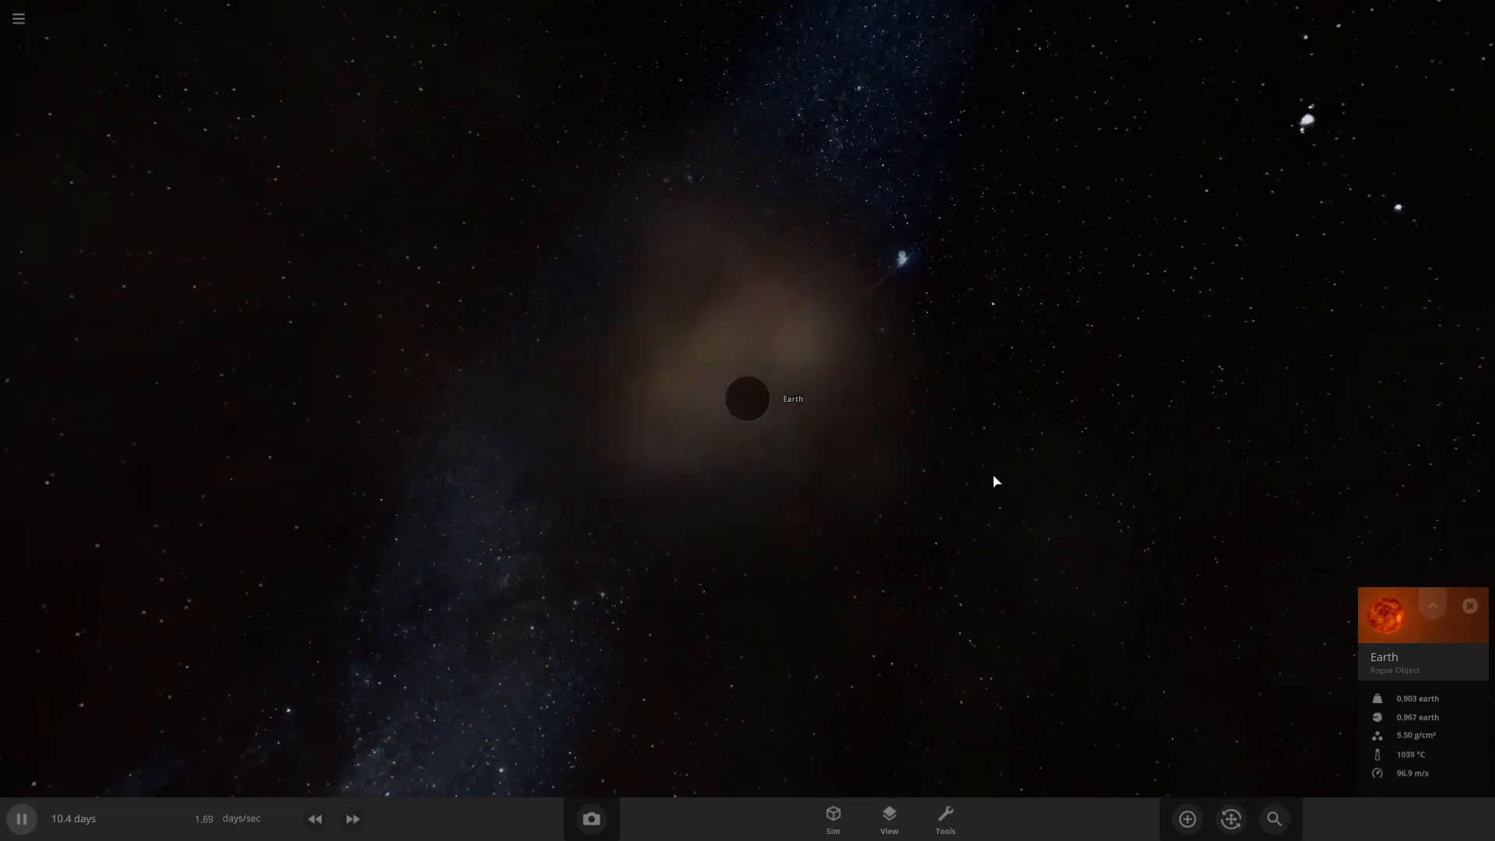
click(352, 818)
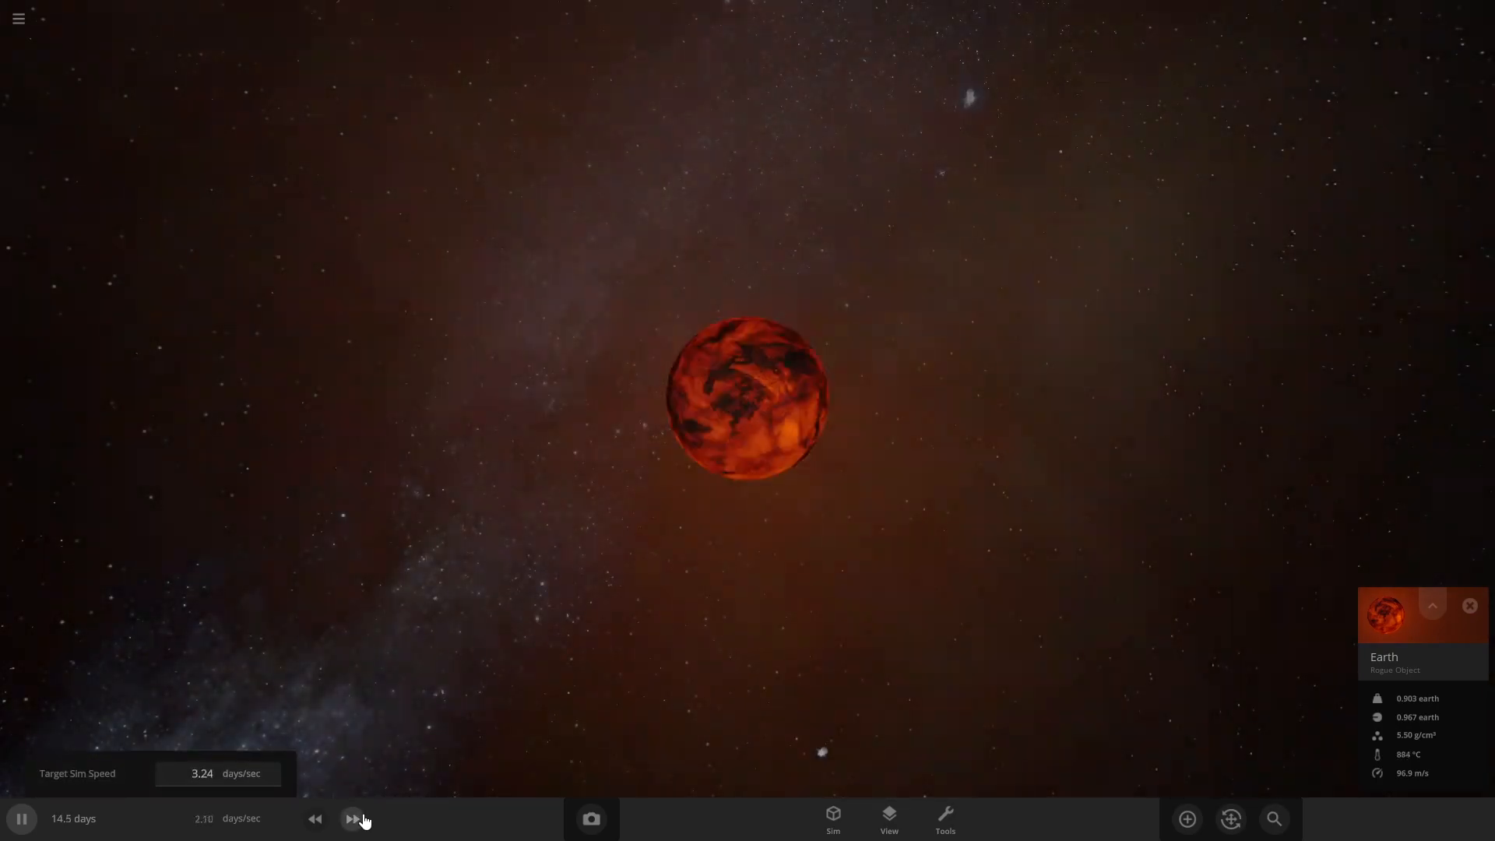
click(350, 818)
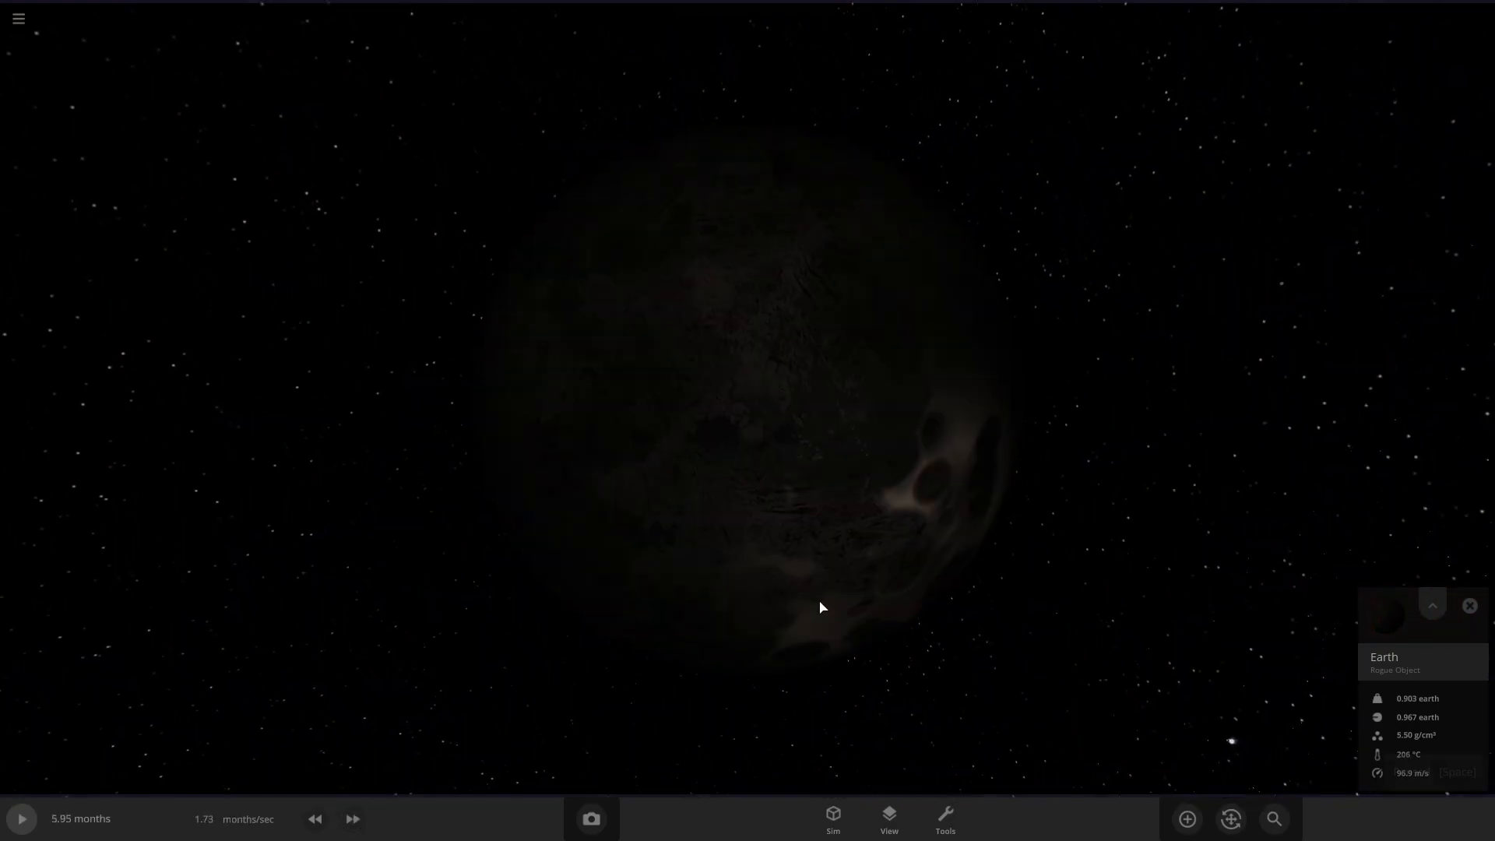
- Inspect the cooled planet's full properties, its Surface conditions and its Composition
click(1432, 604)
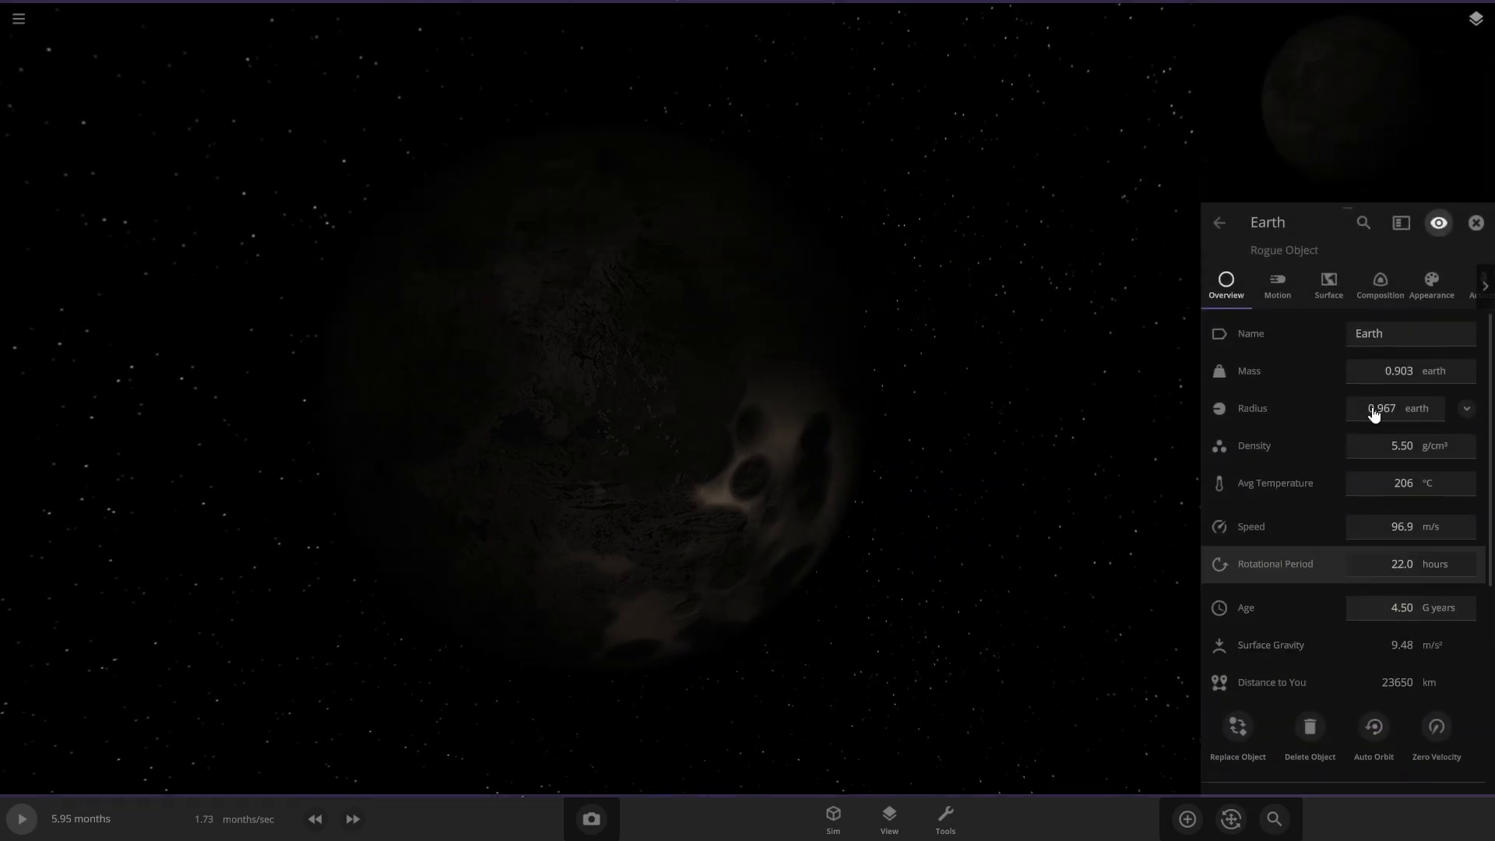
click(1327, 286)
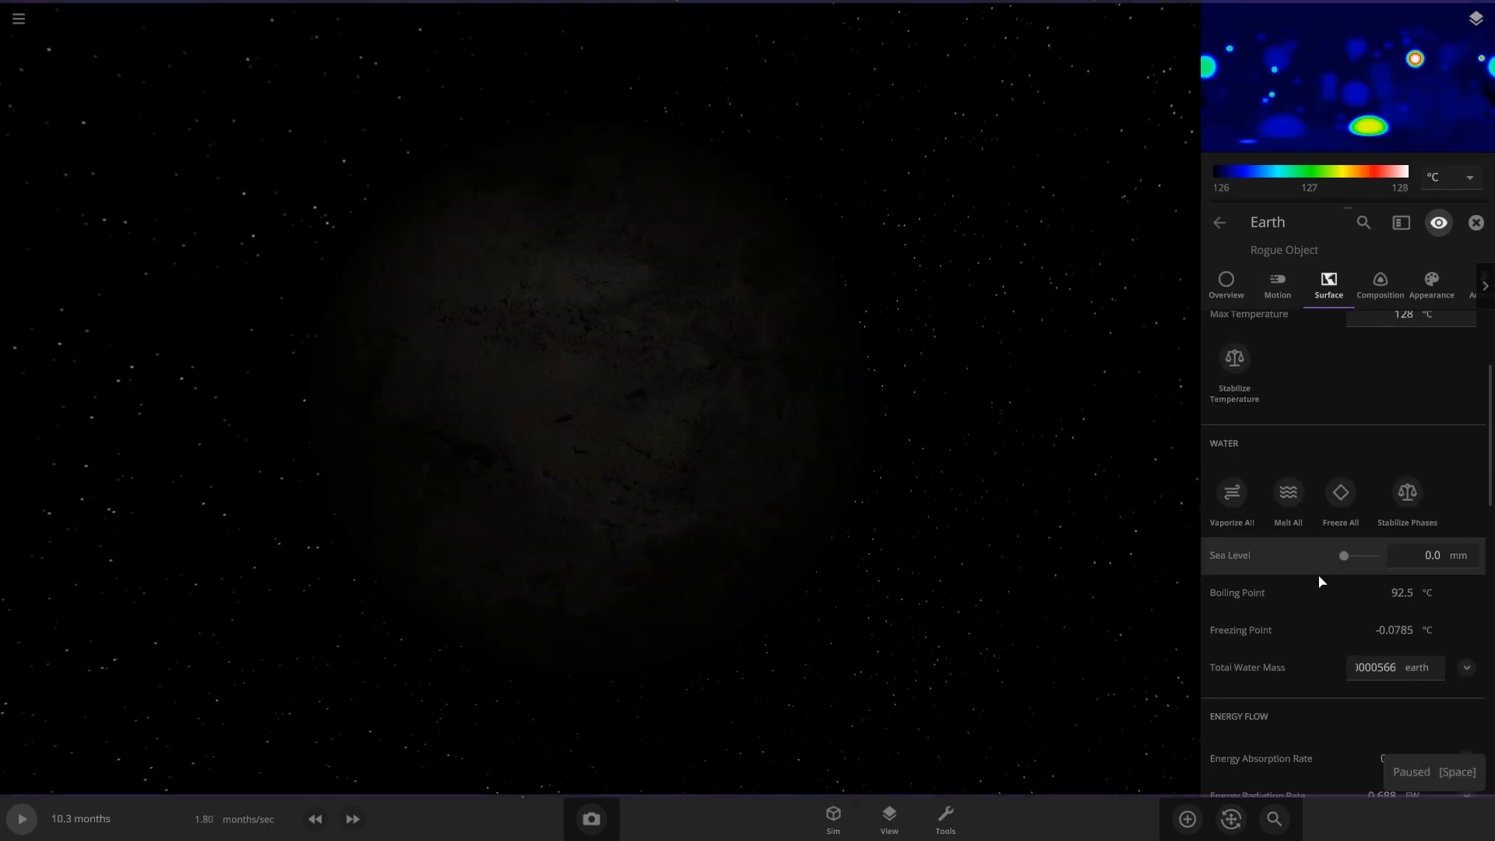
scroll(down, 3)
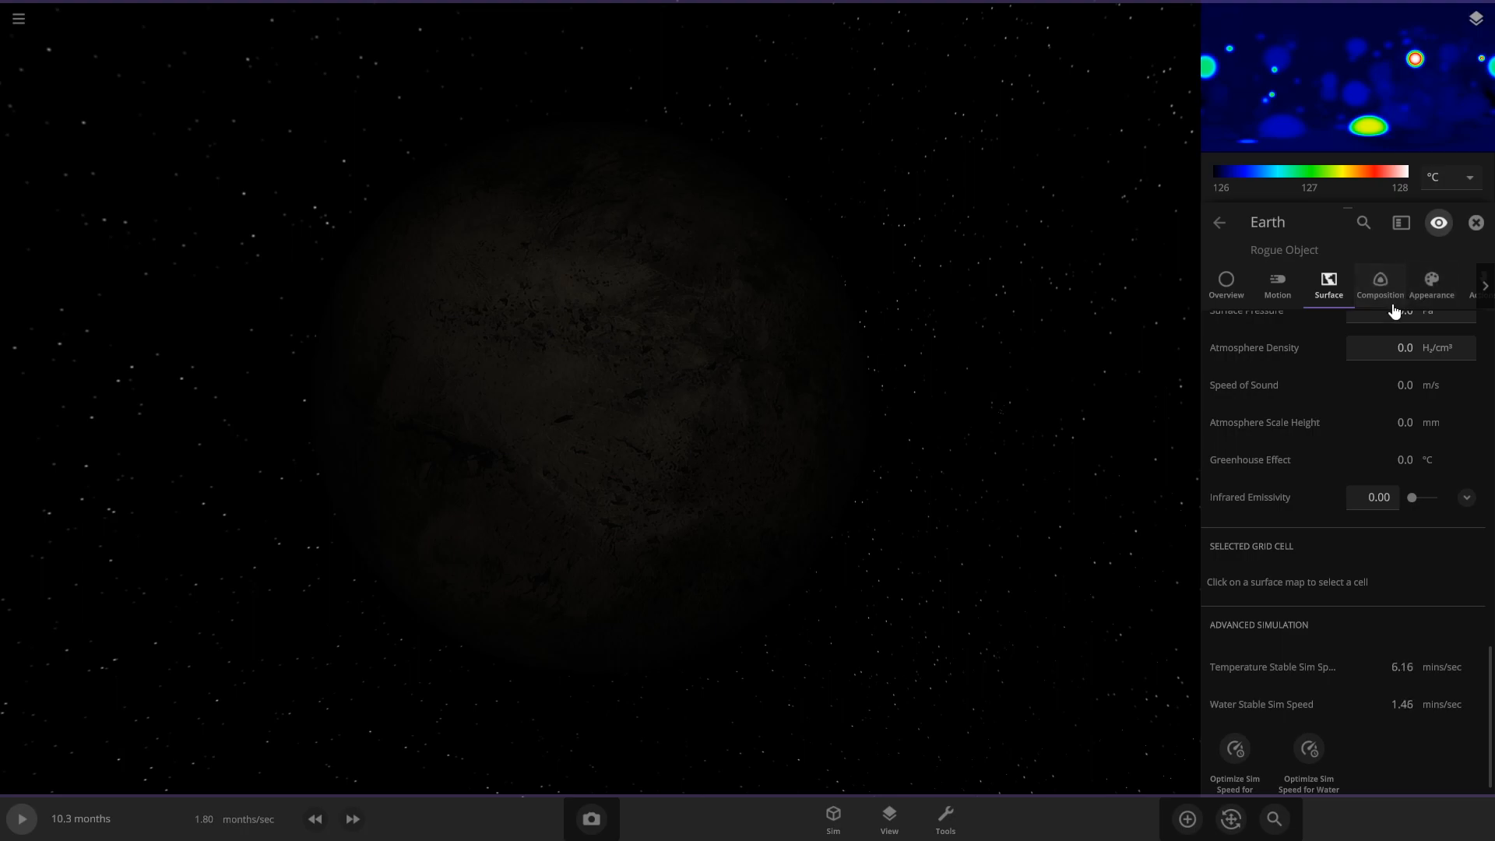
click(1379, 285)
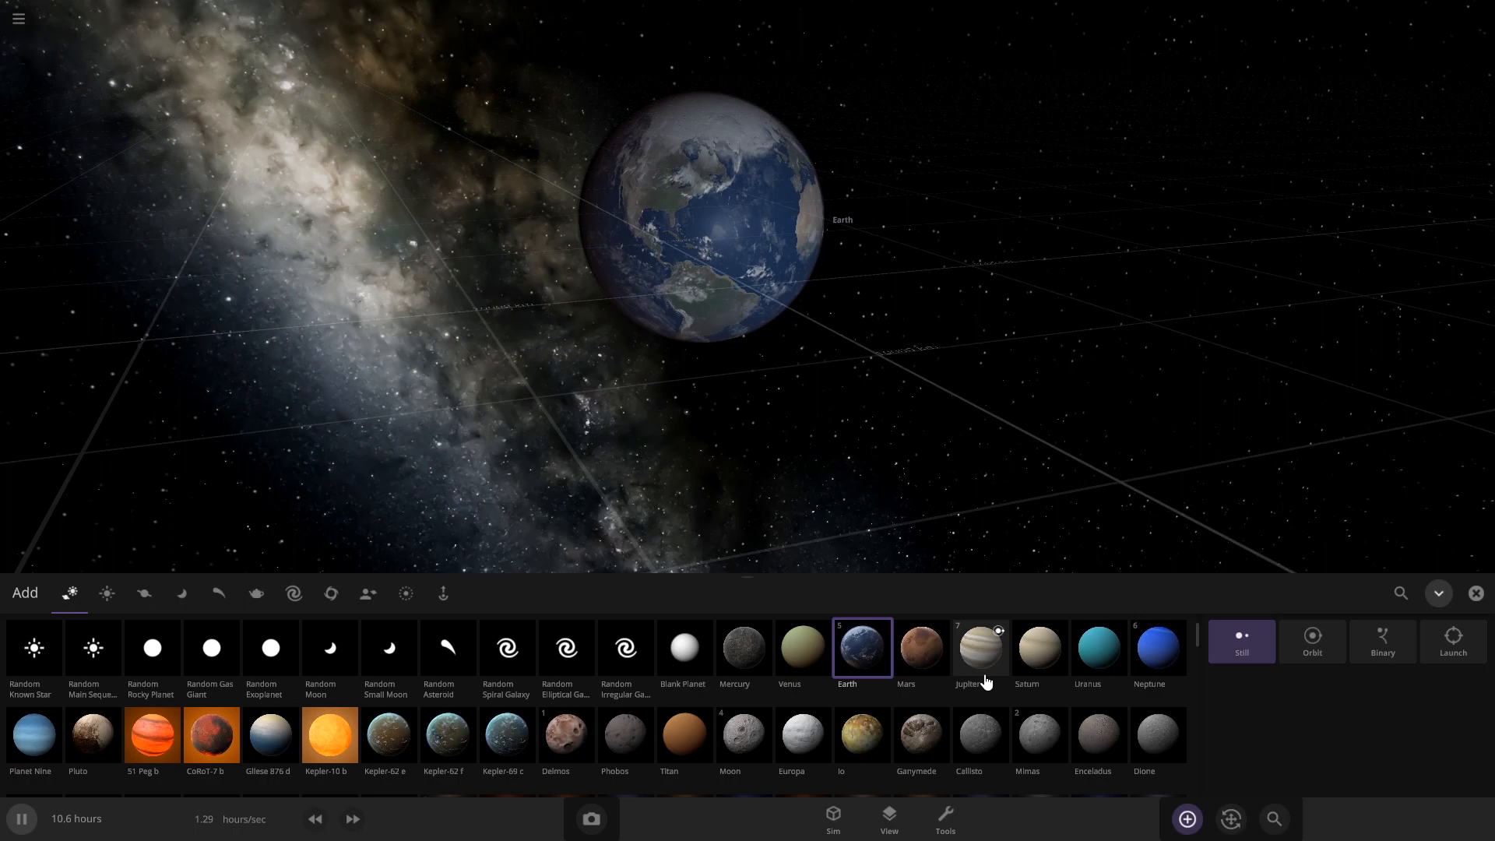
- Place Jupiter in space near Earth and resume the simulation so Earth falls toward it
click(980, 648)
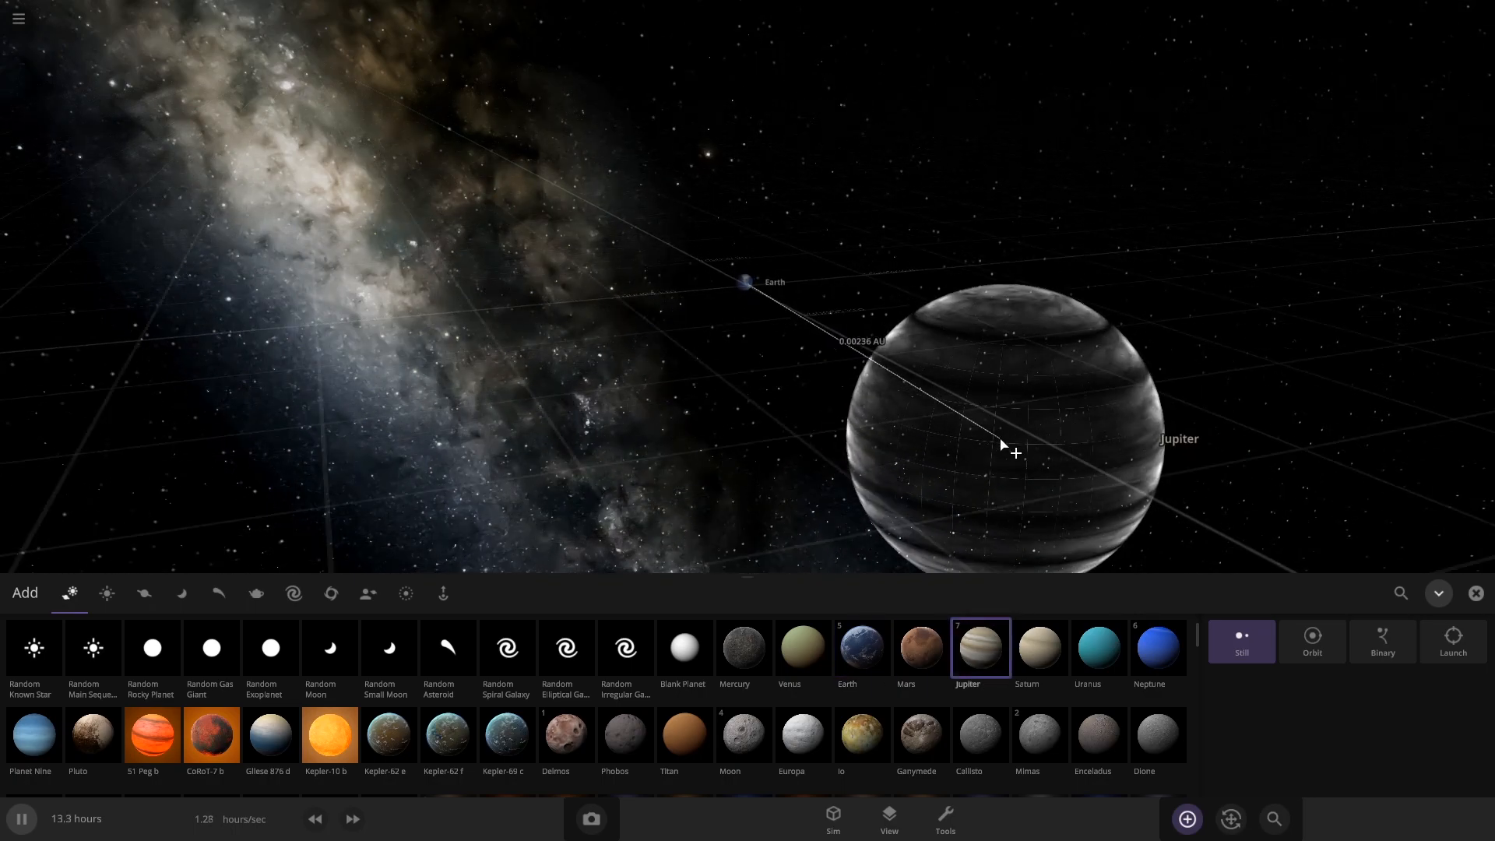
click(1451, 640)
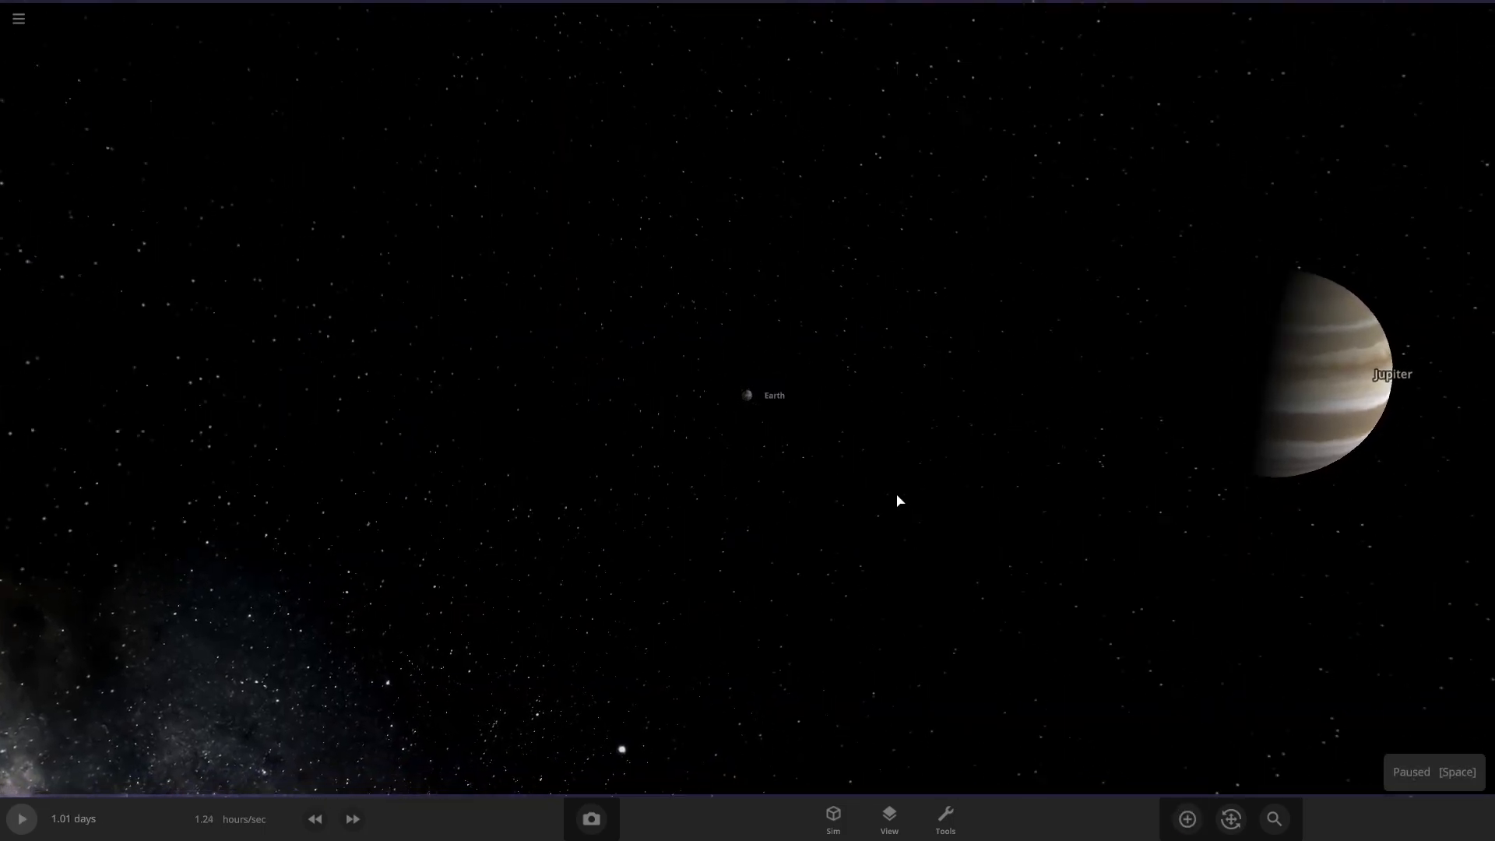
click(886, 818)
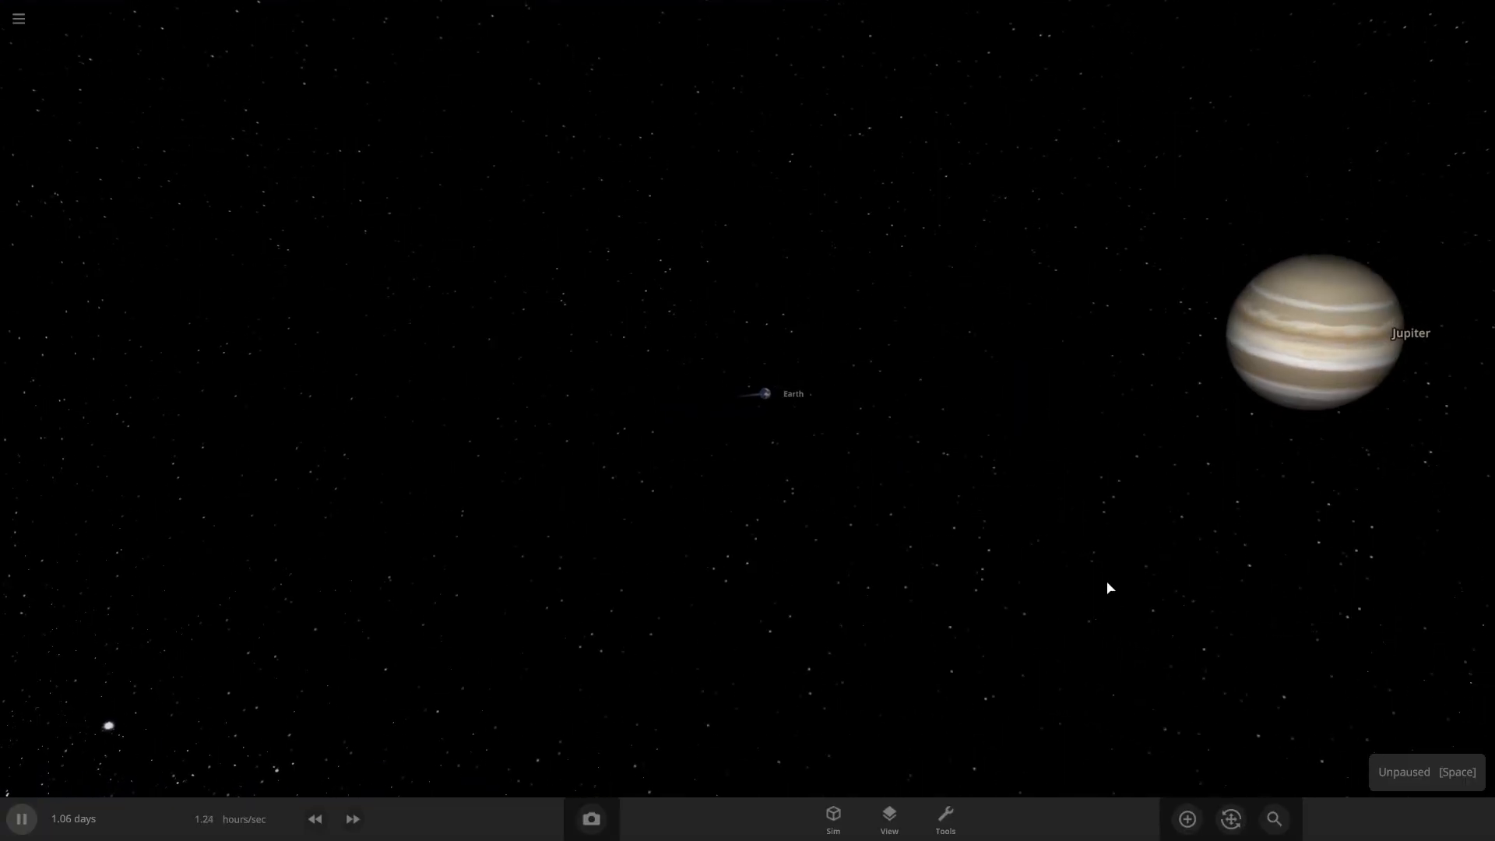
click(1316, 333)
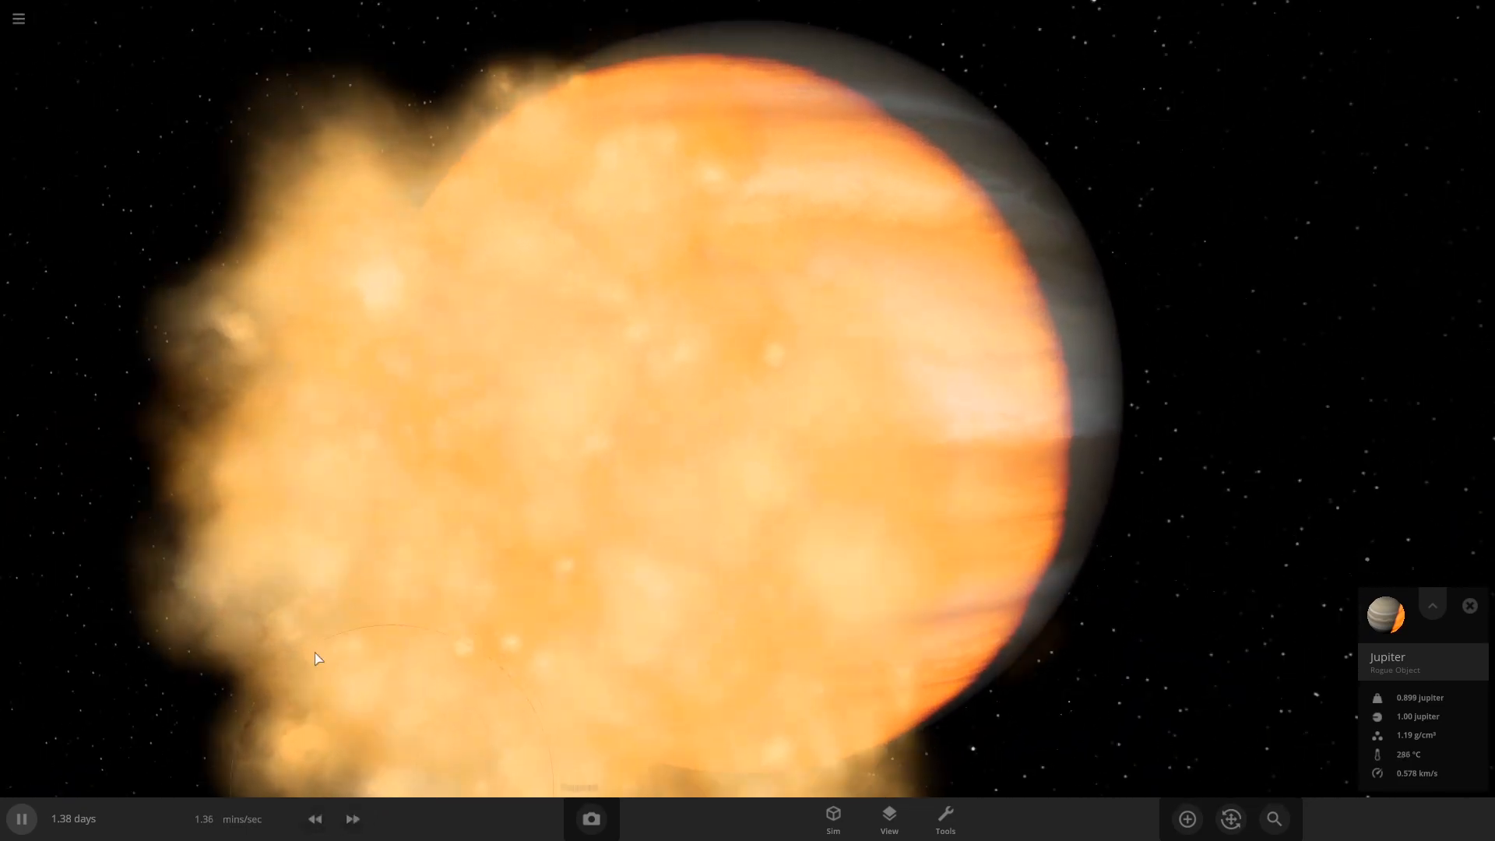
- Speed time up through the Earth–Jupiter collision, then ease it back to watch the aftermath
click(353, 818)
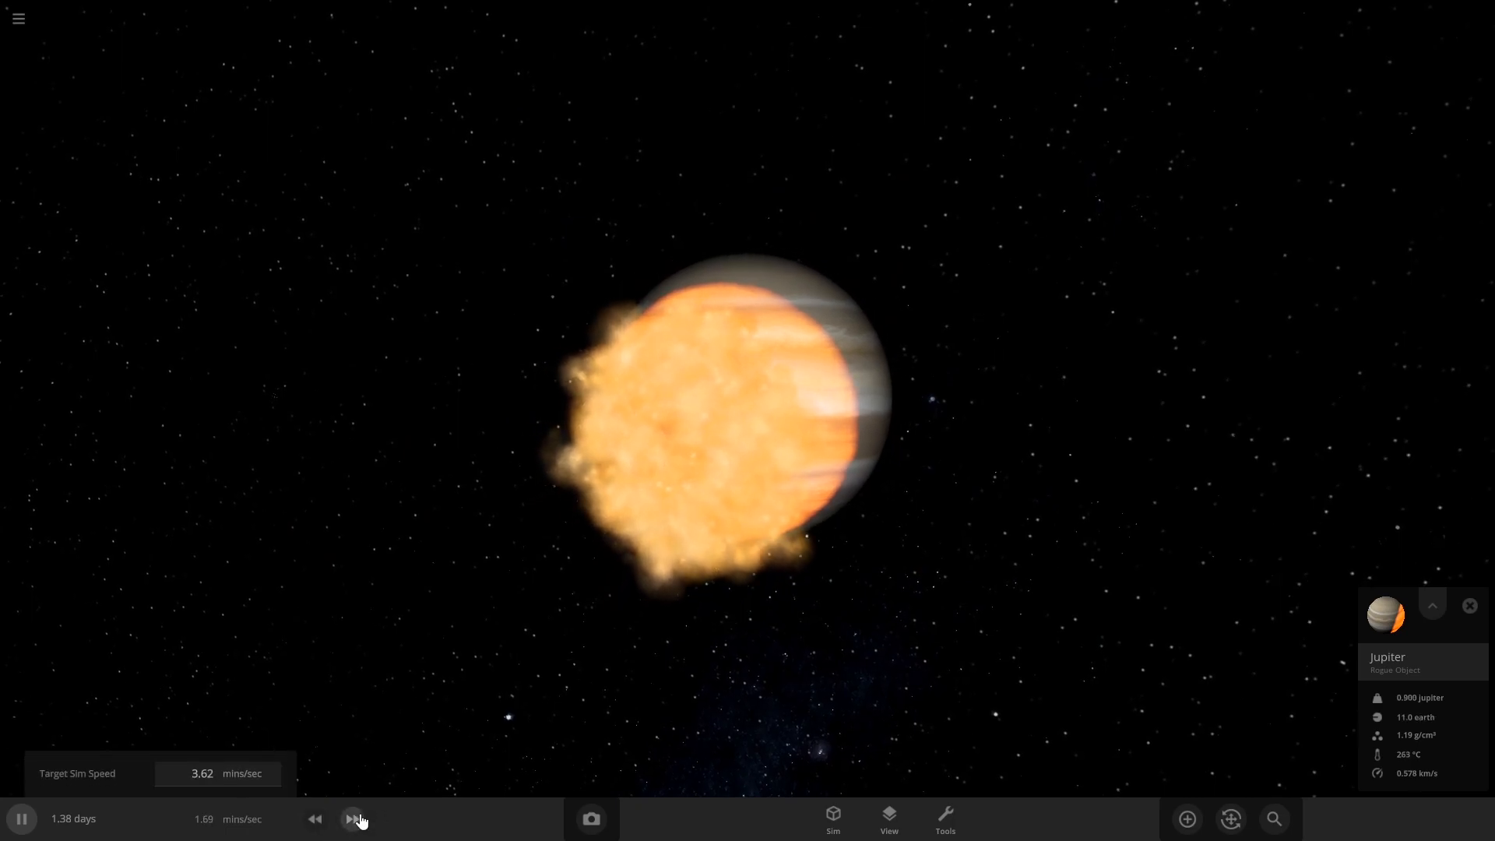
click(353, 818)
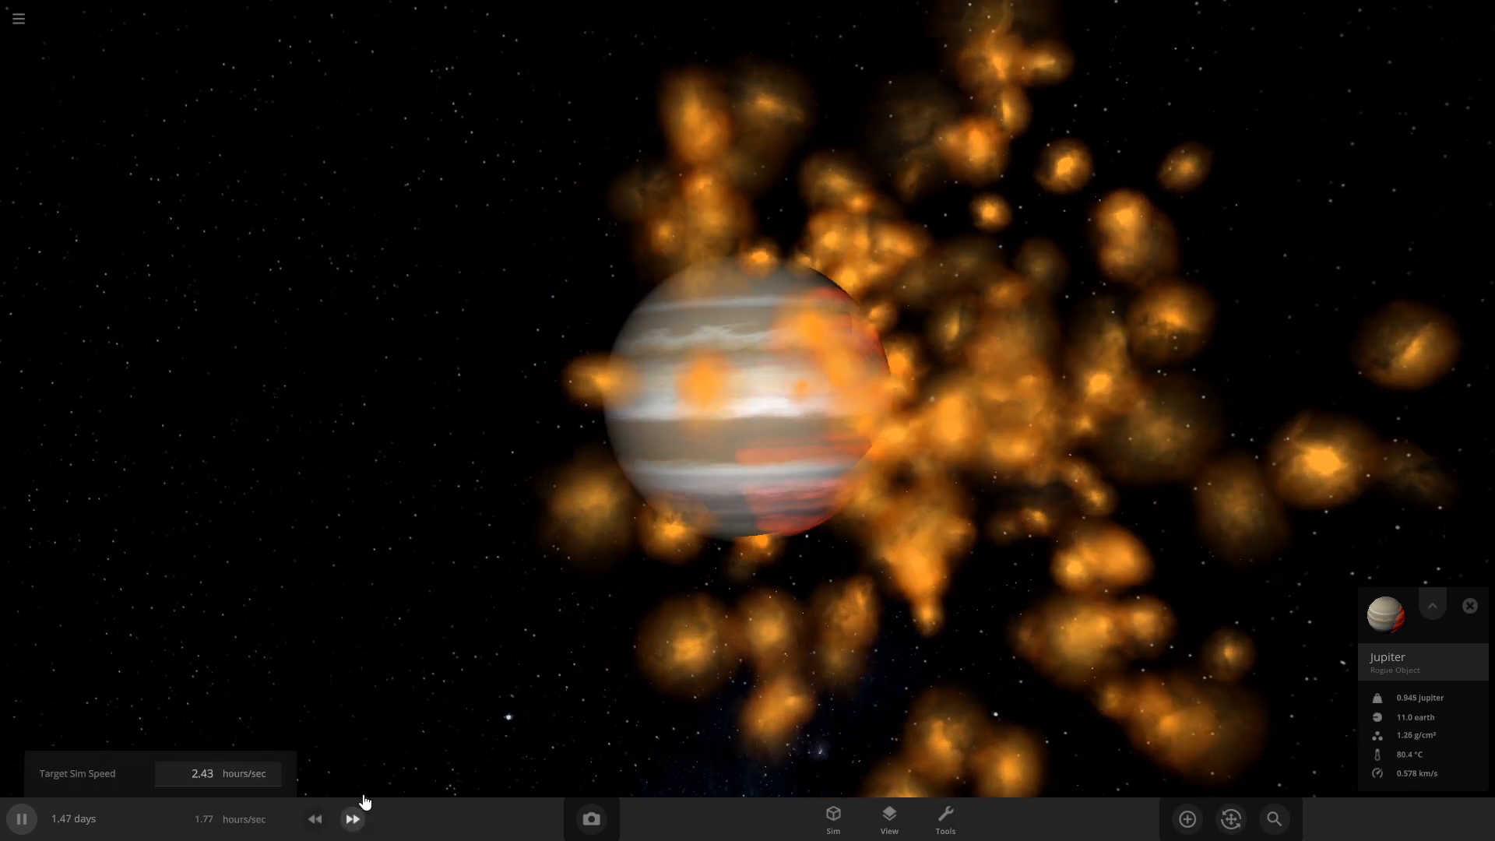
click(352, 820)
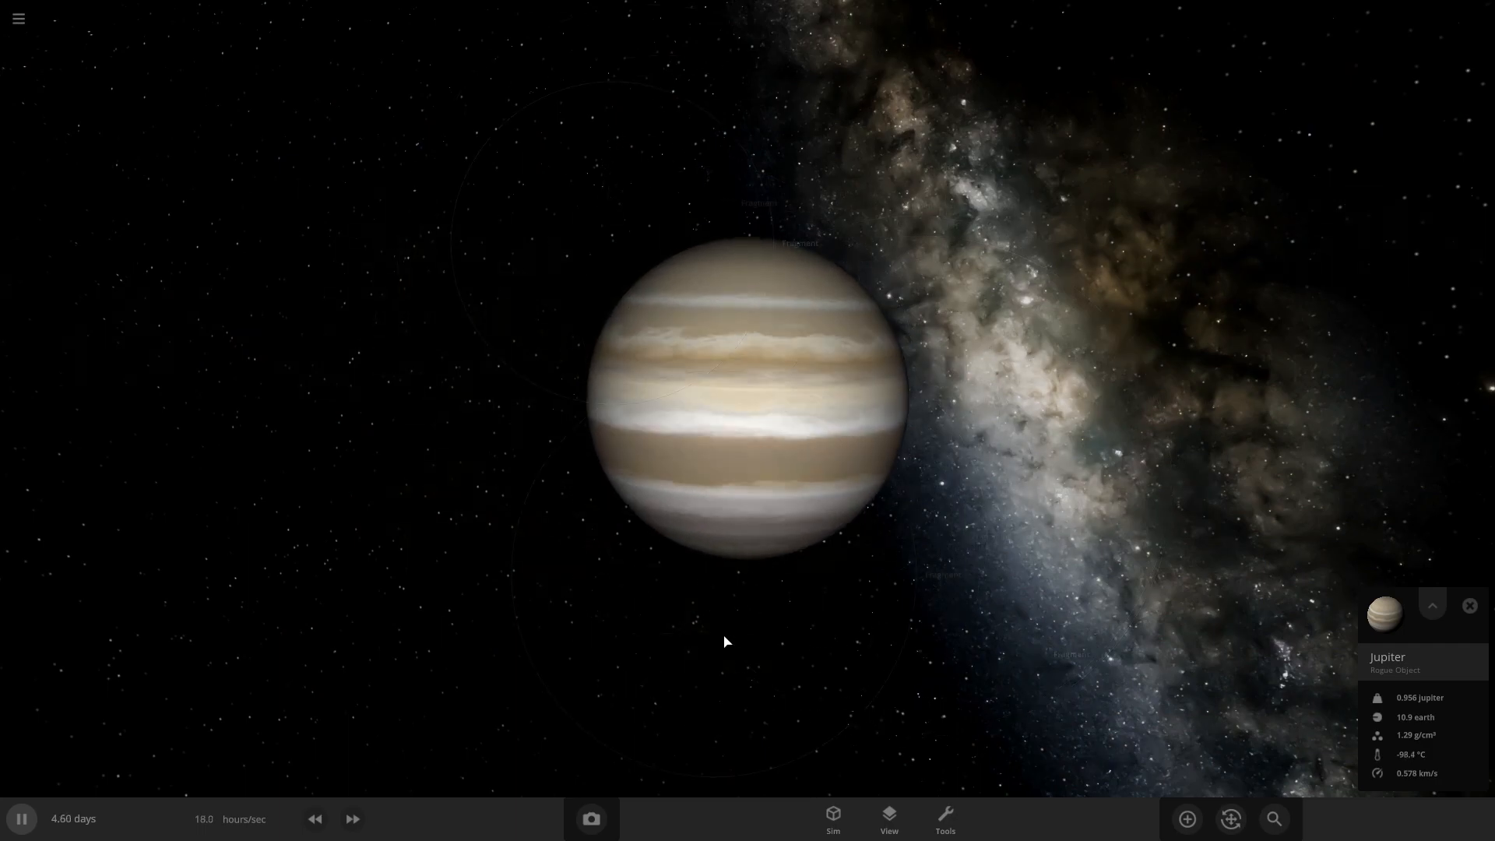
click(314, 818)
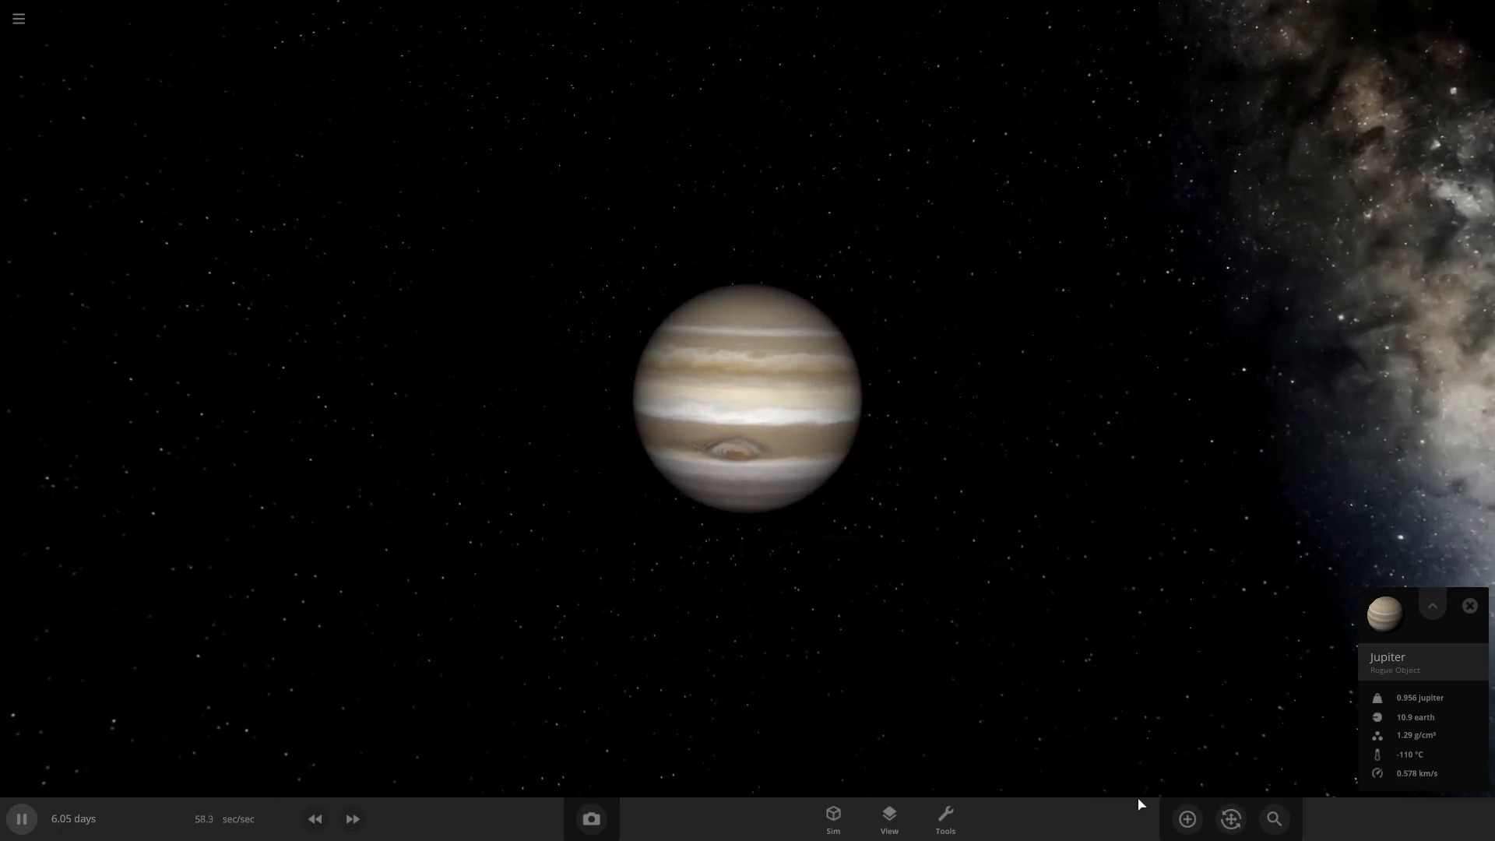
- Surround Jupiter with many added Earths and resume time so they crash into it
click(1187, 818)
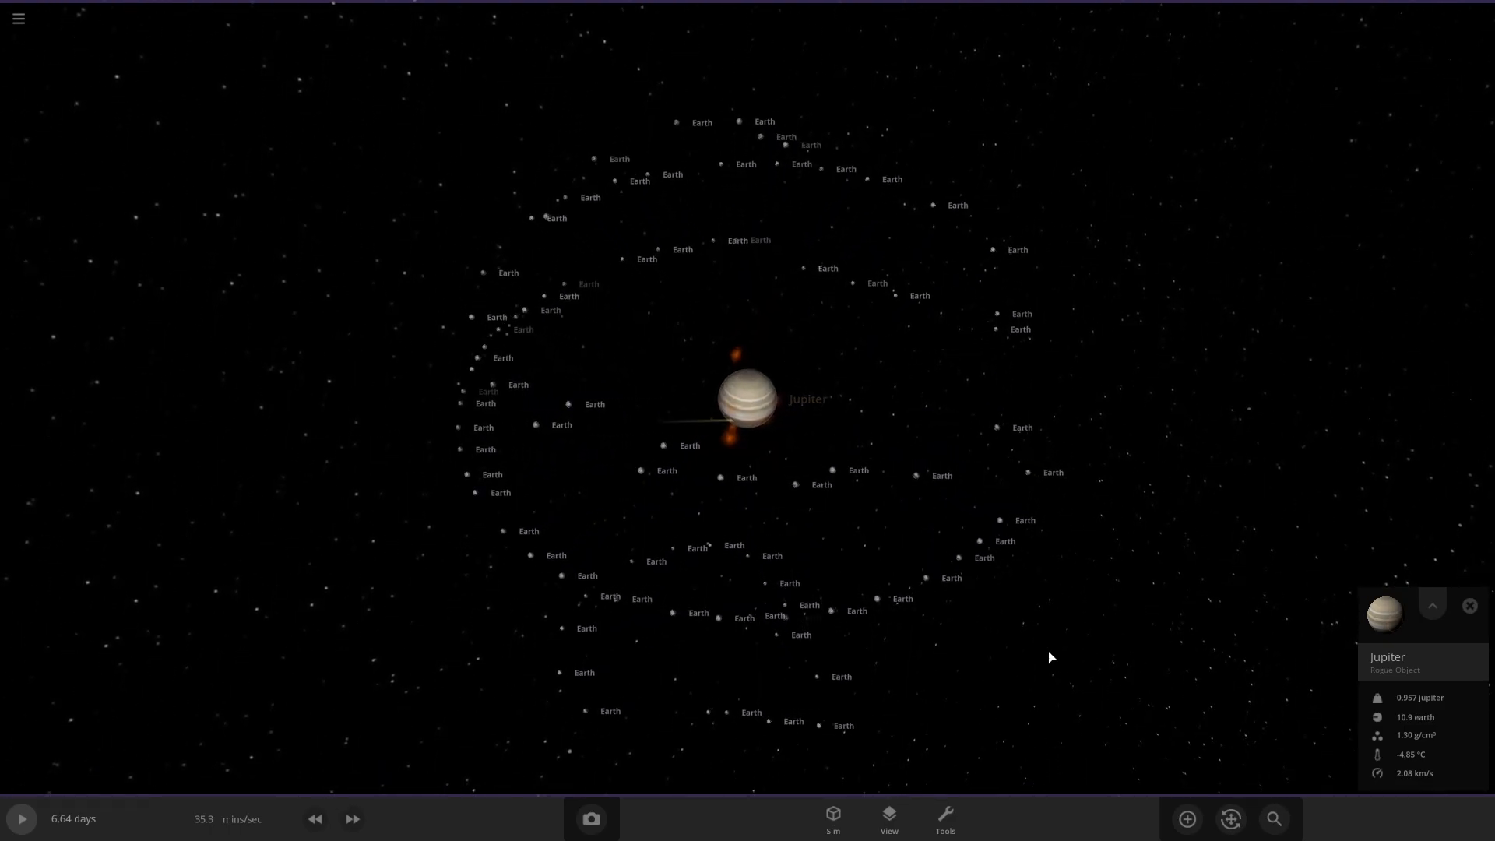
click(21, 817)
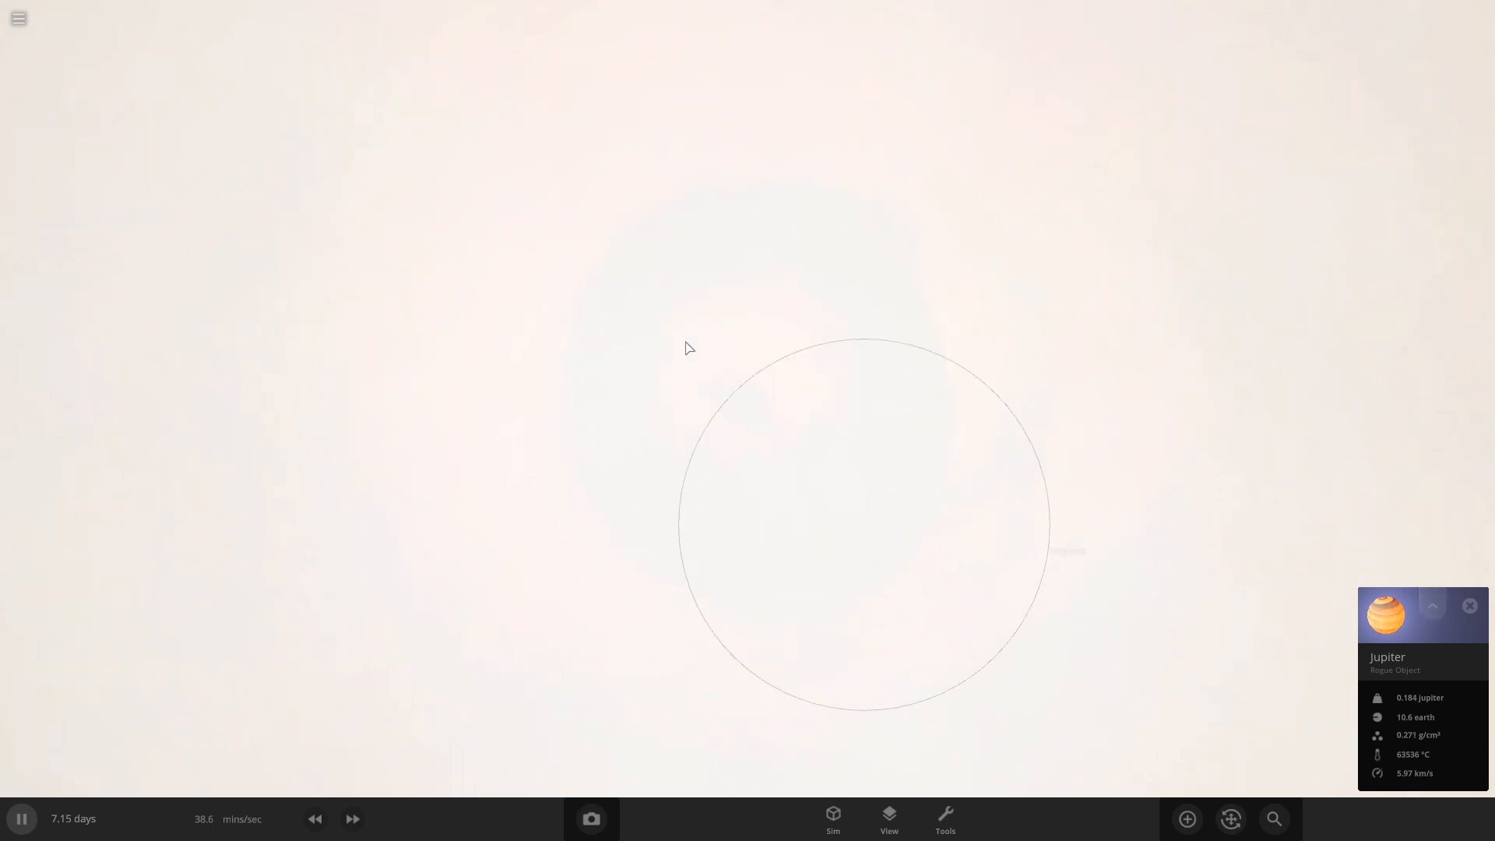
click(1187, 817)
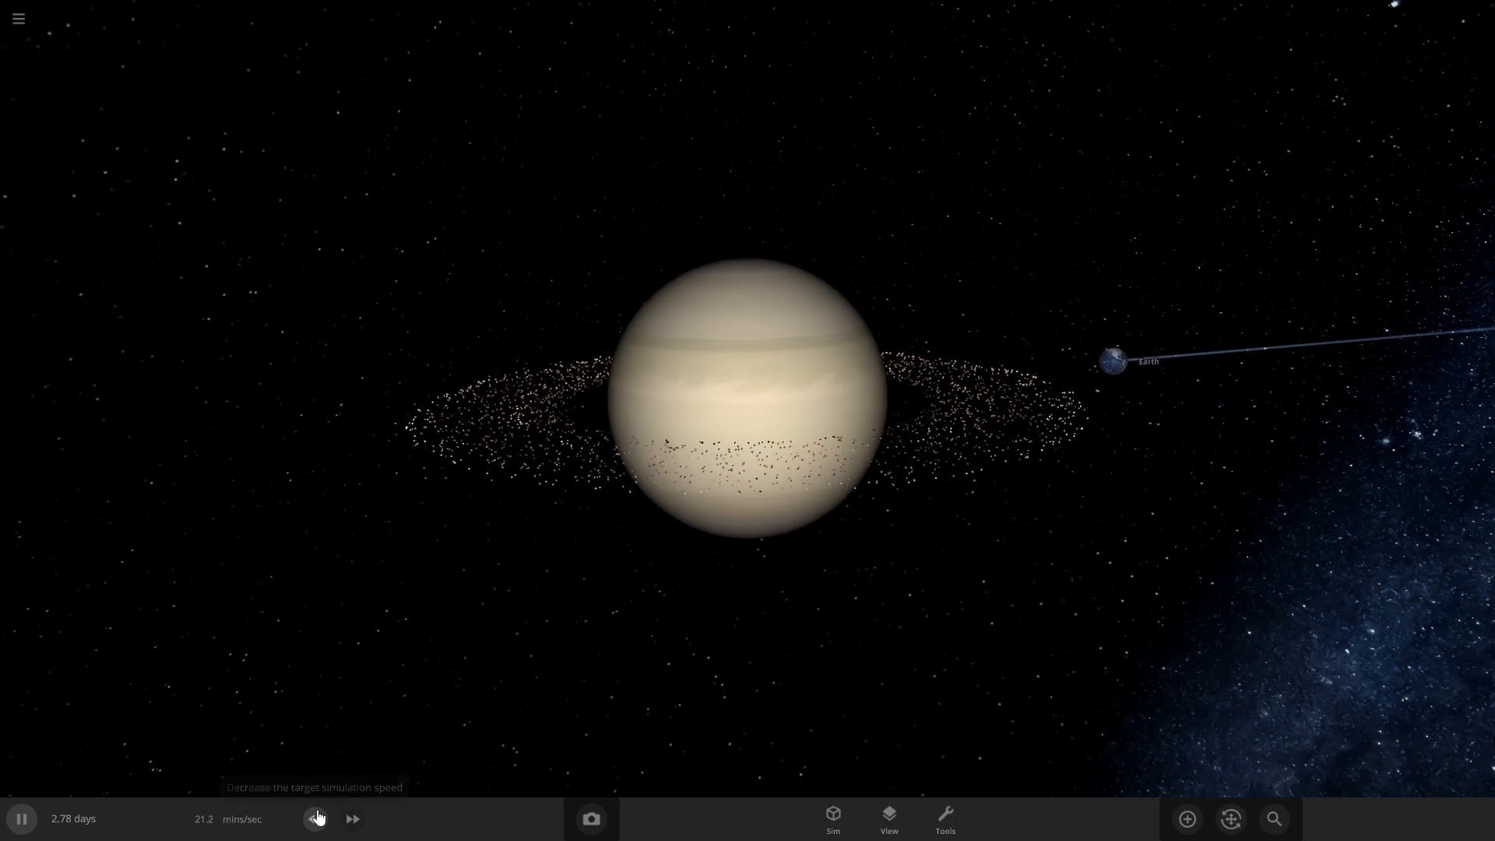
- Slow the simulation as the launched Earth nears Saturn and select the approaching body
click(316, 818)
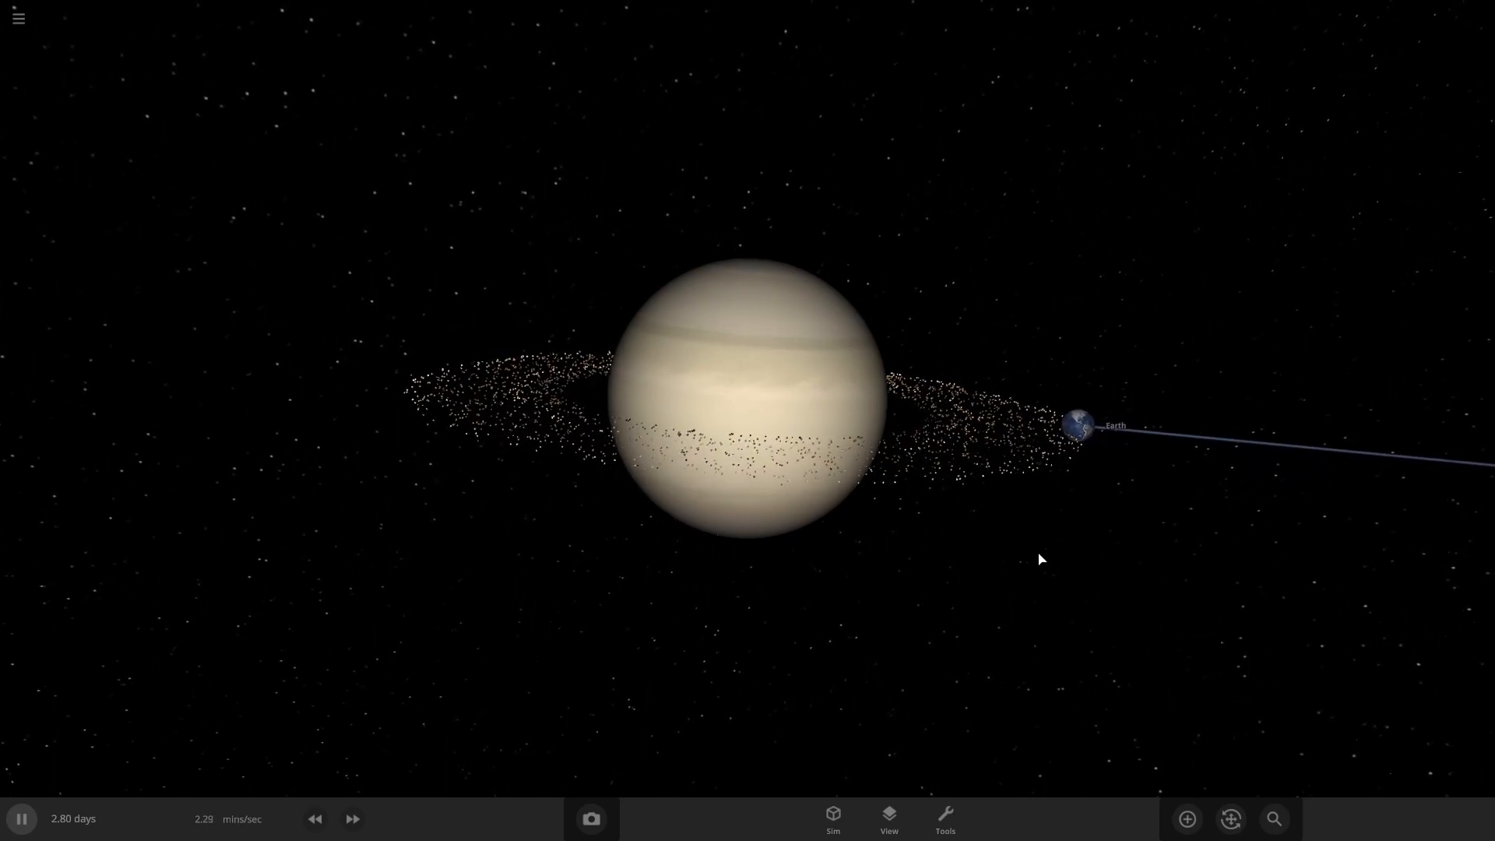
click(1076, 427)
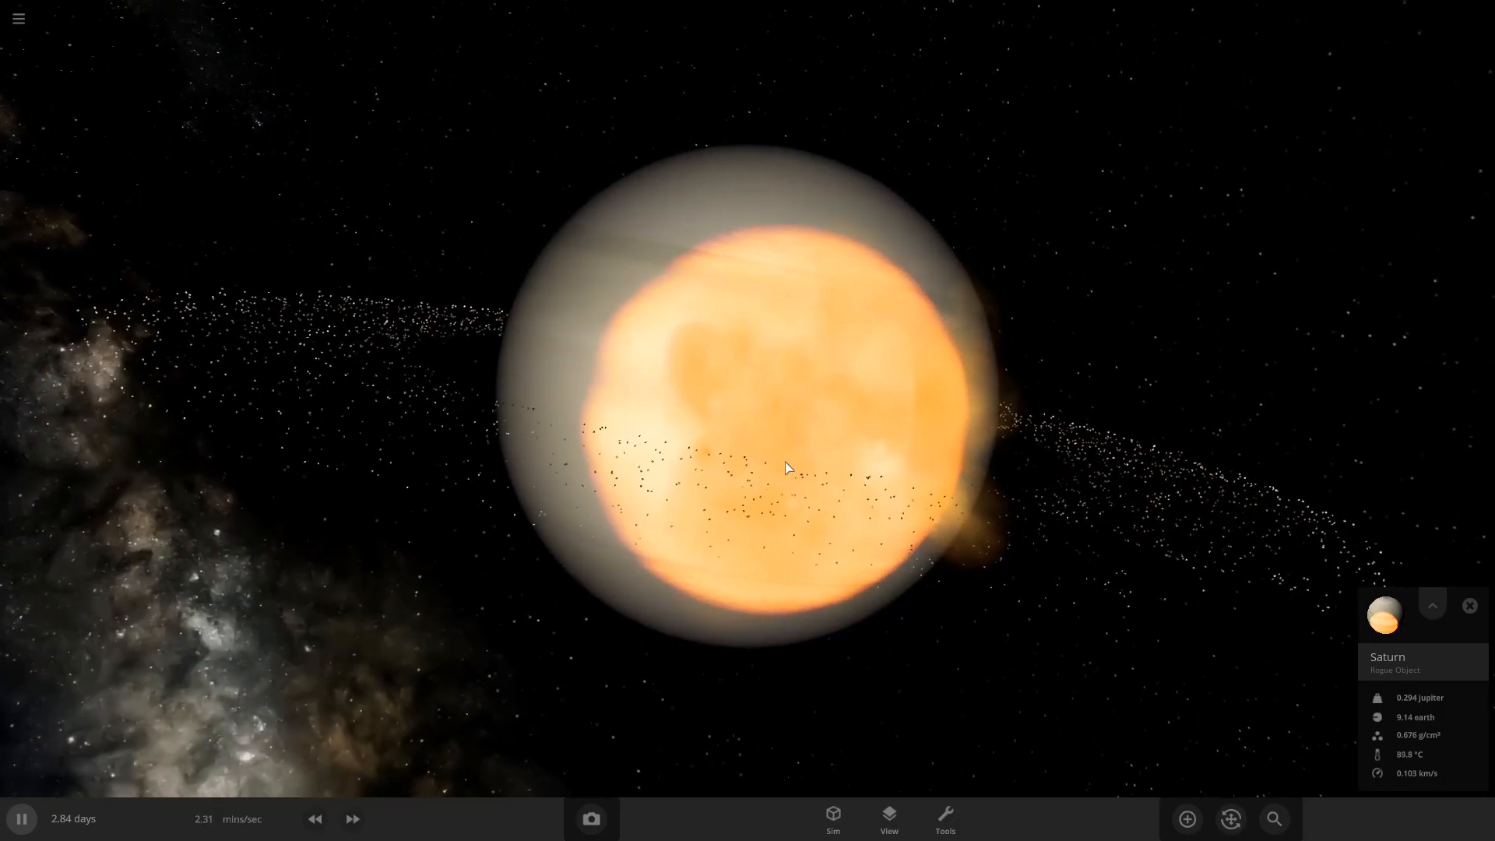
- Speed time up two notches after Earth strikes Saturn so the planet cools
click(352, 817)
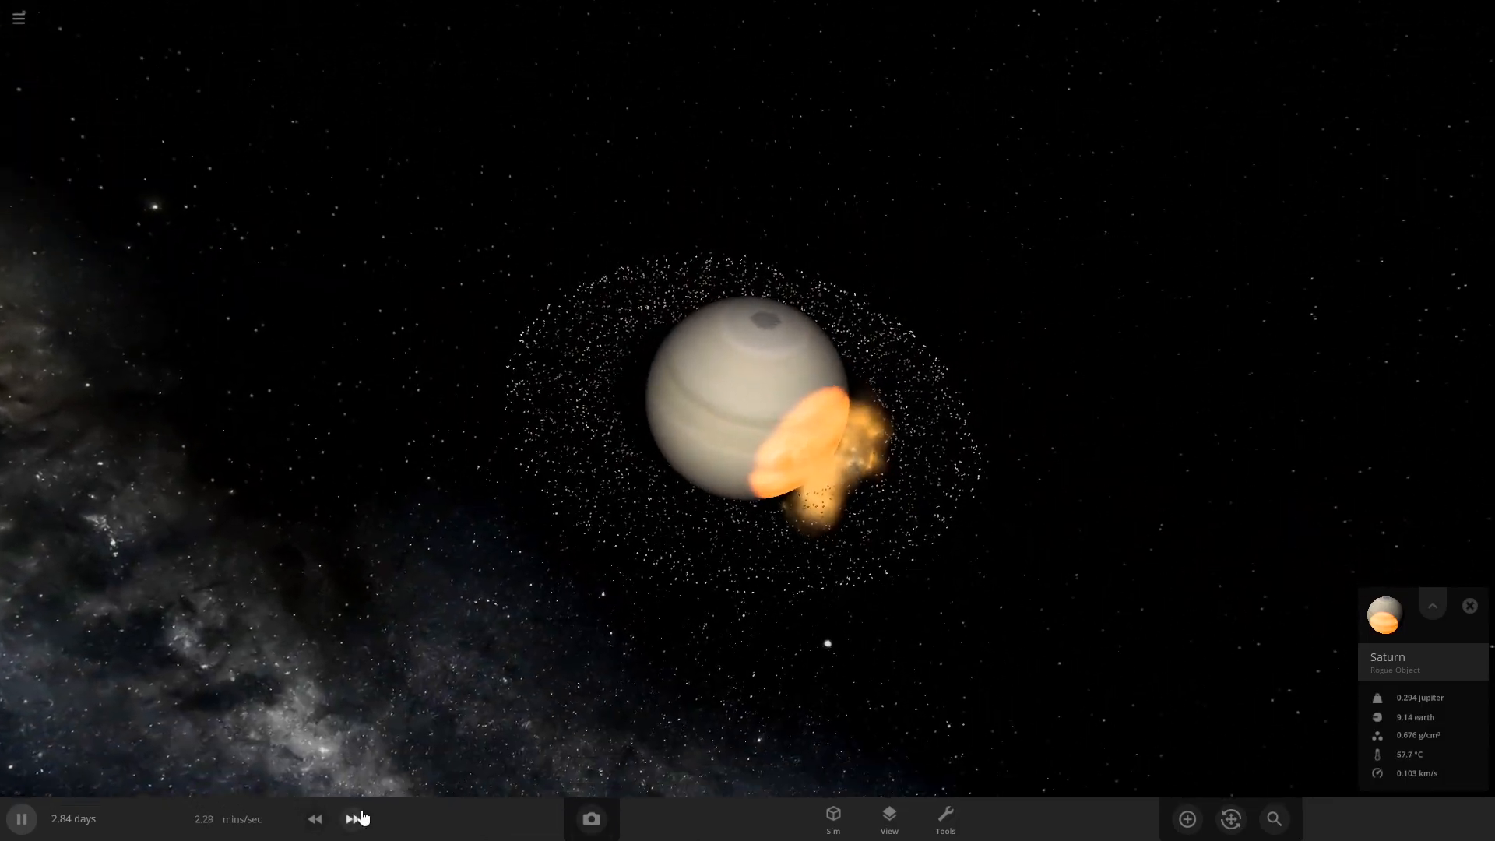
click(355, 818)
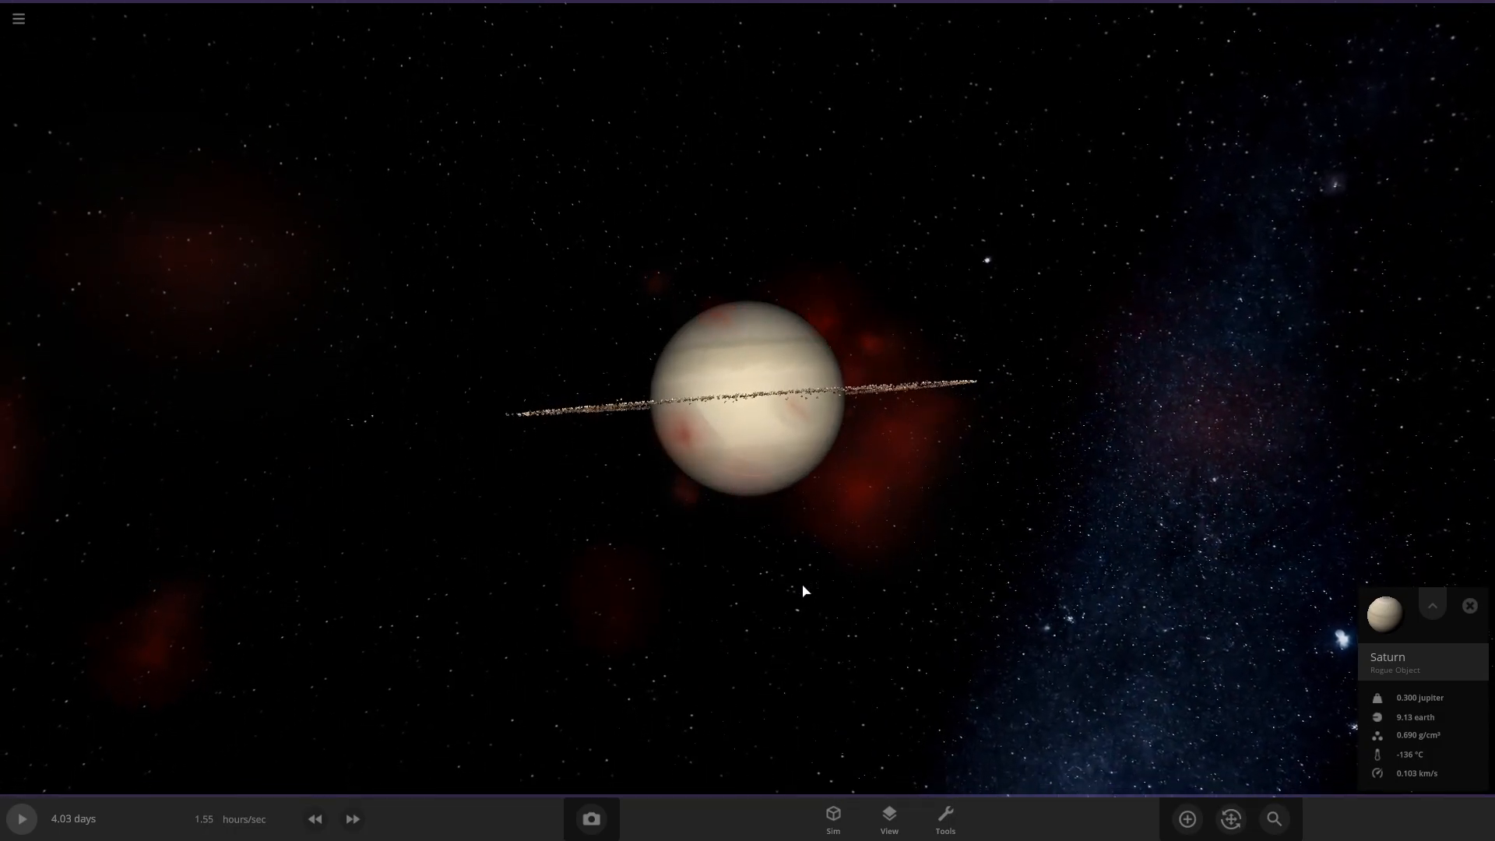
- Browse the Add panel's object list to place Earths around Saturn
click(1187, 818)
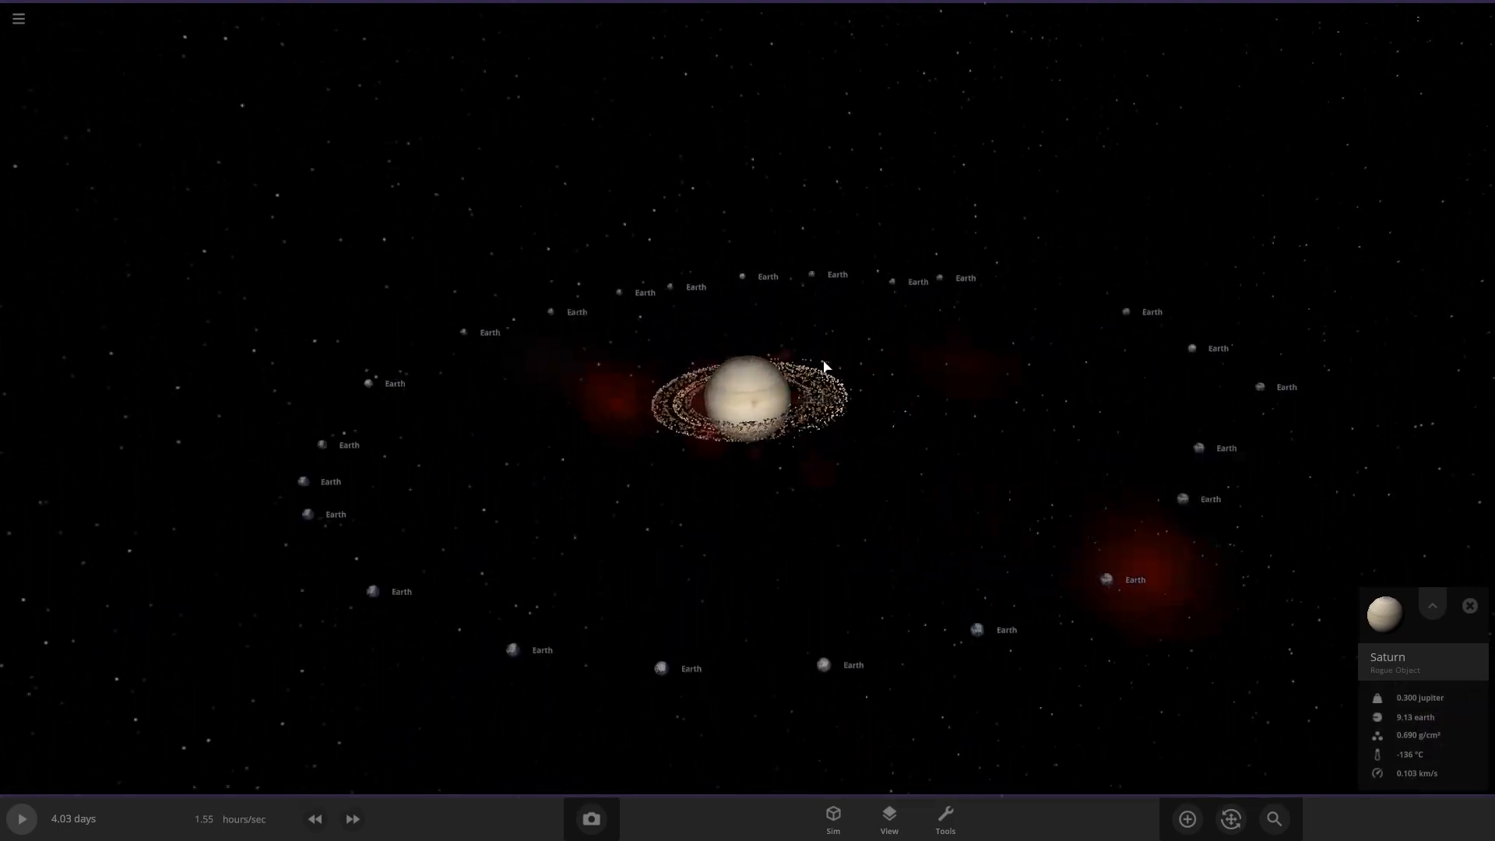
scroll(down, 3)
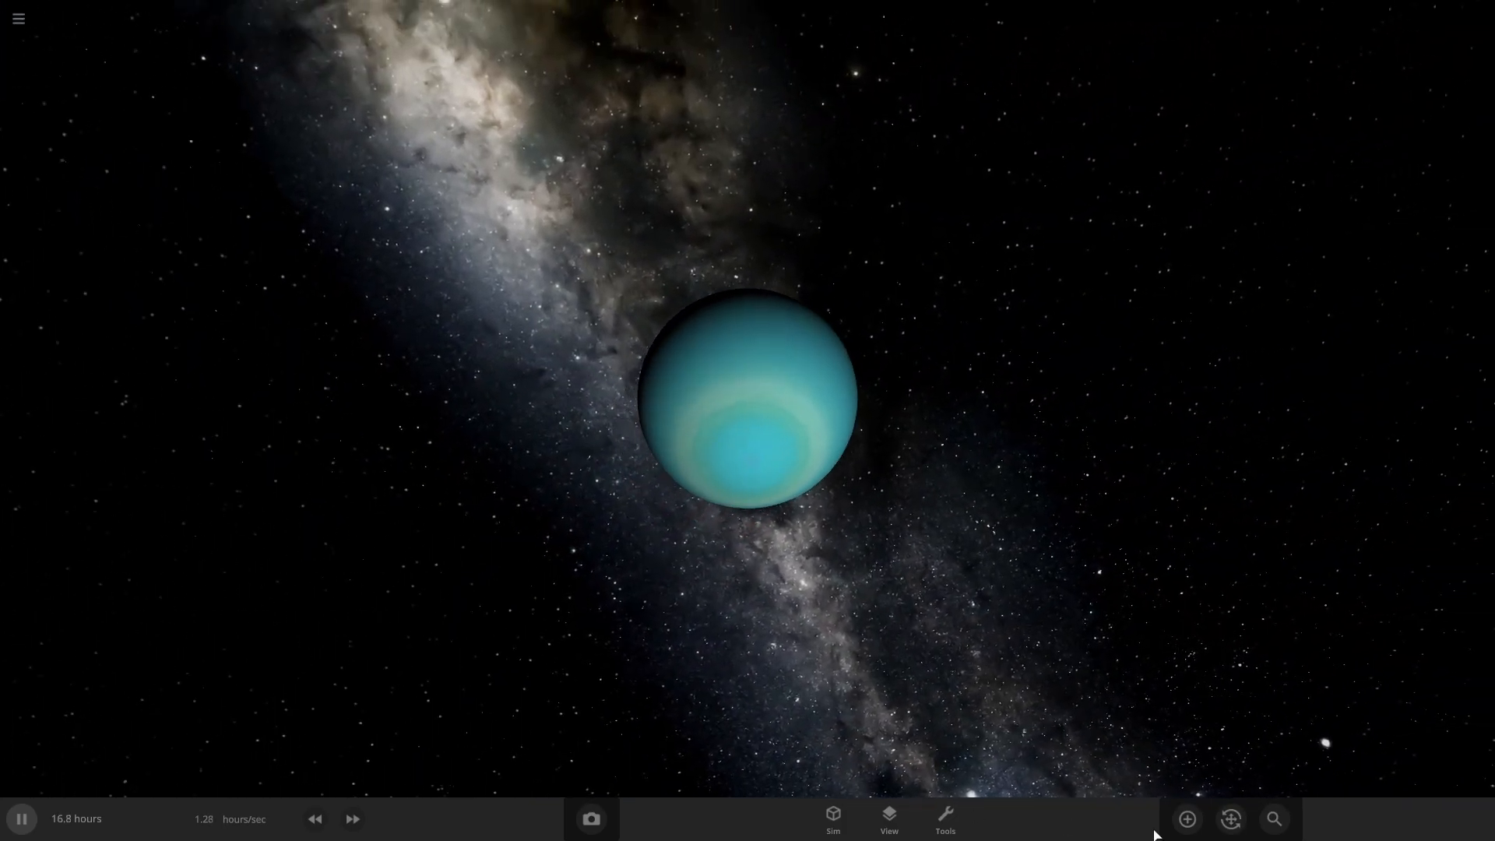
- Bring up the catalogue of addable objects beside the lone Uranus
click(1187, 818)
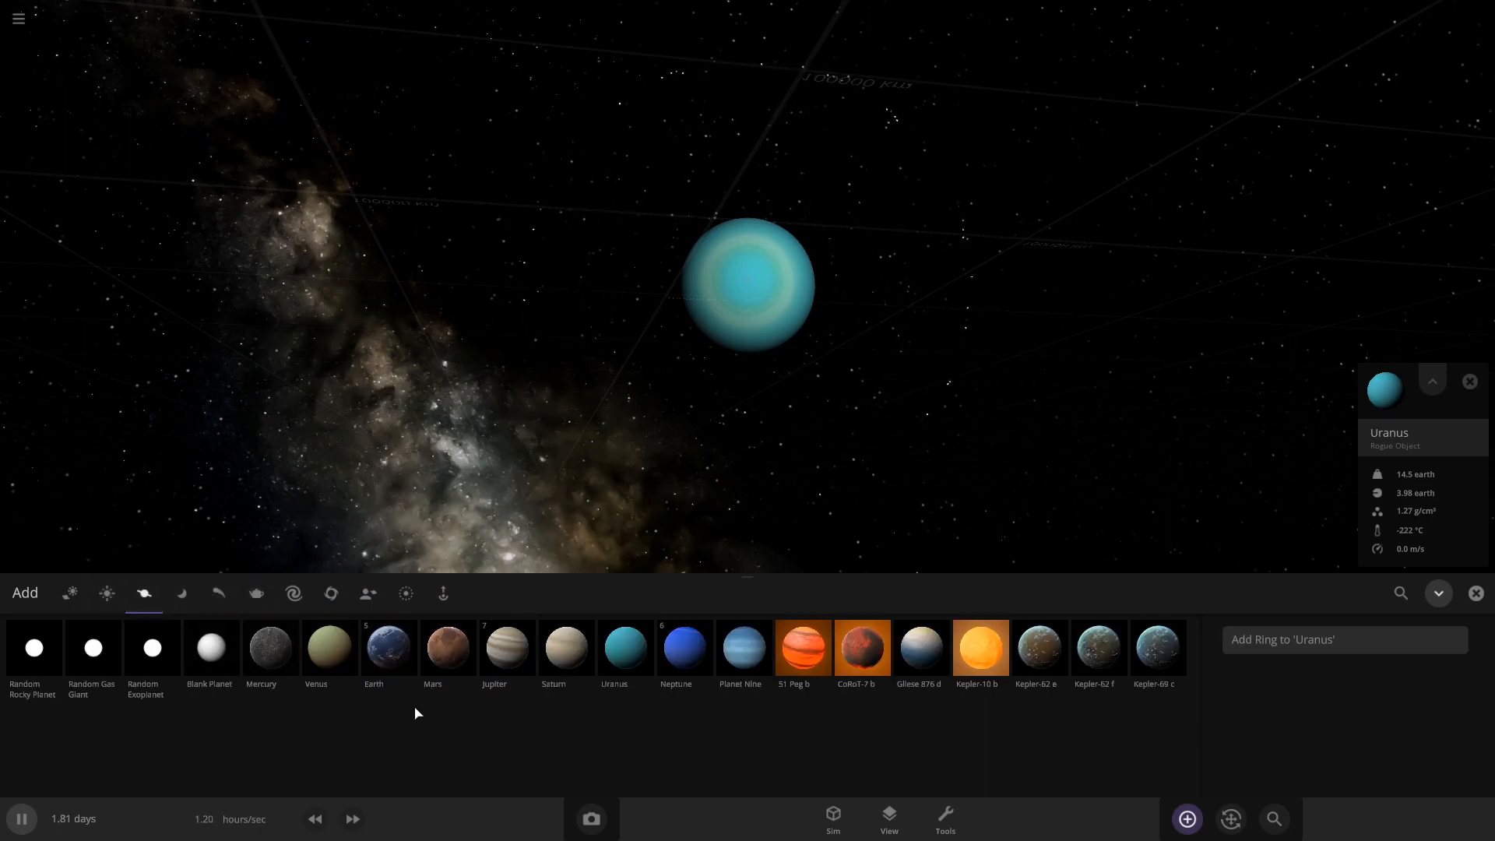
- Choose Earth in Launch mode and set it on a course into Uranus
click(387, 647)
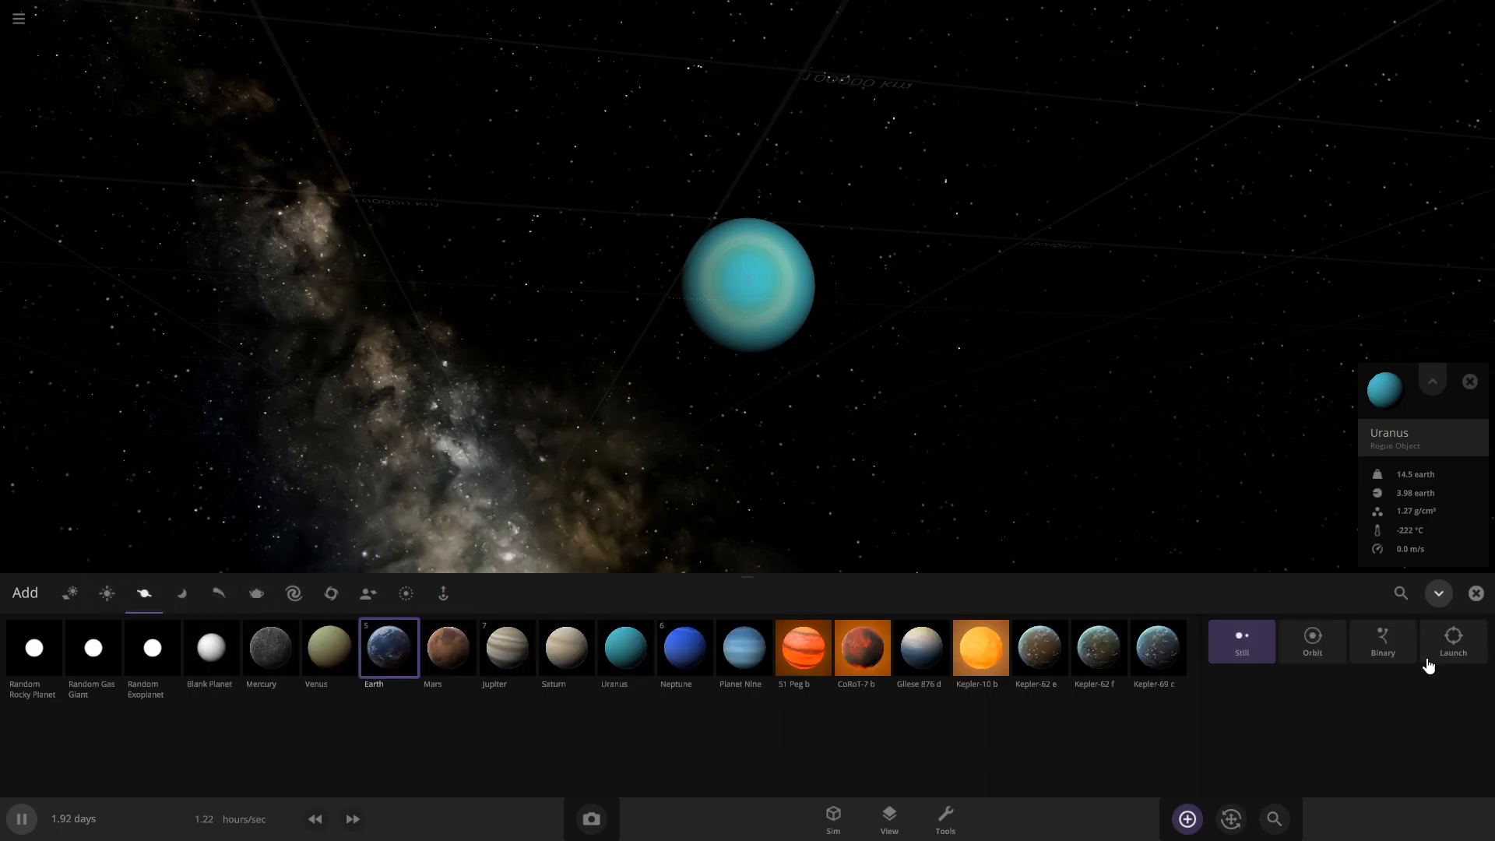
click(1452, 642)
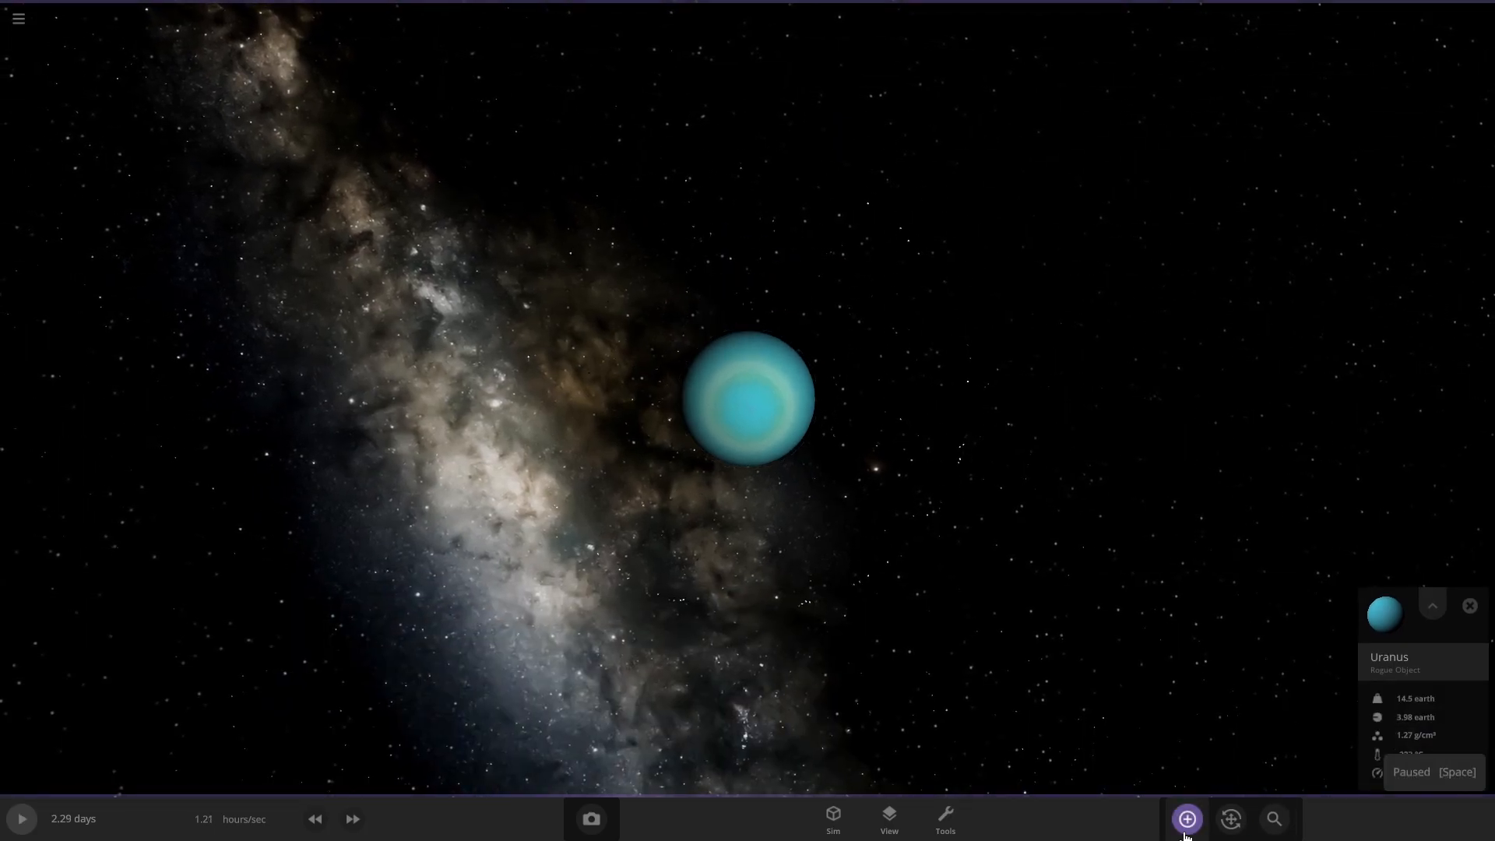
click(1187, 818)
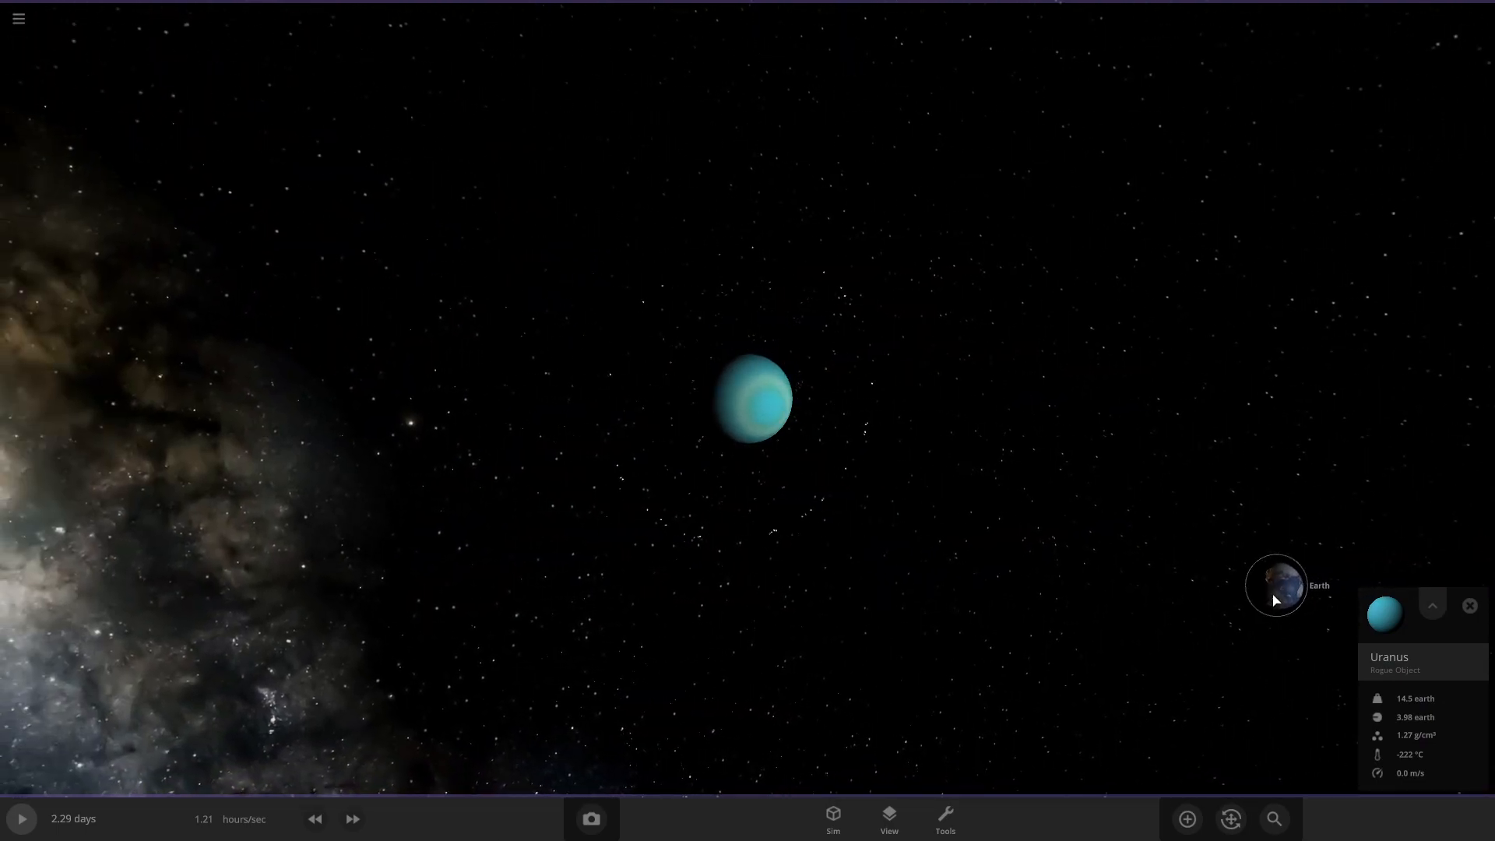
- Raise the launched Earth's speed toward Uranus from its details panel
click(1432, 605)
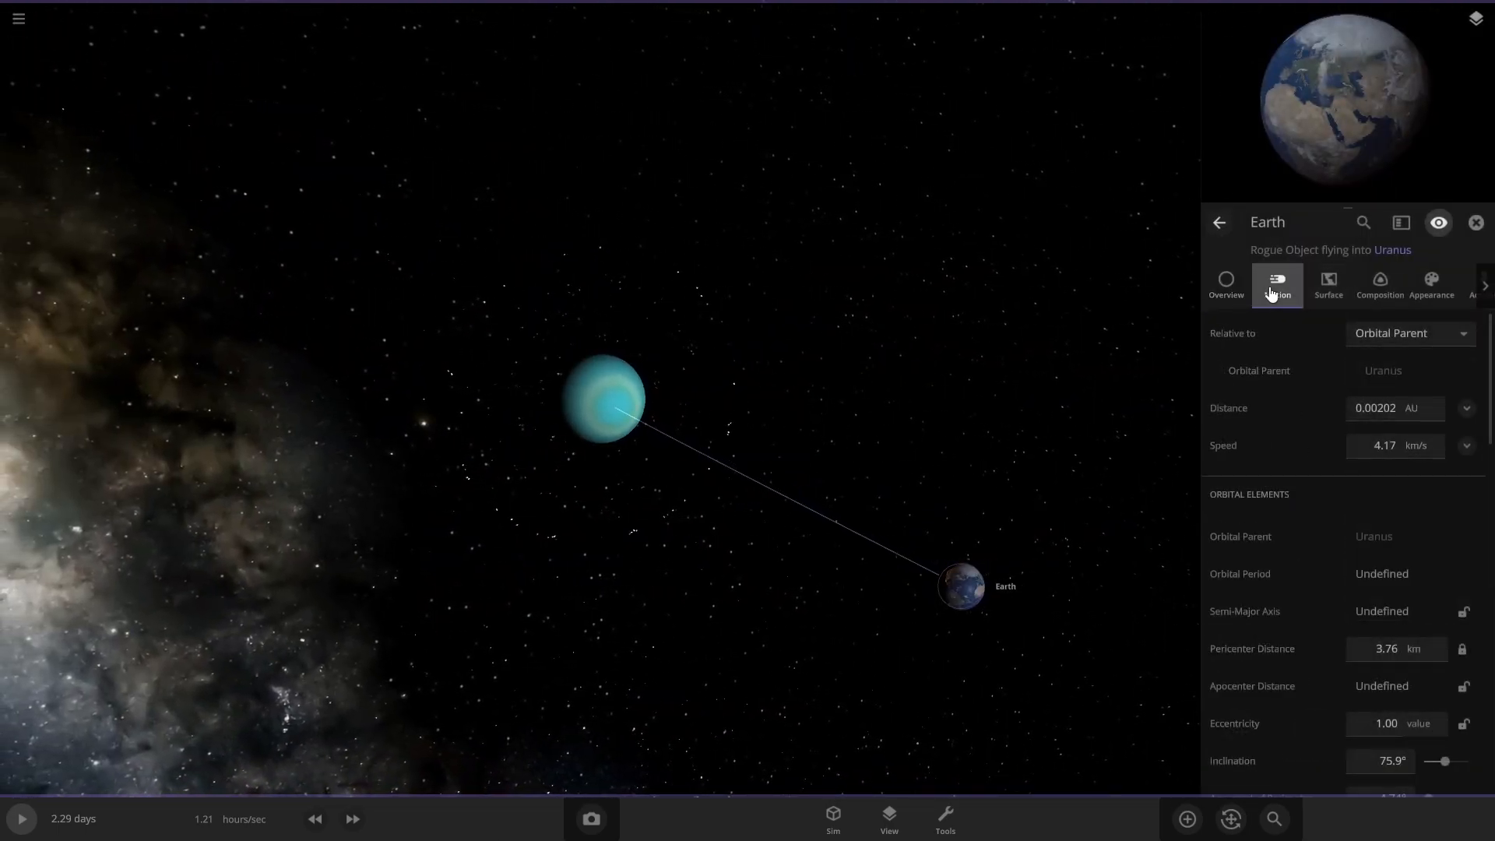
click(1385, 445)
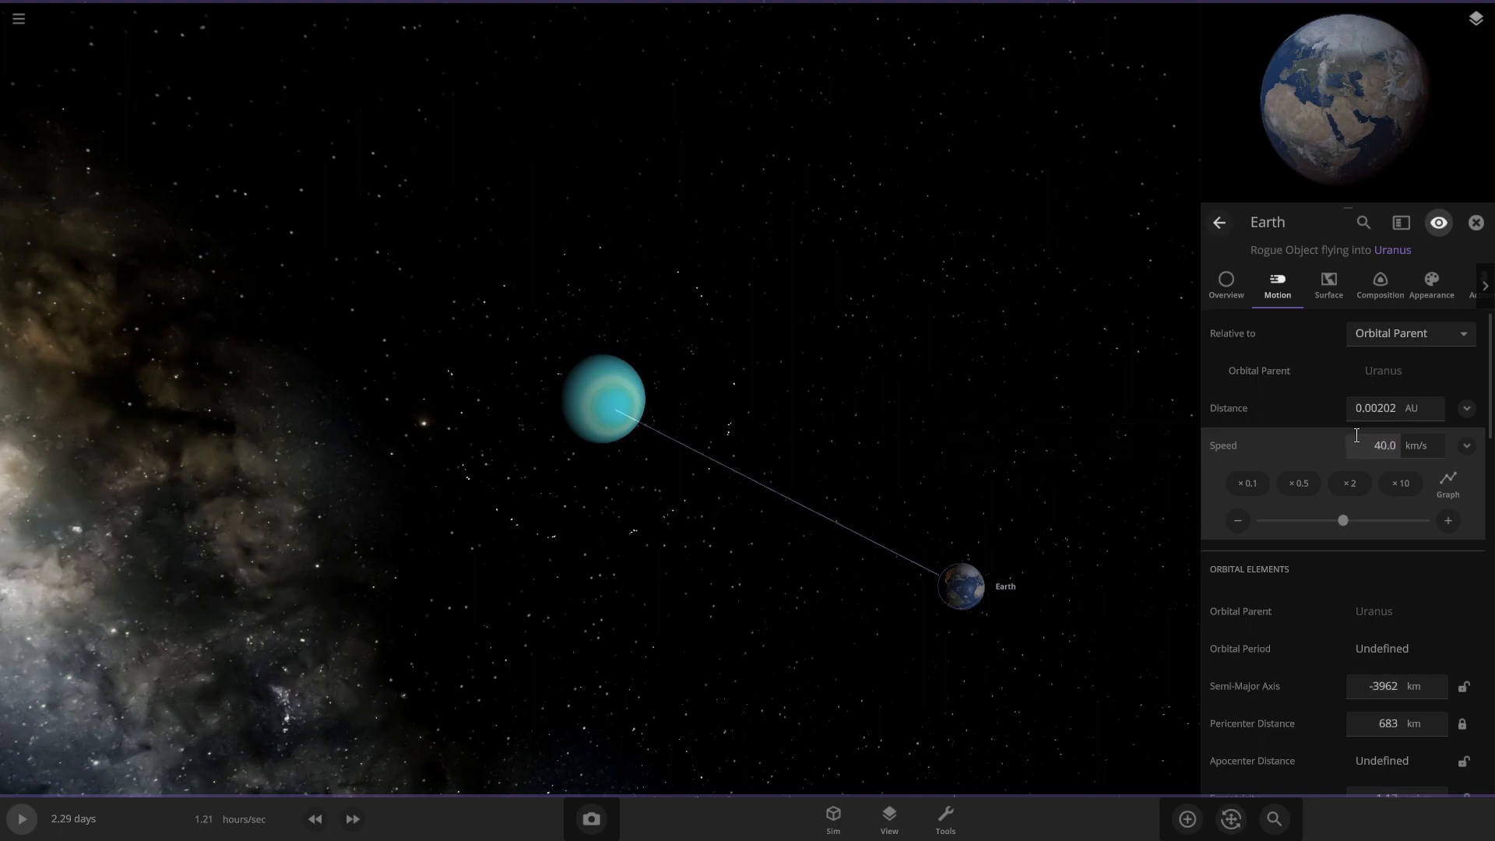
click(1475, 222)
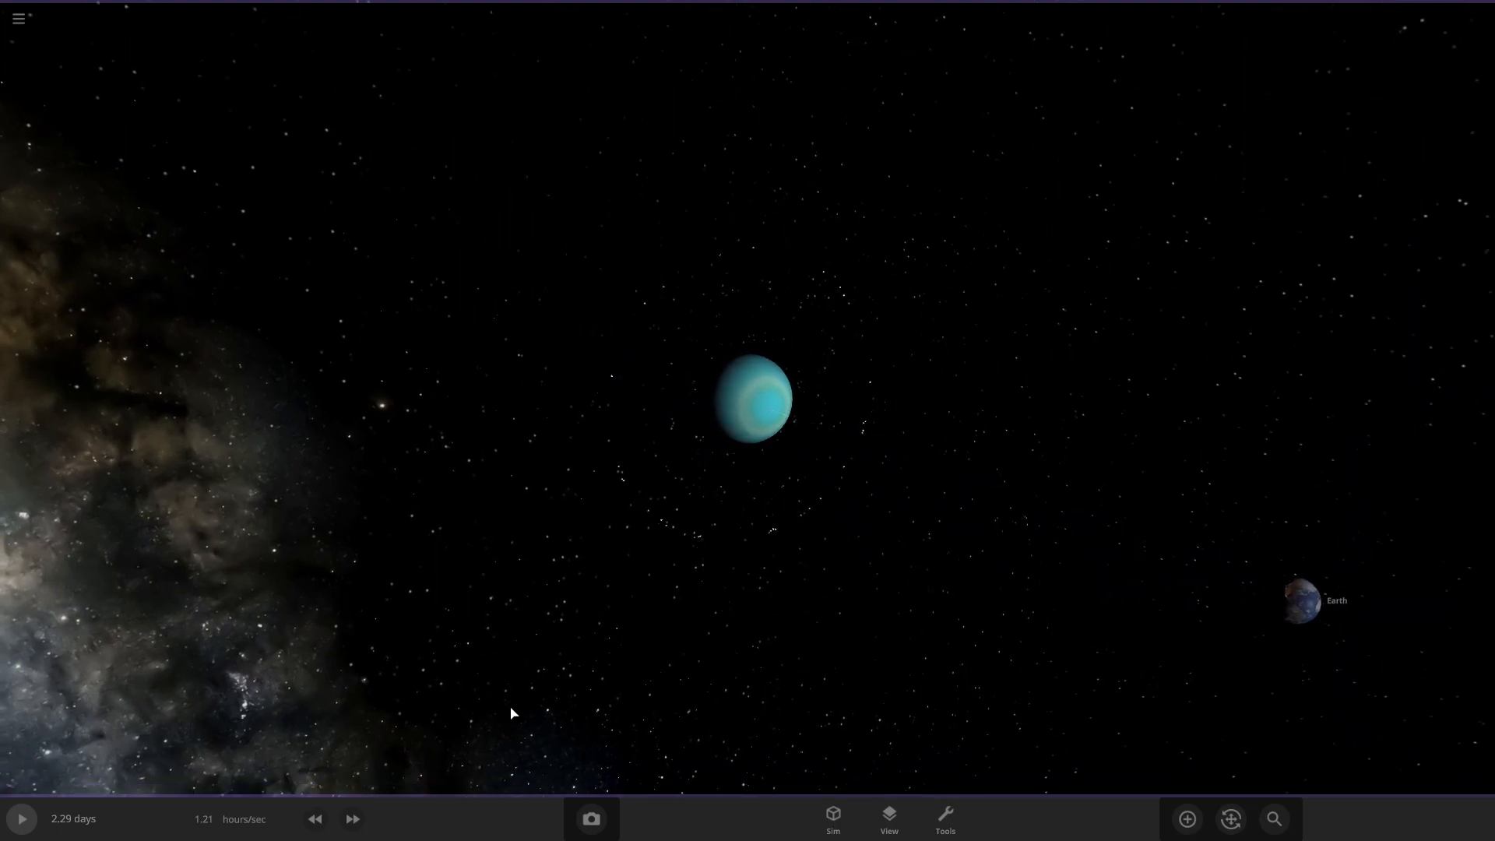
- Resume and speed up the simulation until Uranus's impact debris clears, then return to the Add catalogue
click(315, 818)
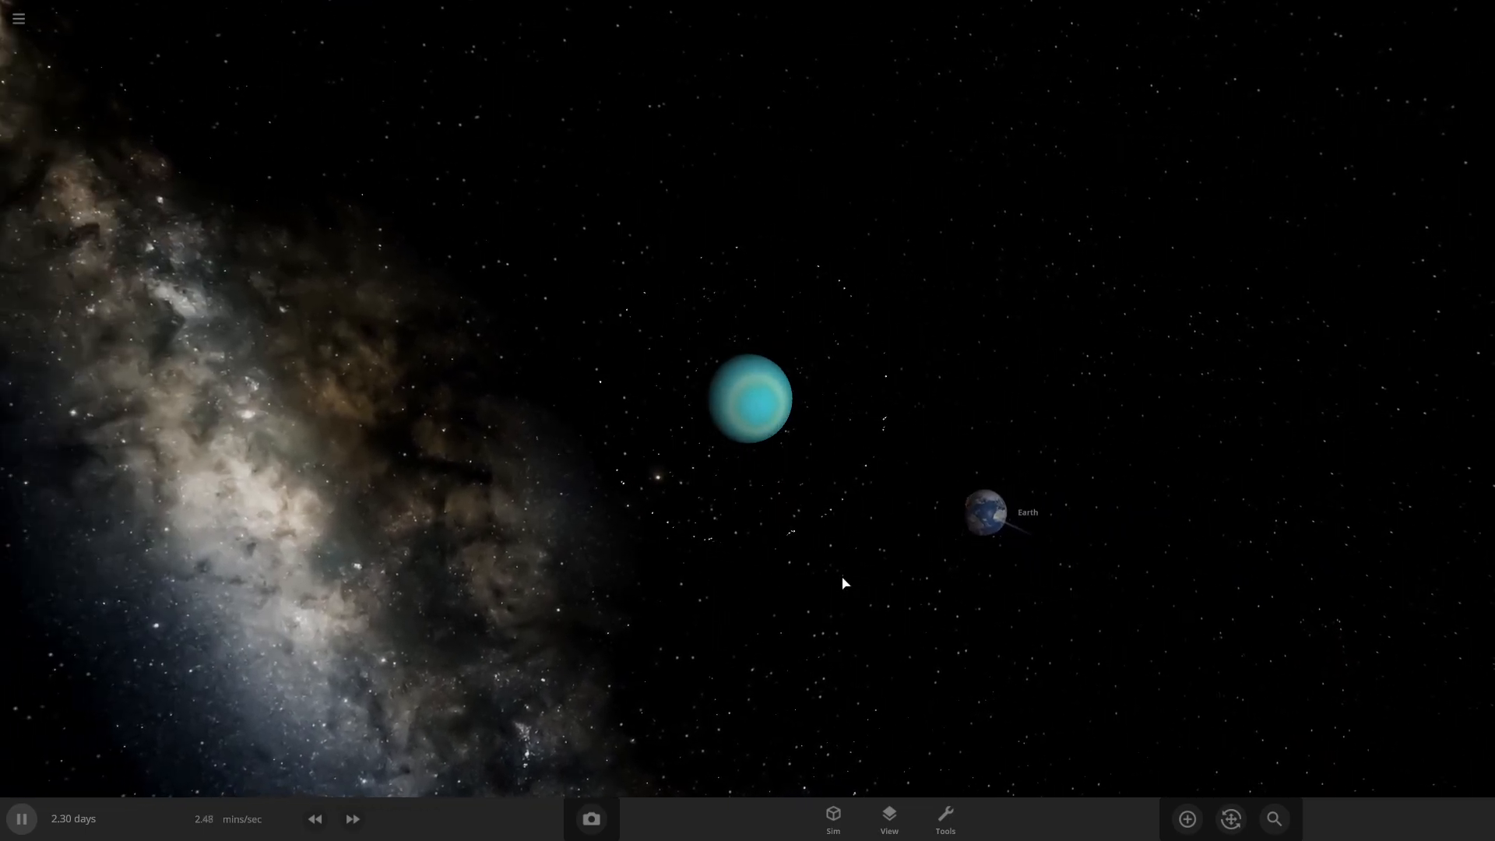
click(352, 818)
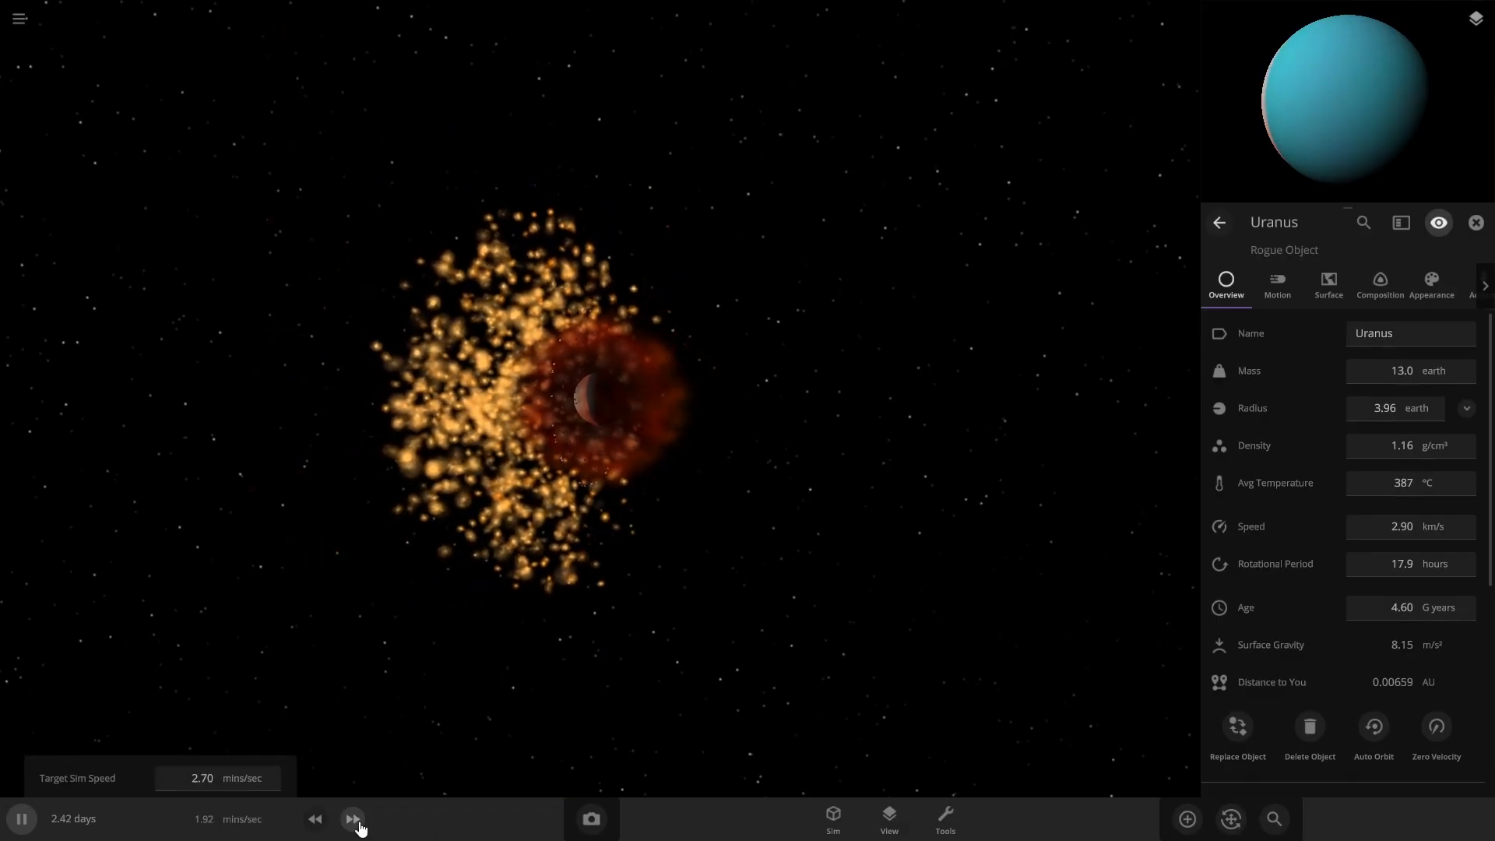
click(354, 818)
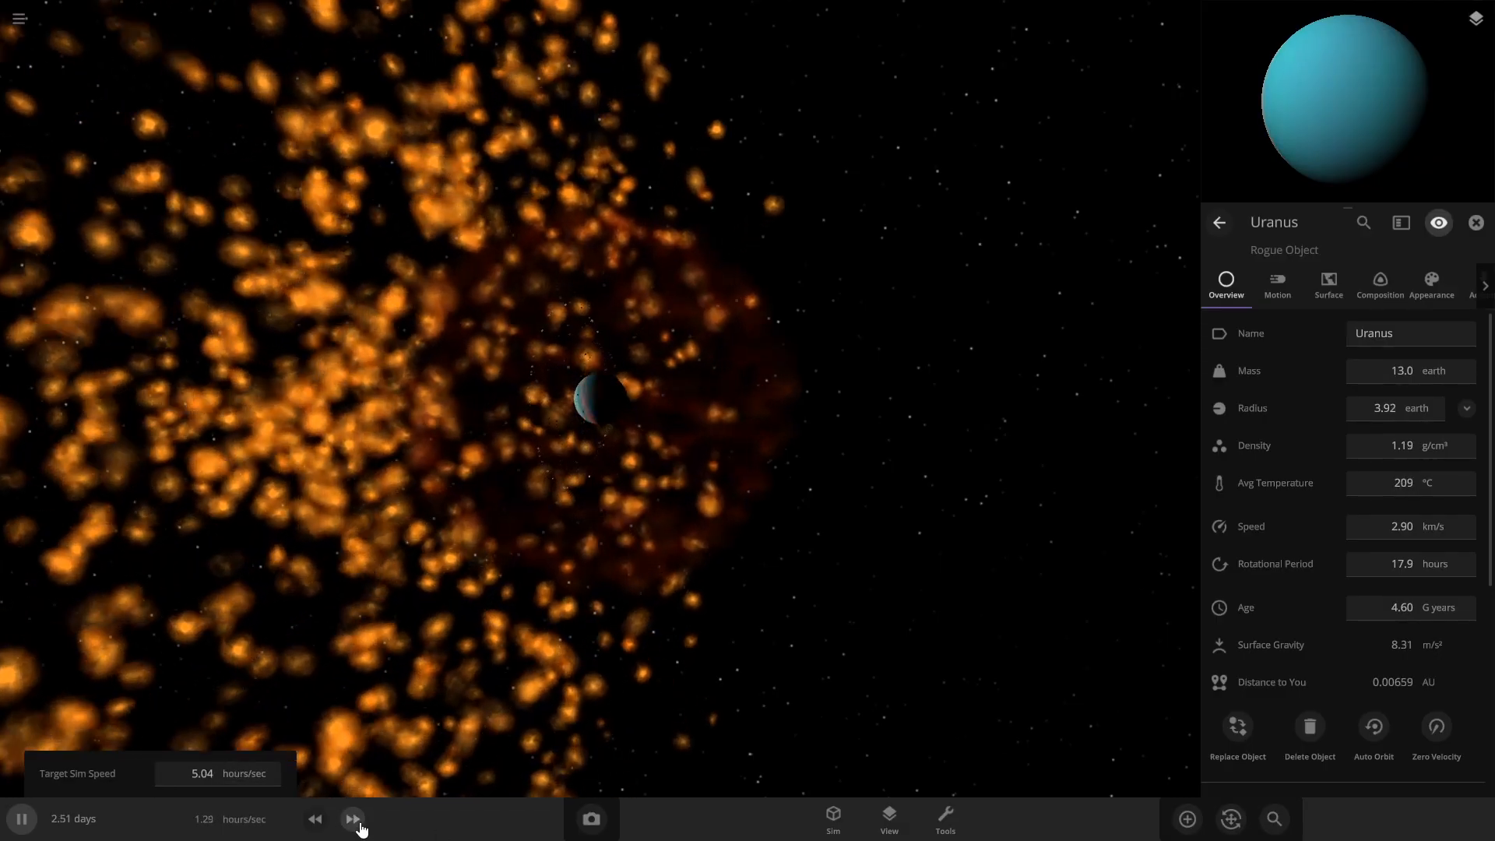
click(350, 818)
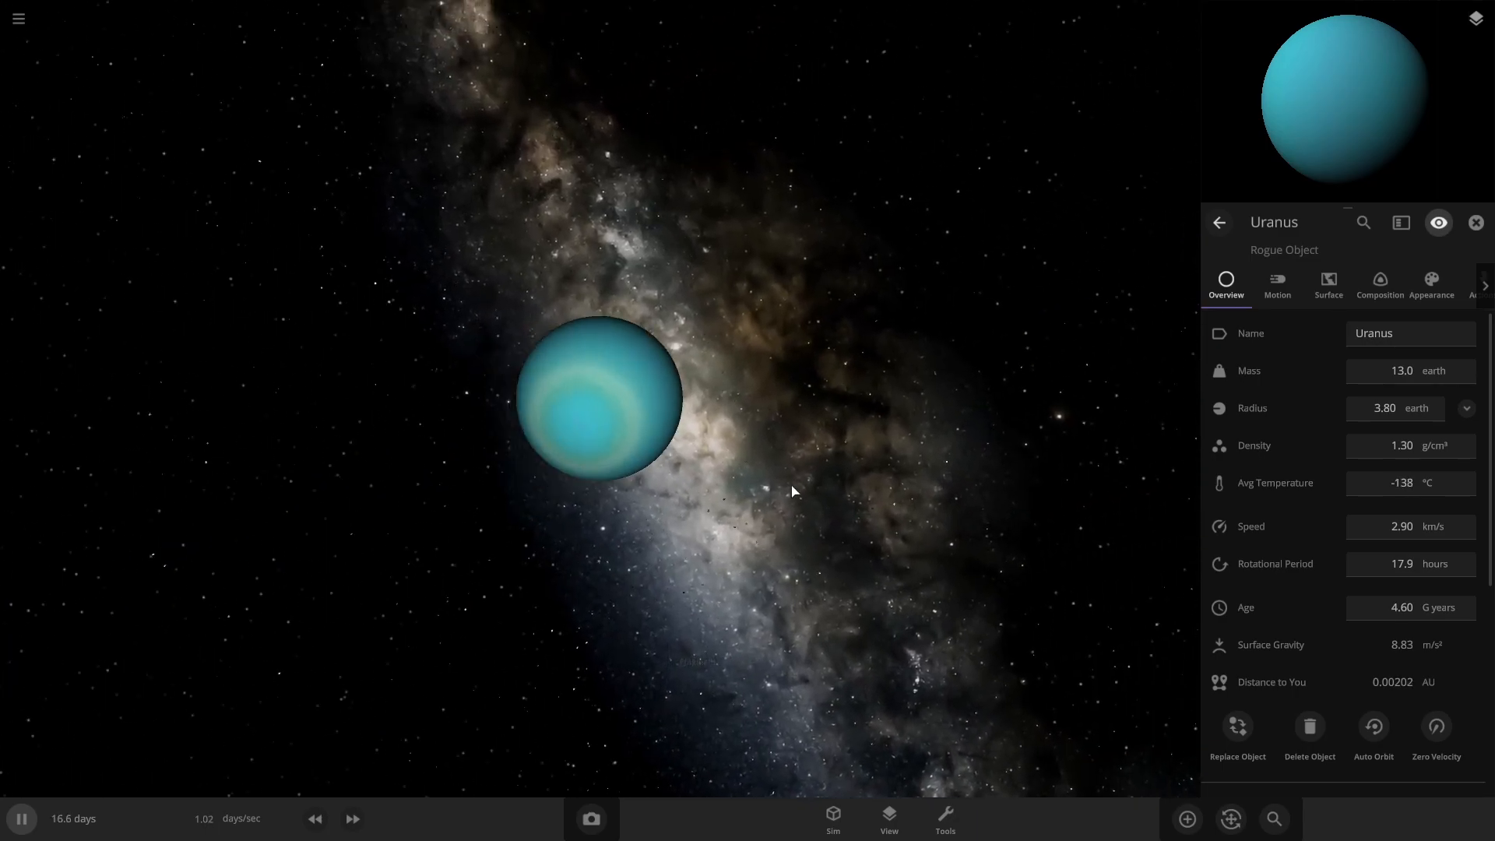
click(1187, 818)
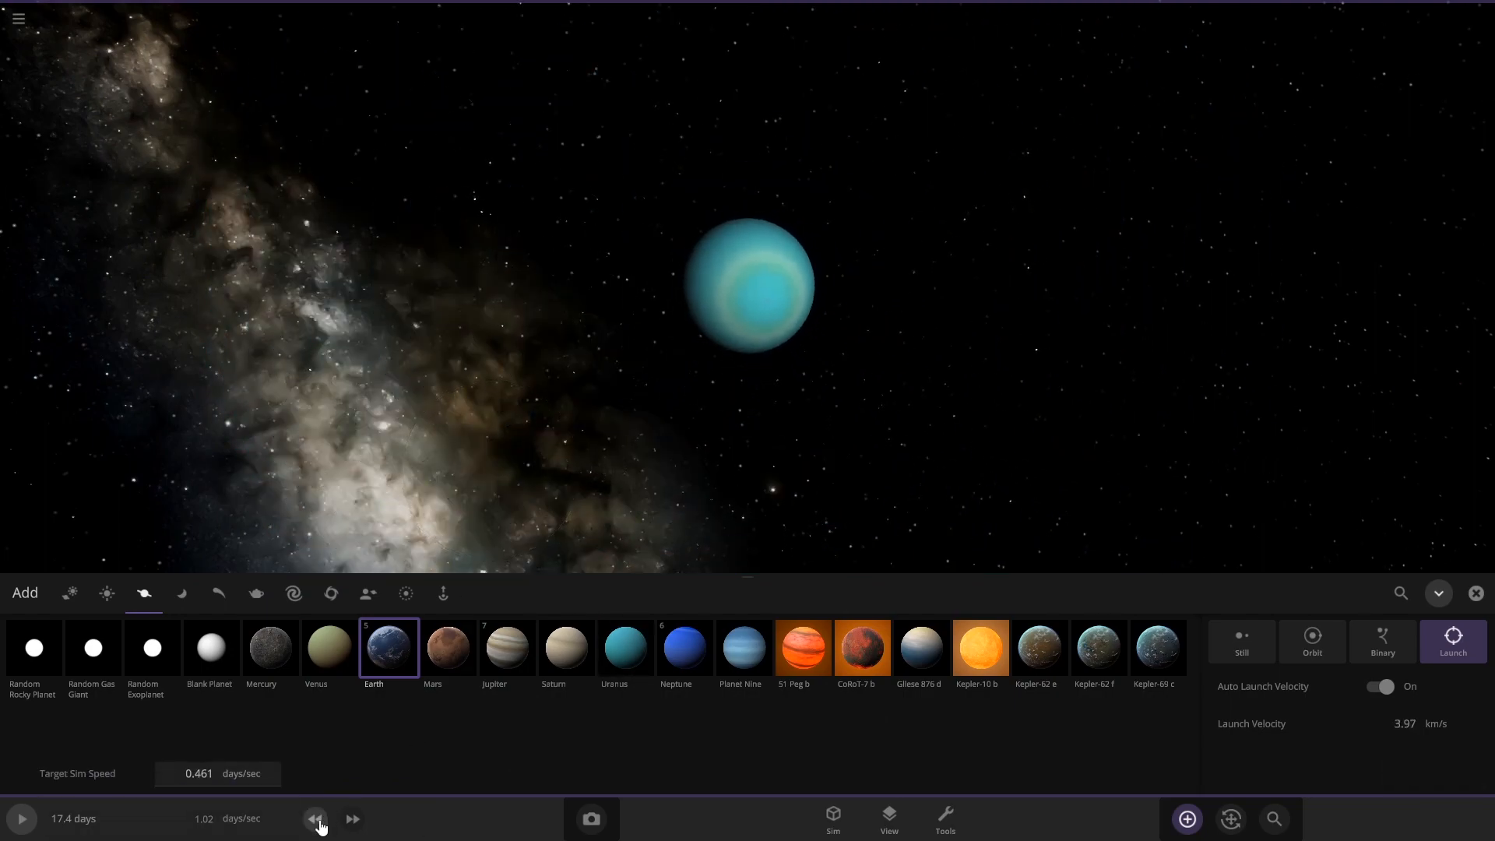
- Slow the simulation down step by step just before the near-lightspeed Earth strikes Uranus
click(18, 818)
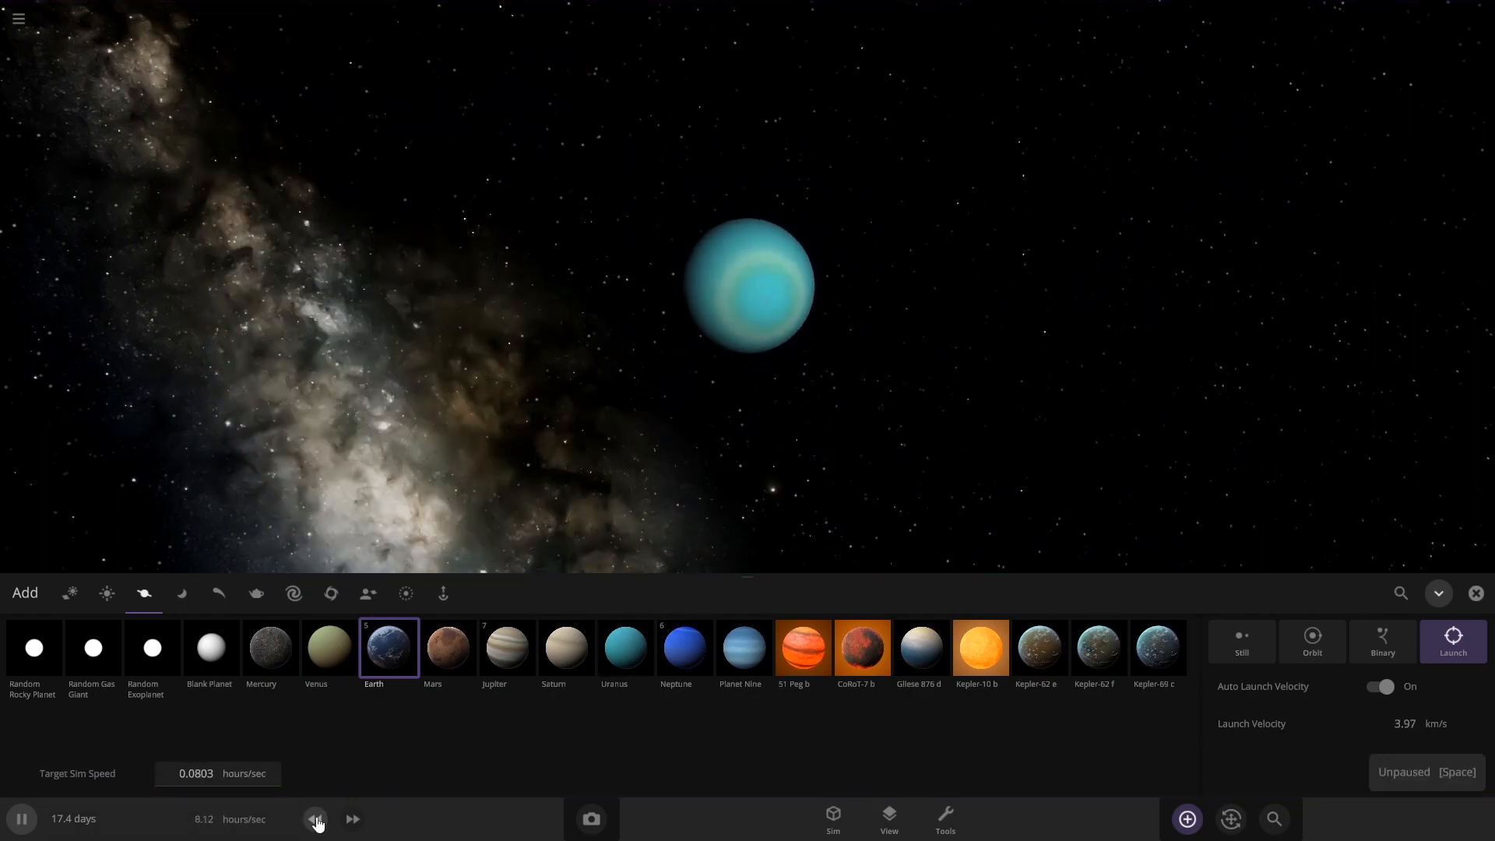
click(1450, 634)
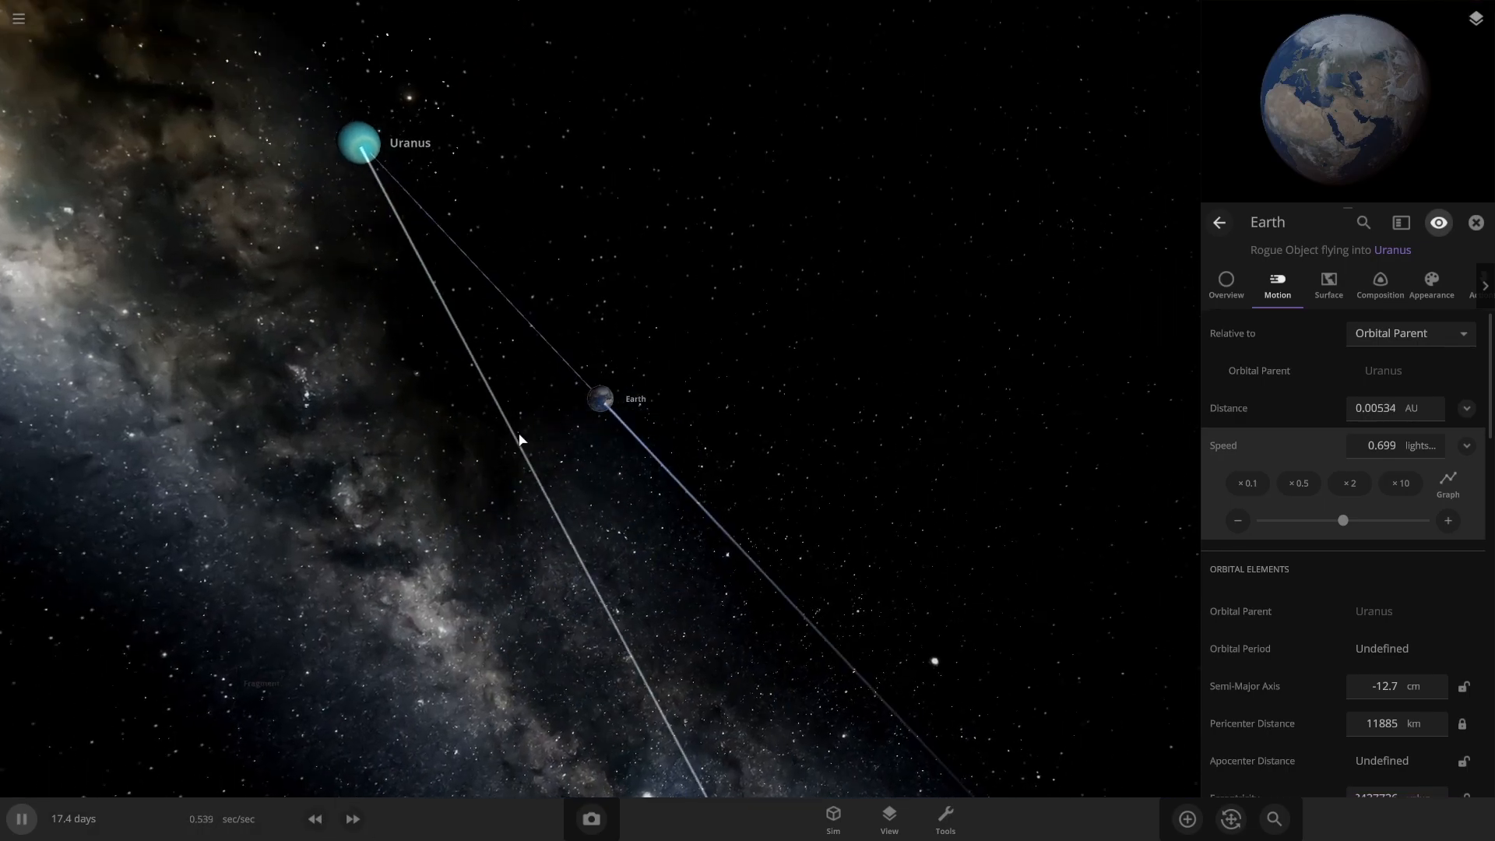
click(315, 818)
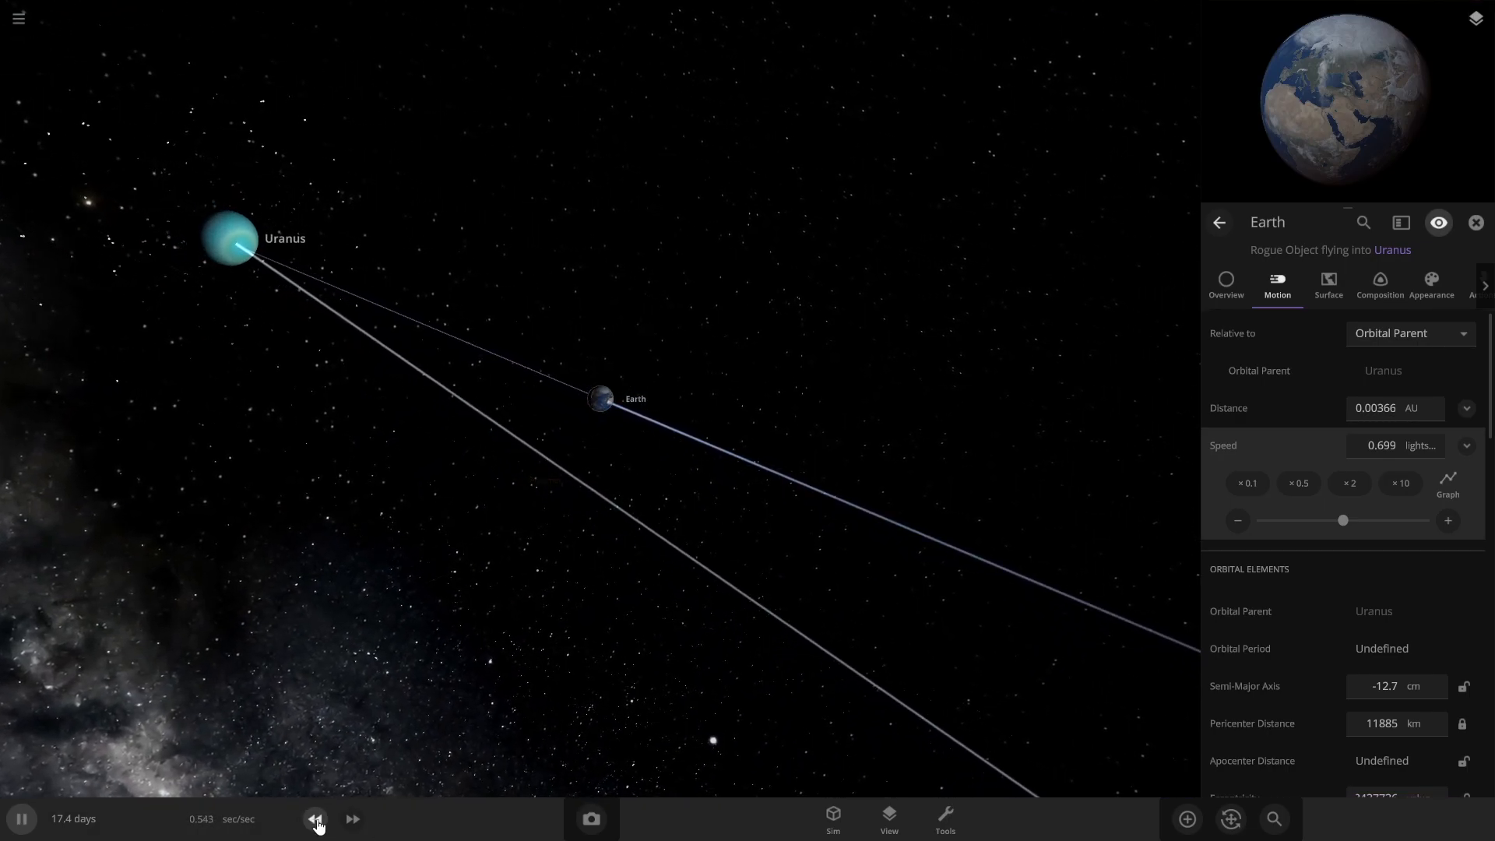
click(315, 818)
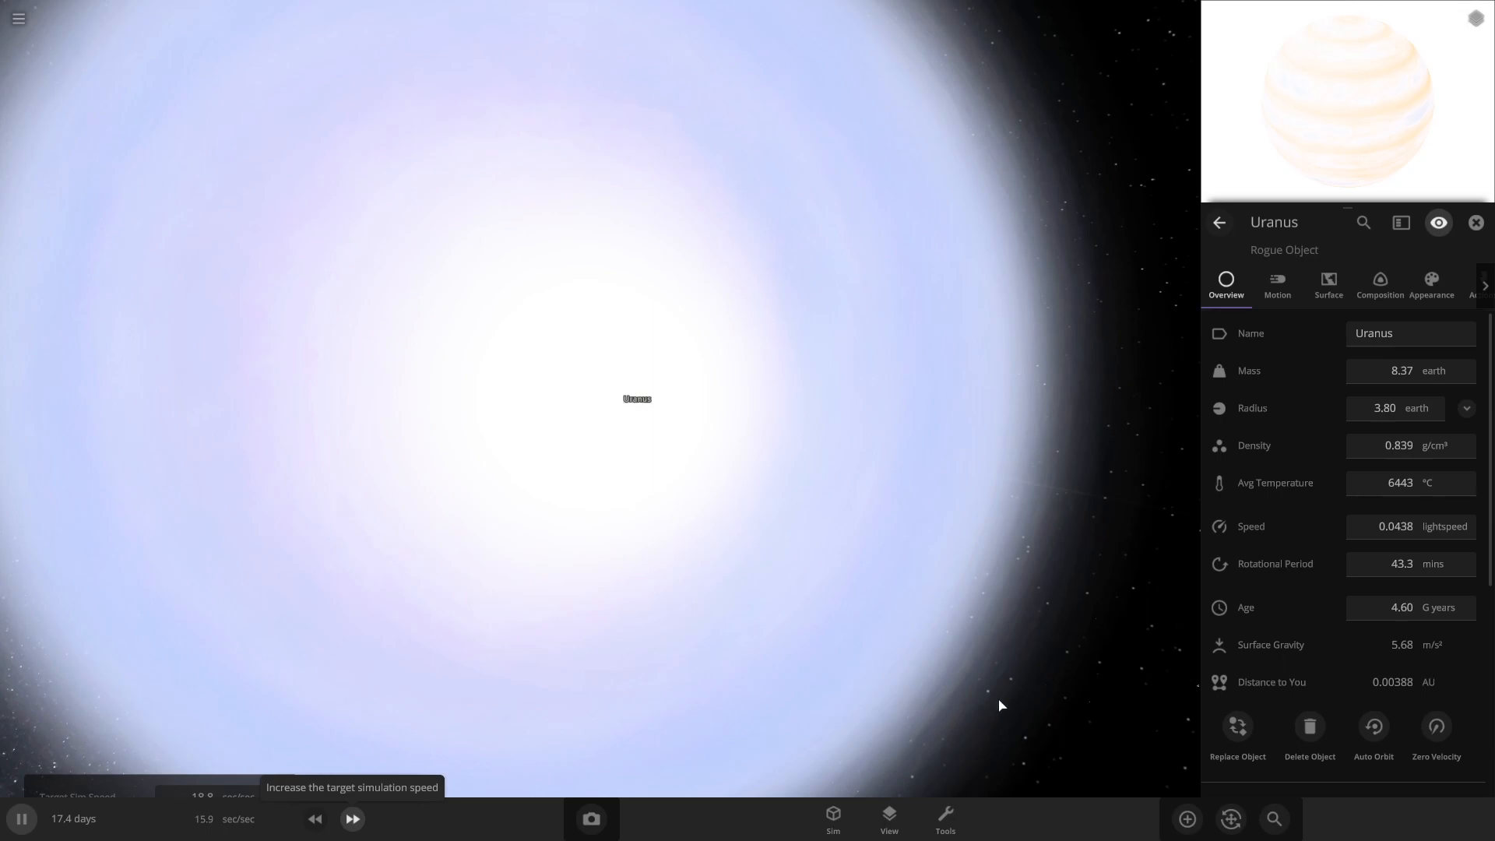
- Speed time back up so Uranus glows white-hot after the strike
click(352, 818)
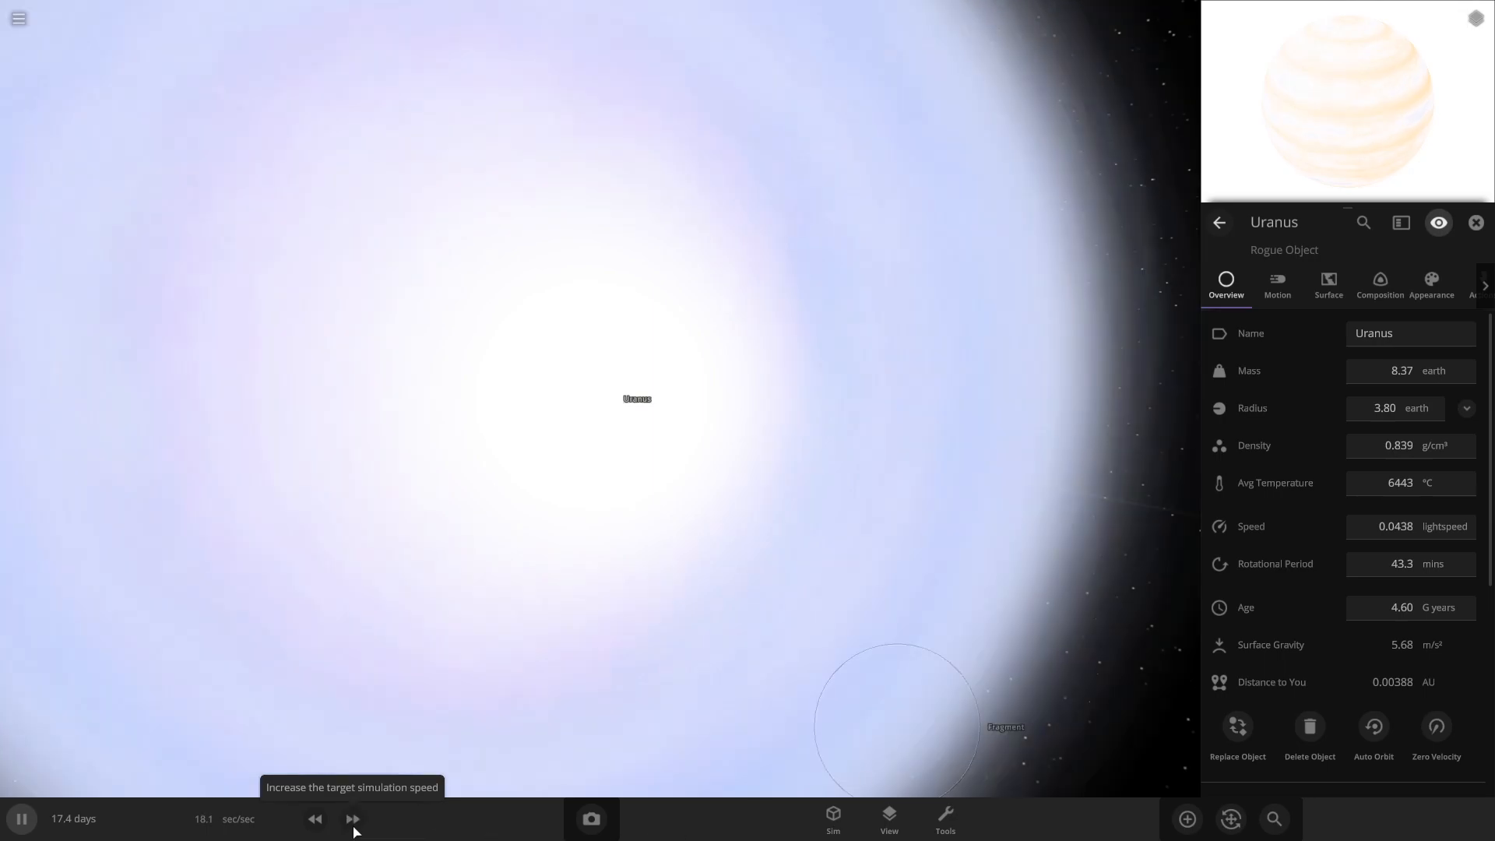
click(352, 818)
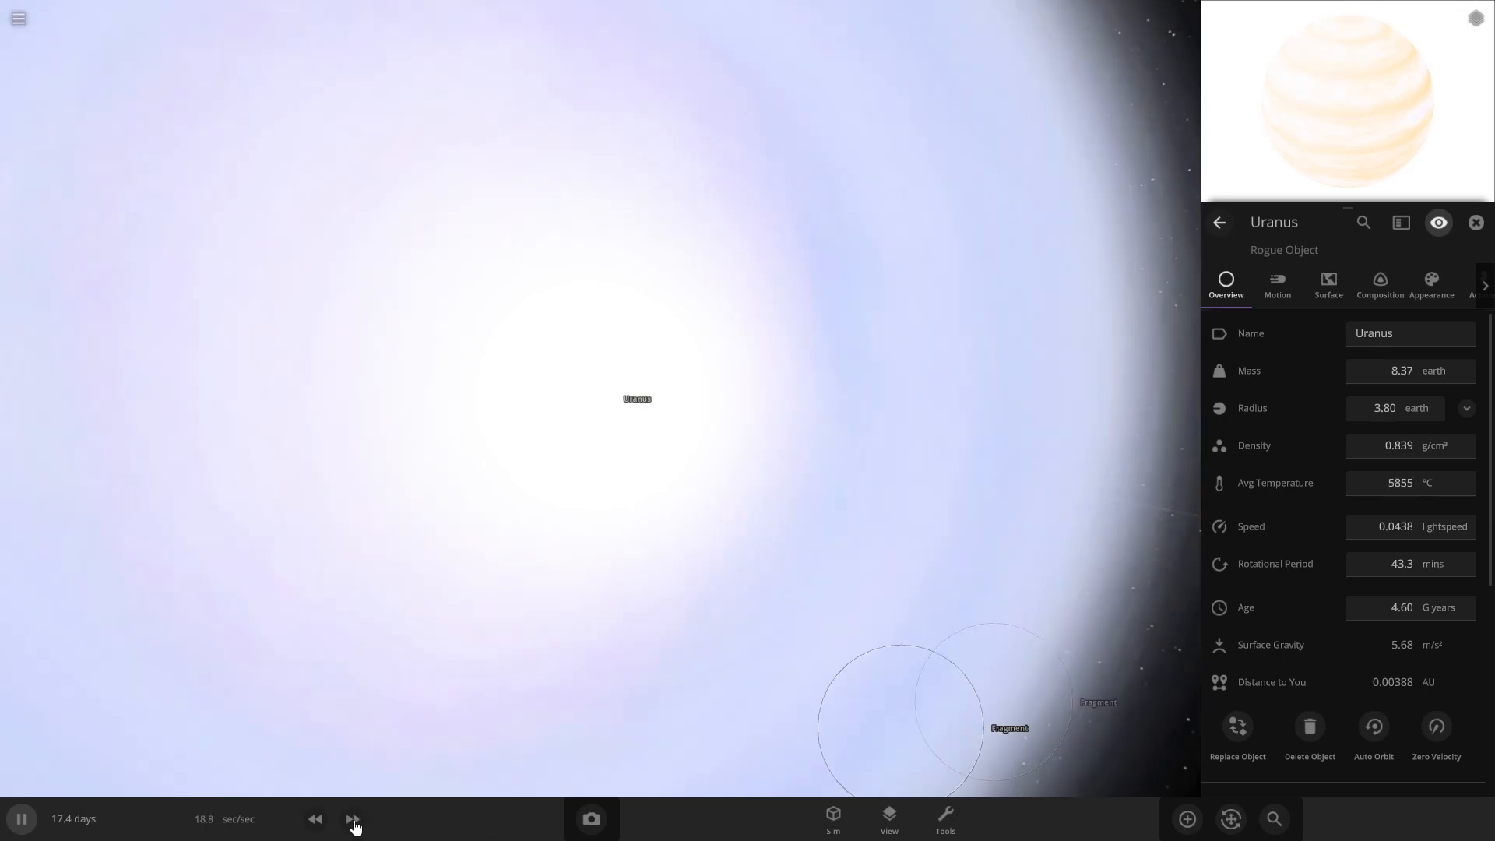
click(353, 818)
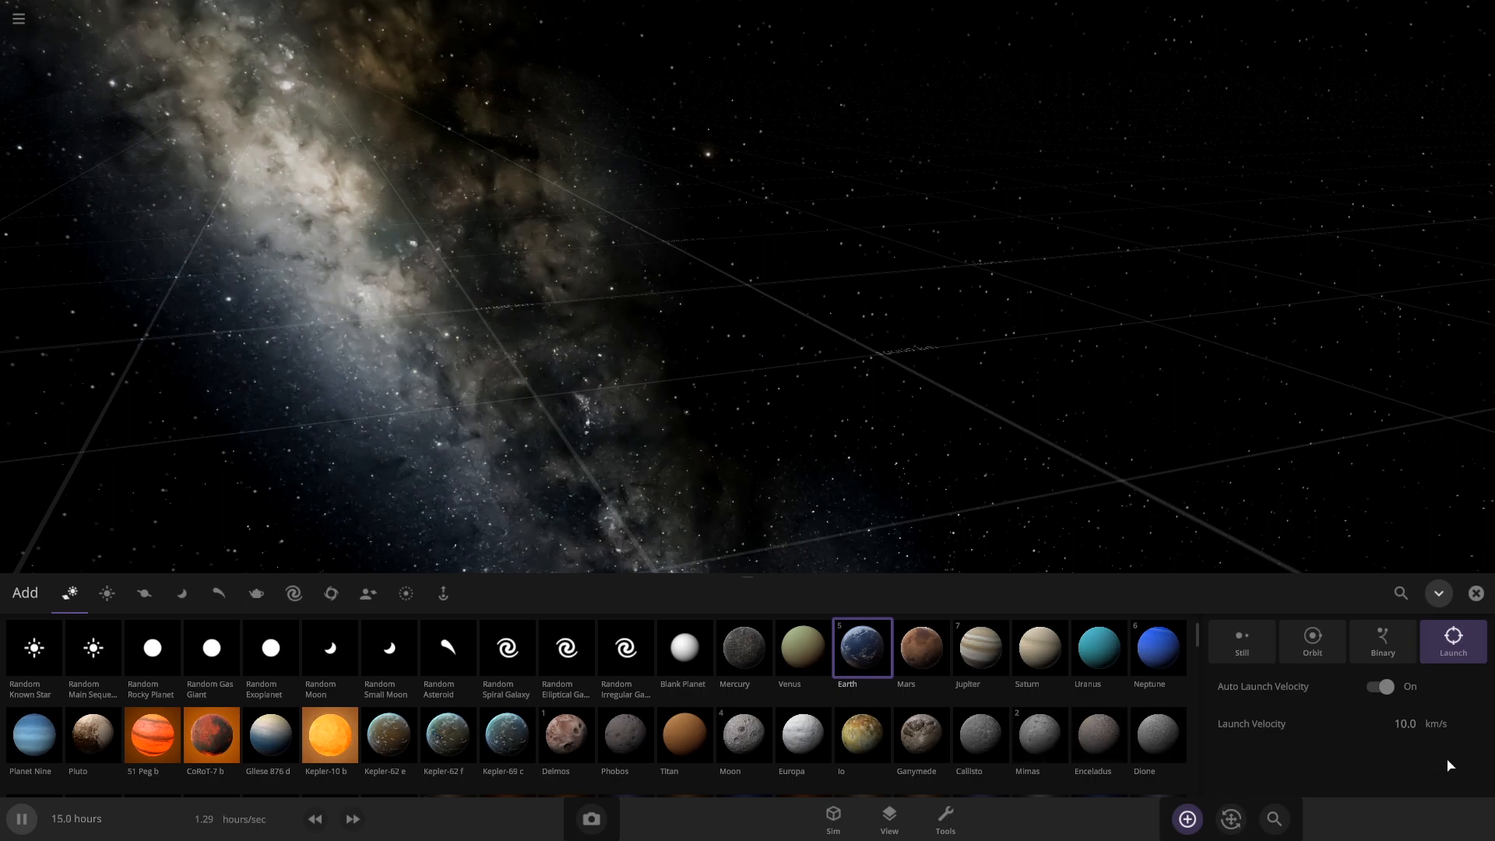
- Add a stationary Neptune as a lone rogue planet in the empty scene
click(1157, 649)
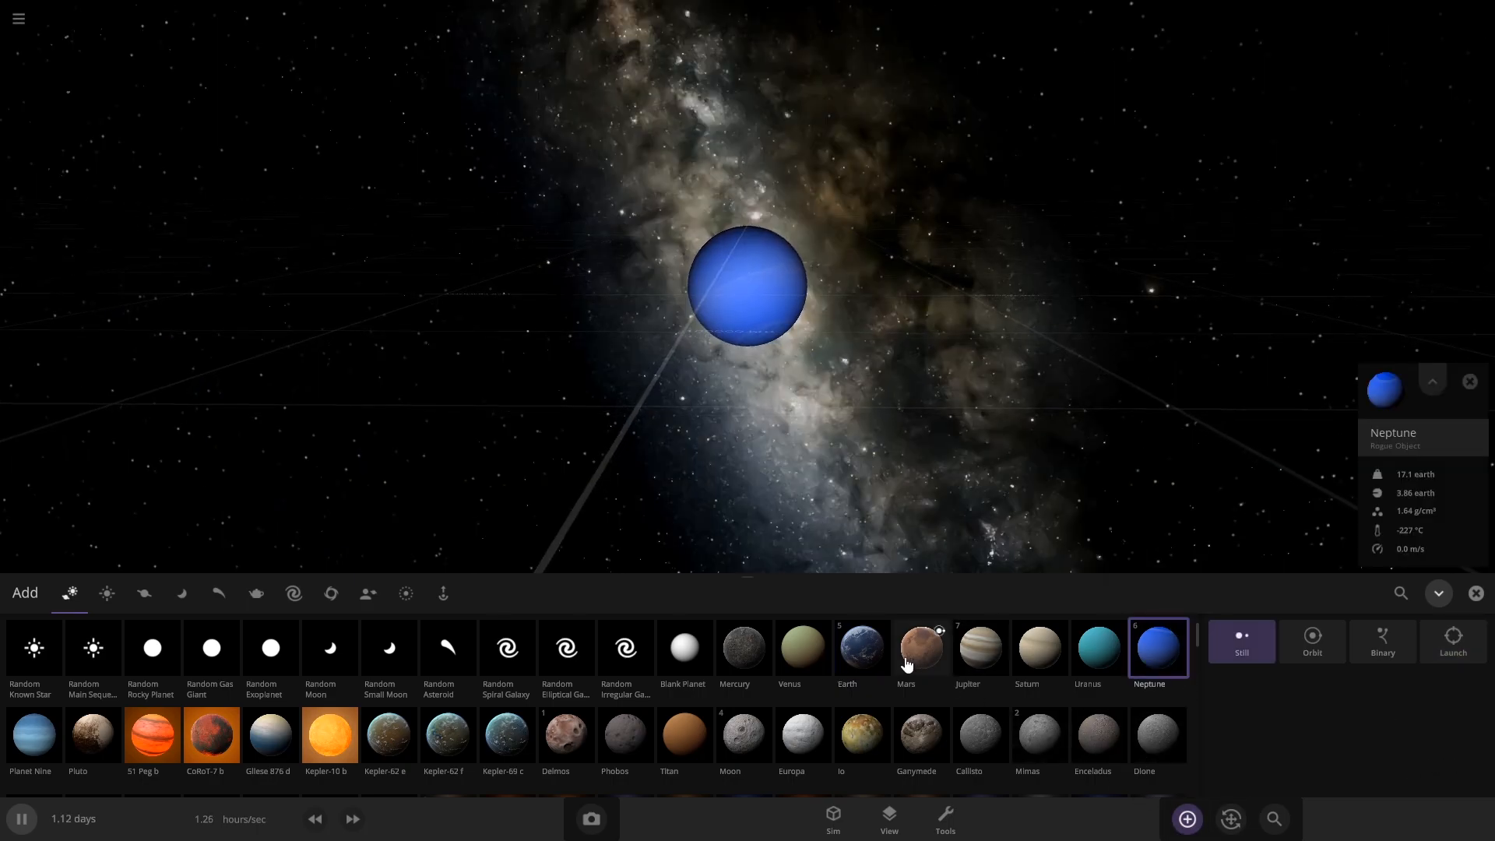
mouse_move(860, 656)
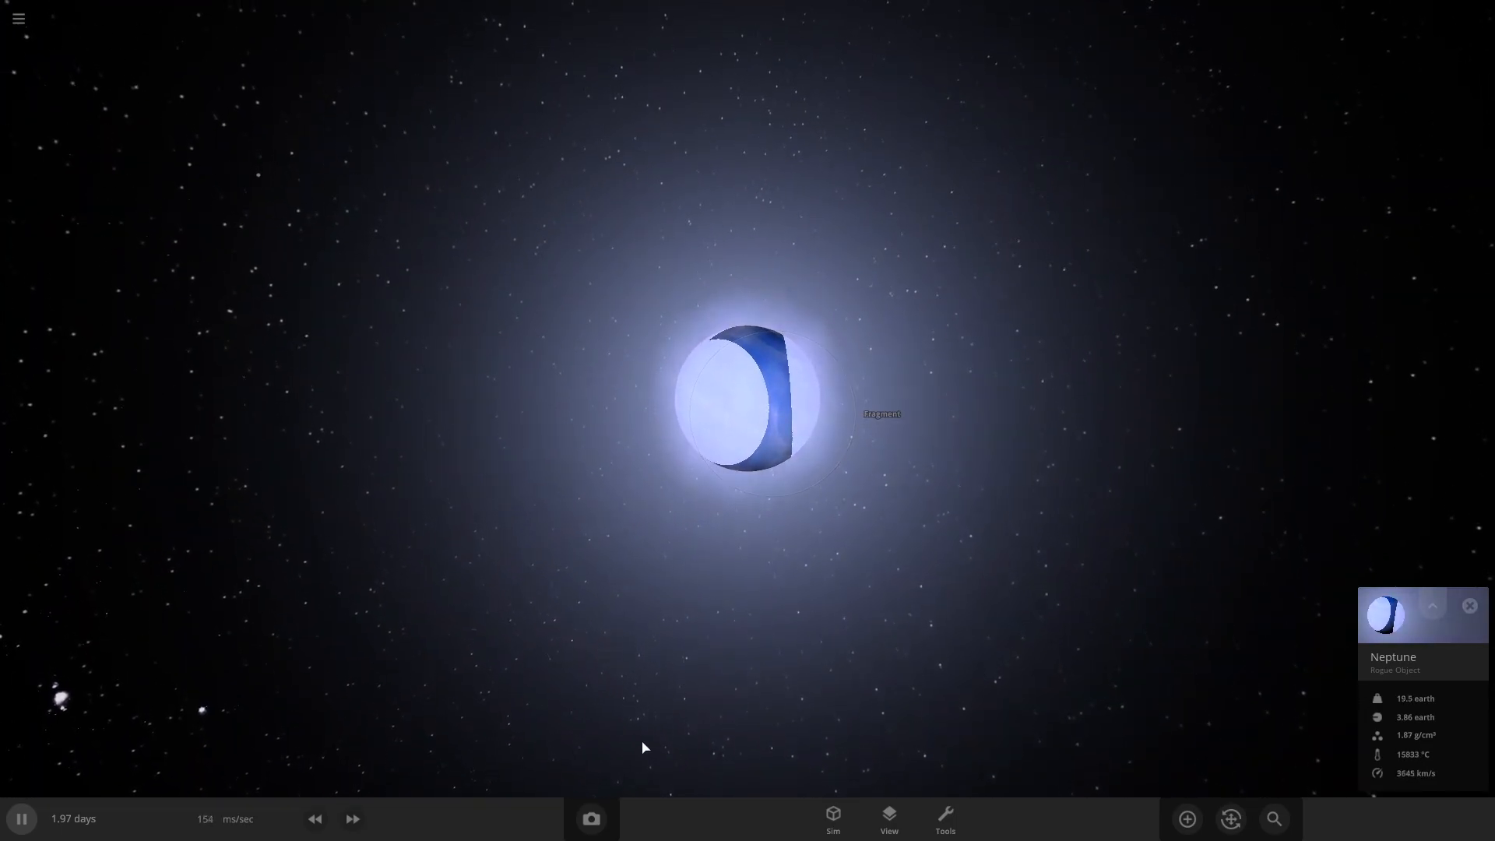
- Fast-forward through the Earth impact on Neptune until it cools
click(352, 818)
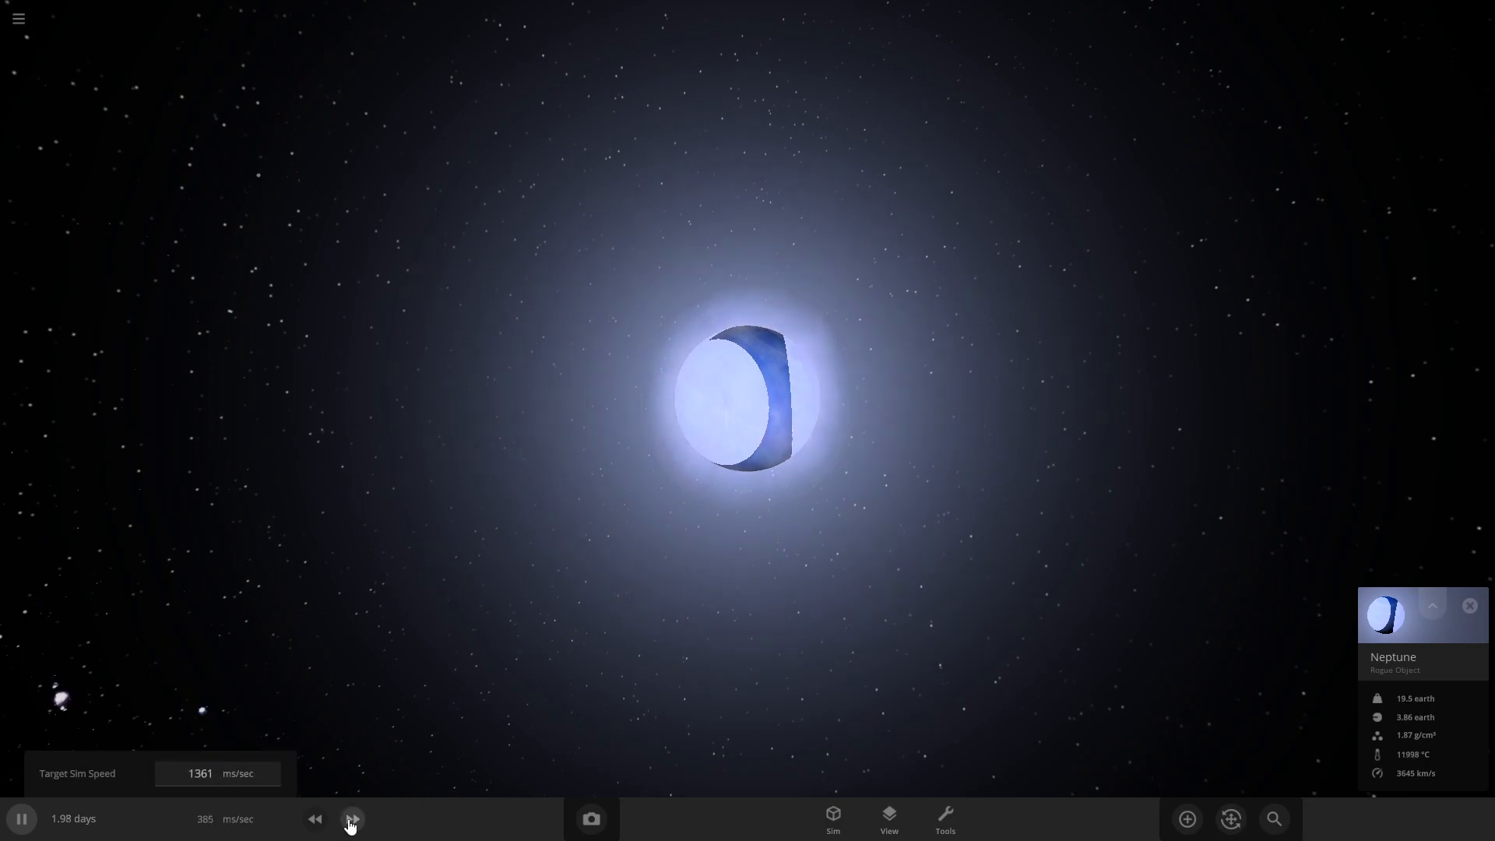
click(351, 818)
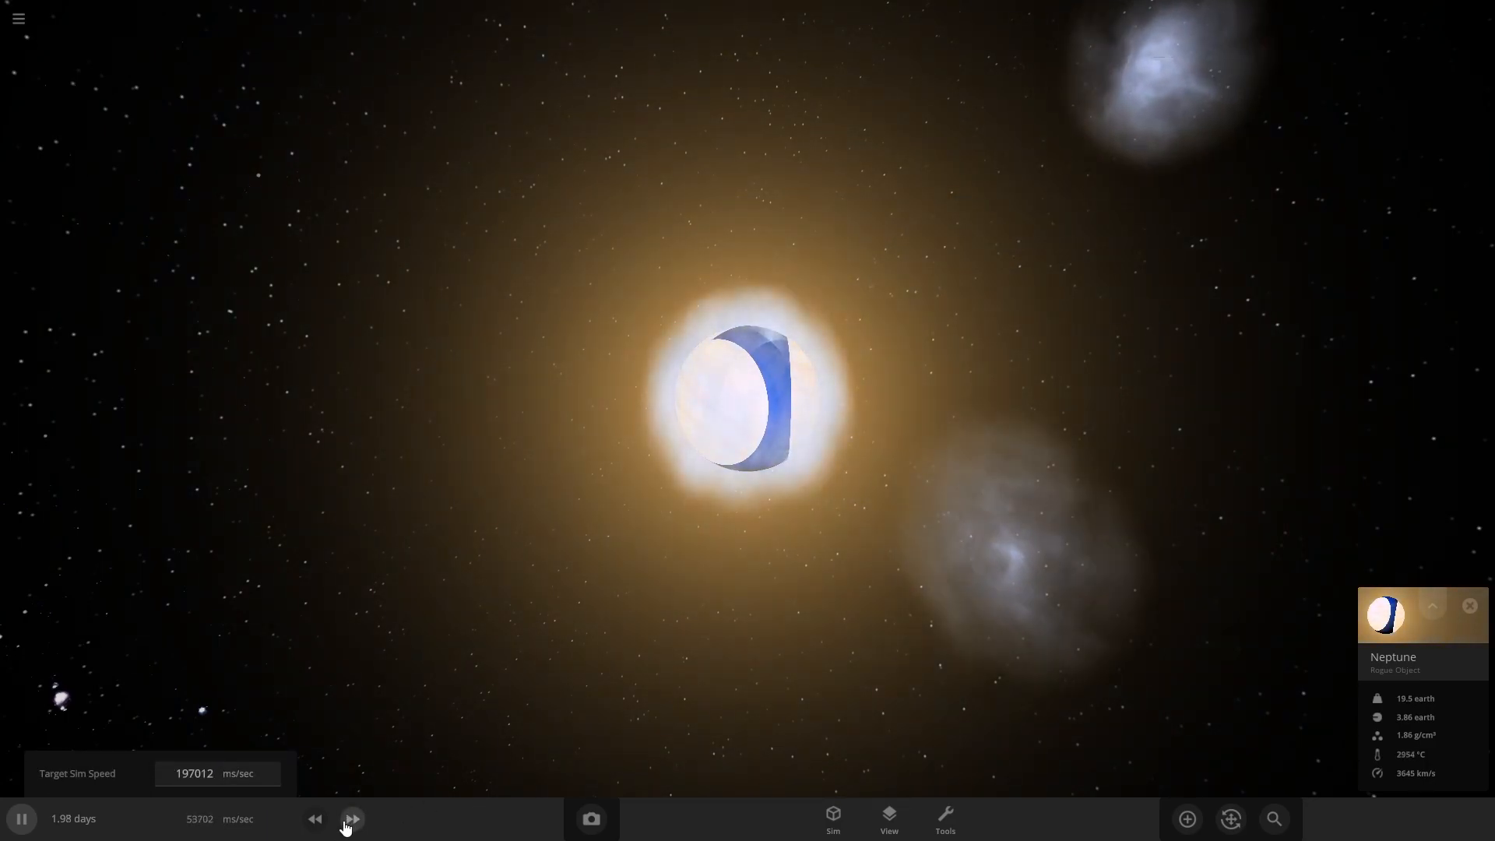
click(352, 817)
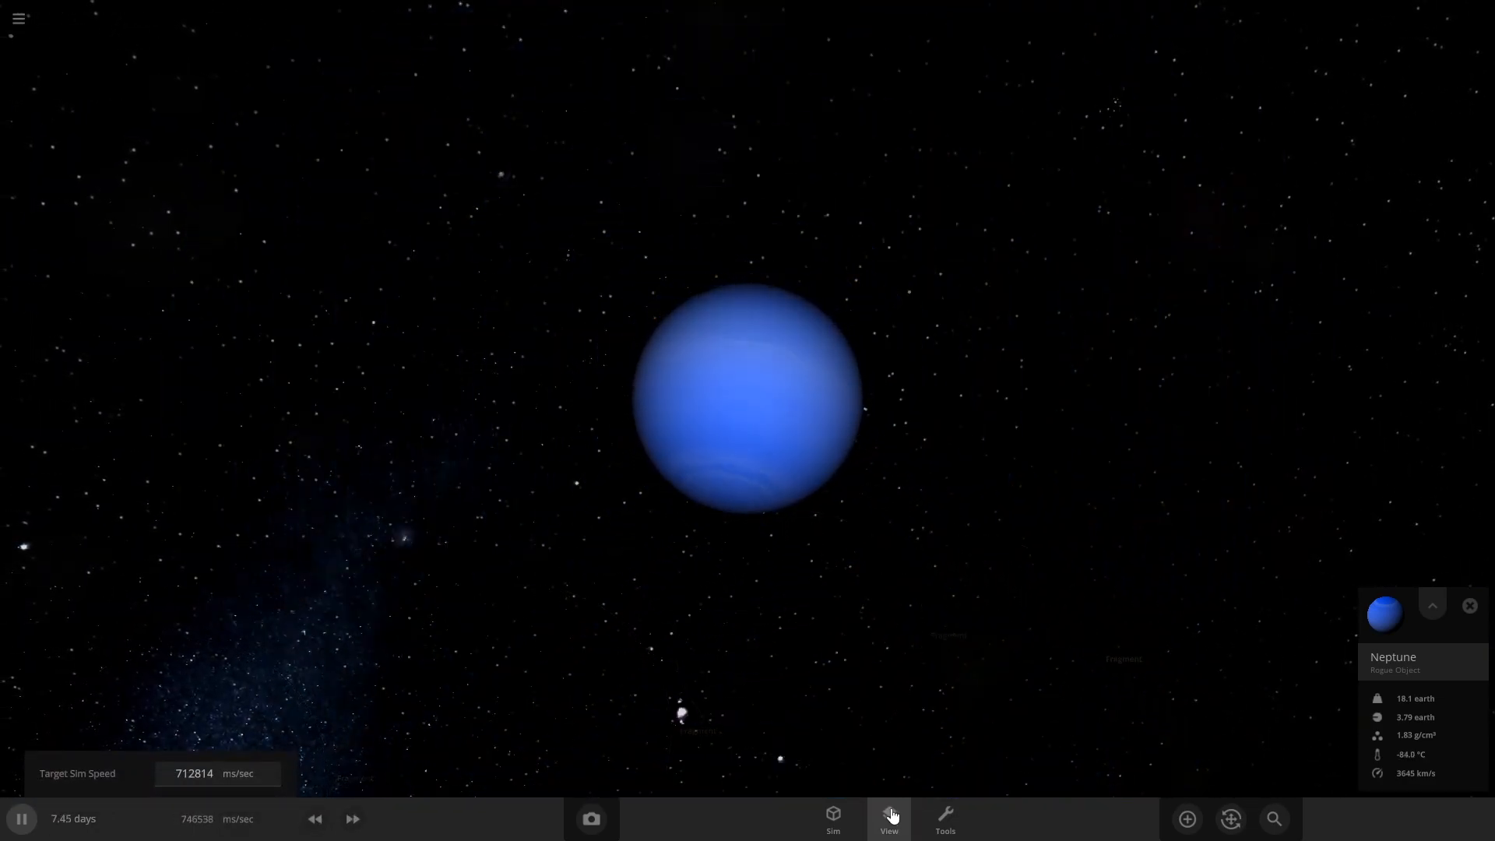
- Explode Neptune from the Tools menu and return to the Add catalogue
click(944, 818)
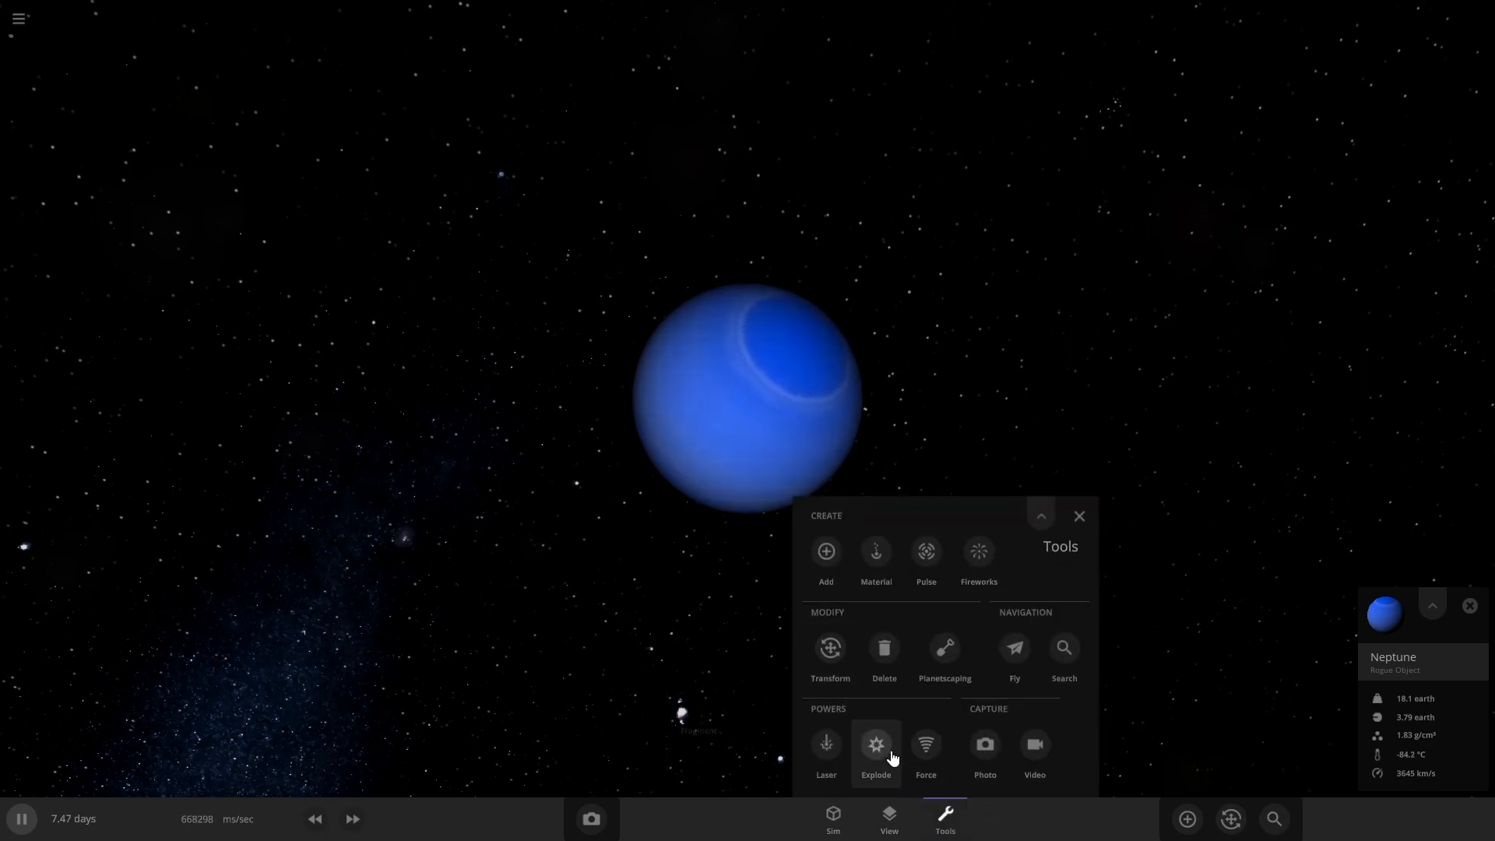
click(874, 744)
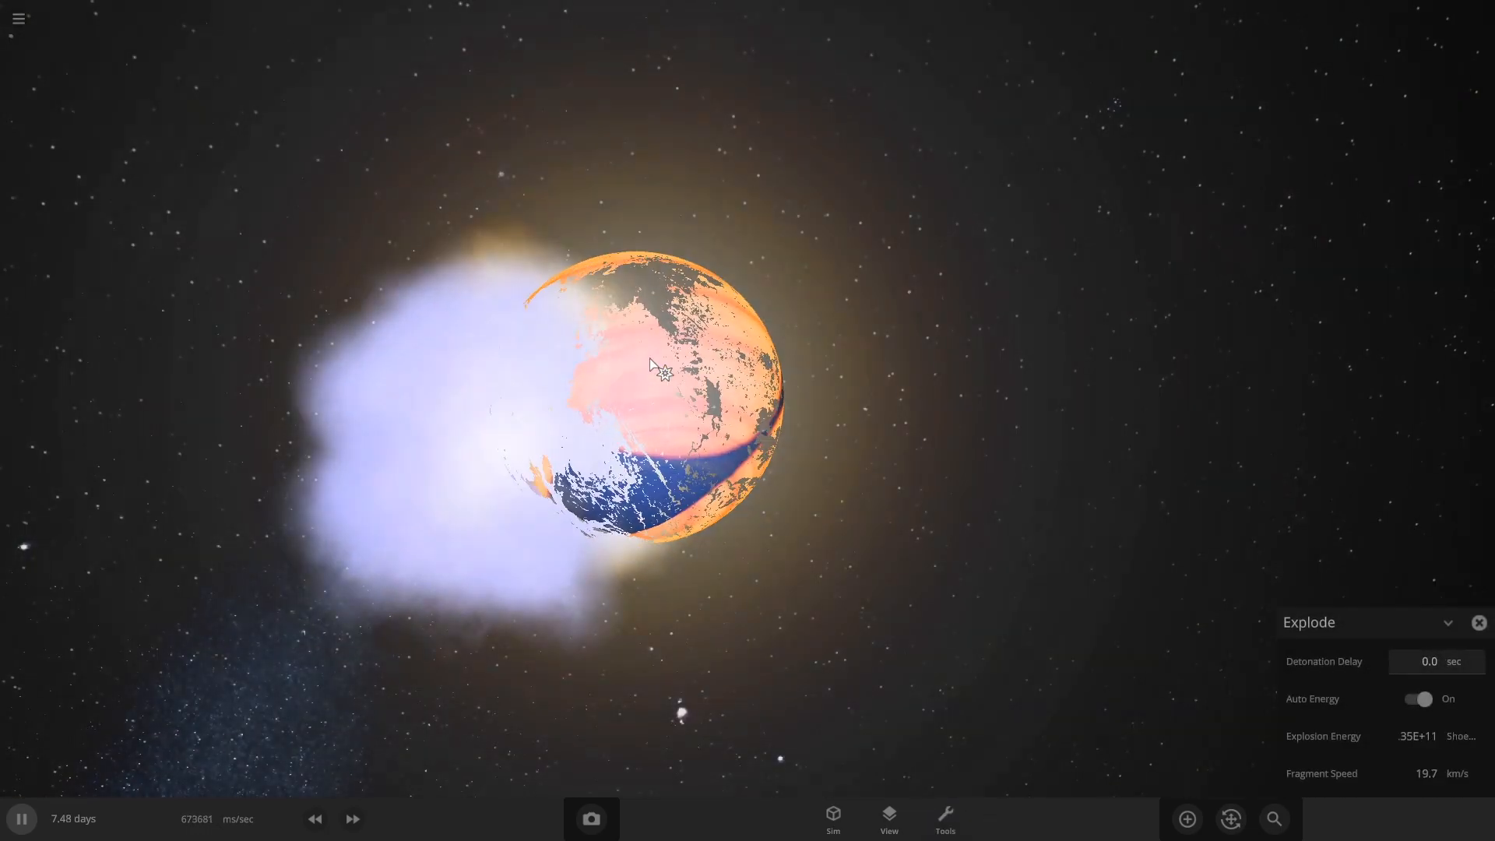
click(1187, 818)
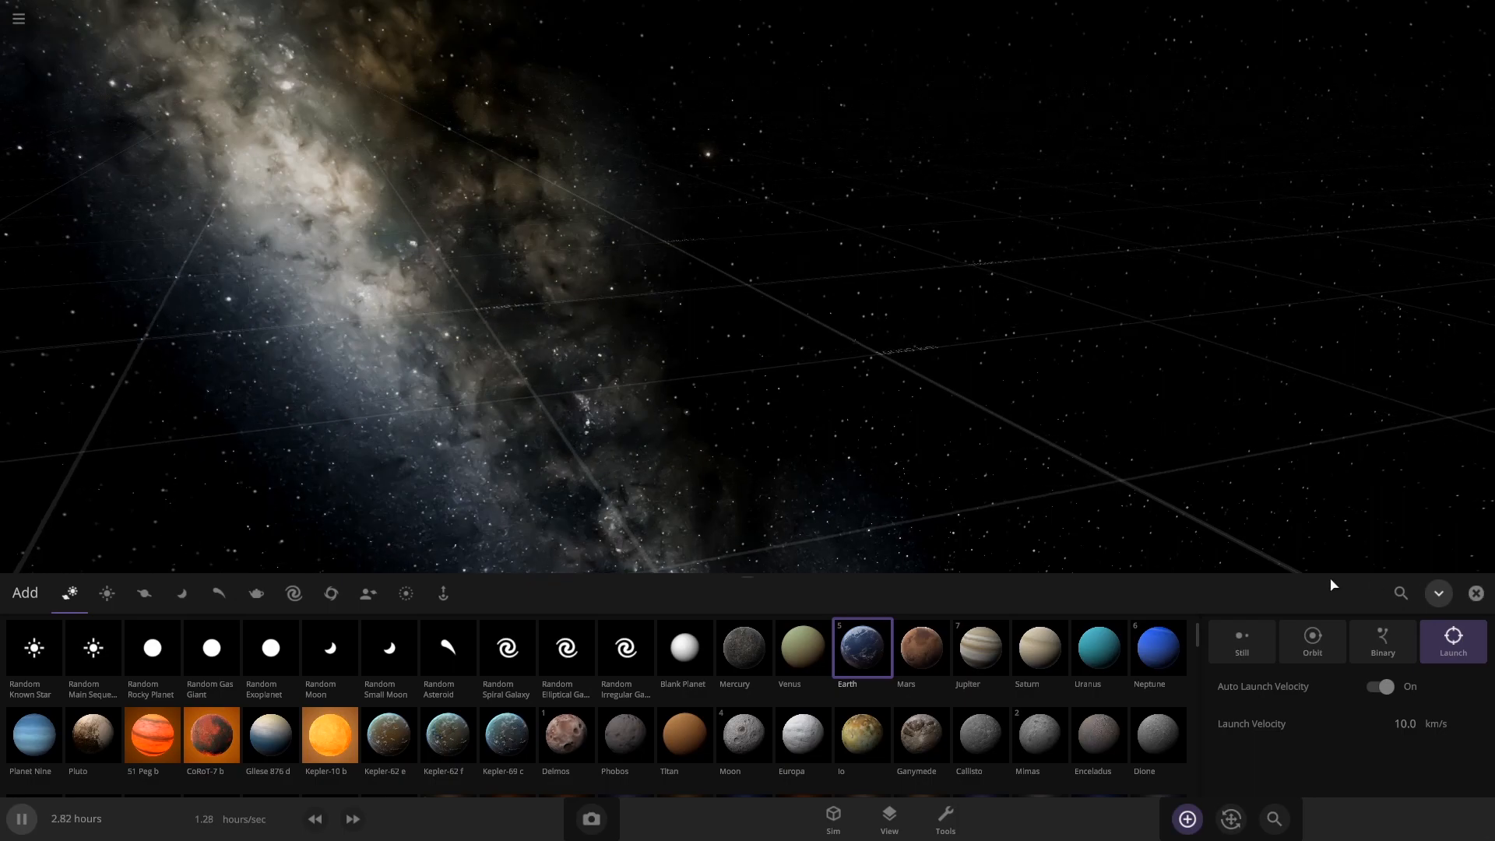
- Add planets into the scene, leaving Saturn circling Jupiter amid a fragment cloud
click(1242, 641)
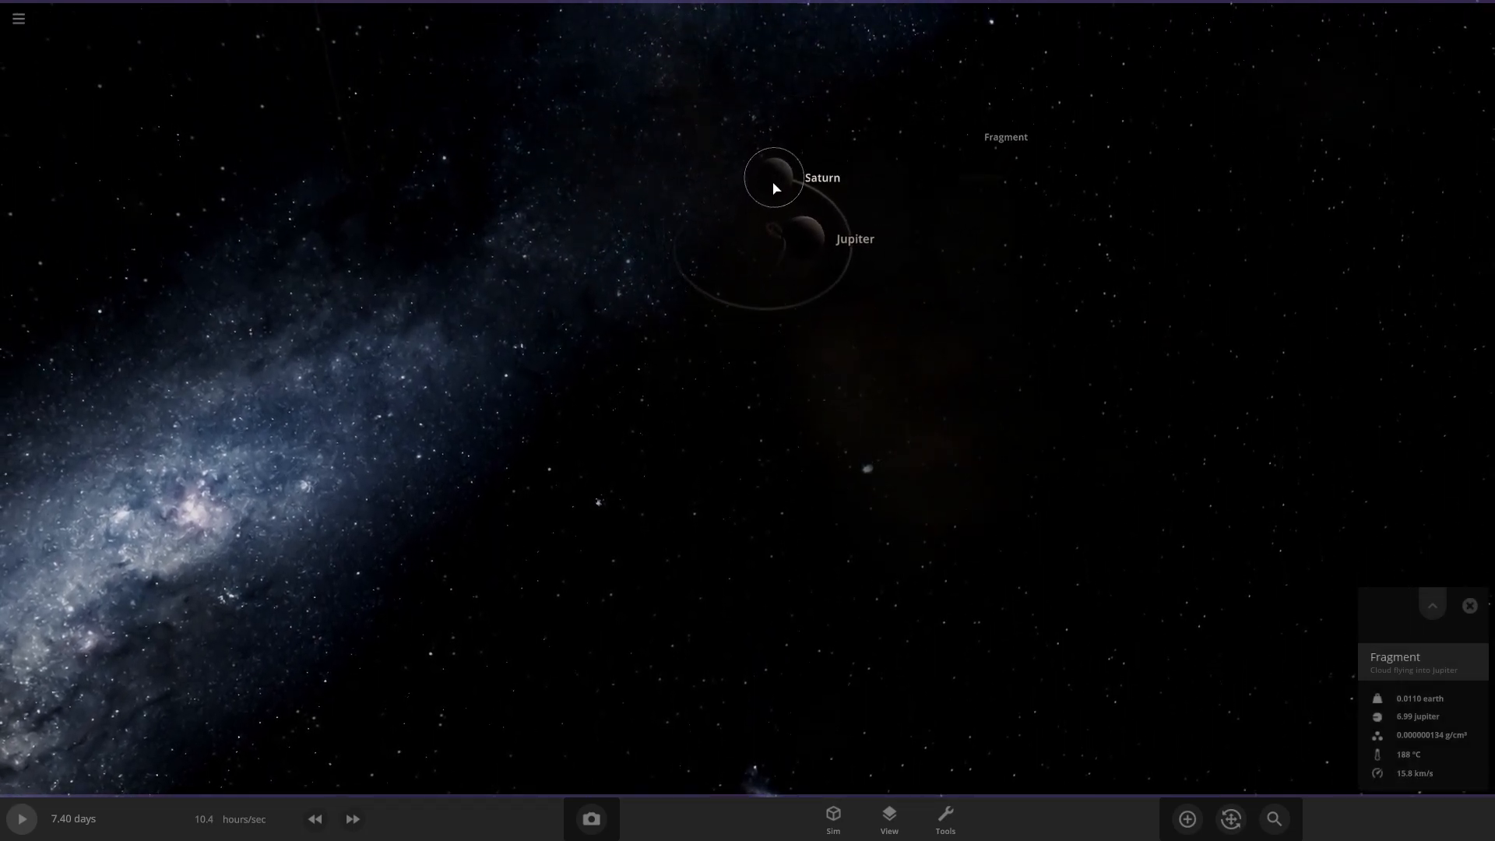
- Review the debris cloud and Saturn's details, then load the full Solar System simulation
click(1431, 605)
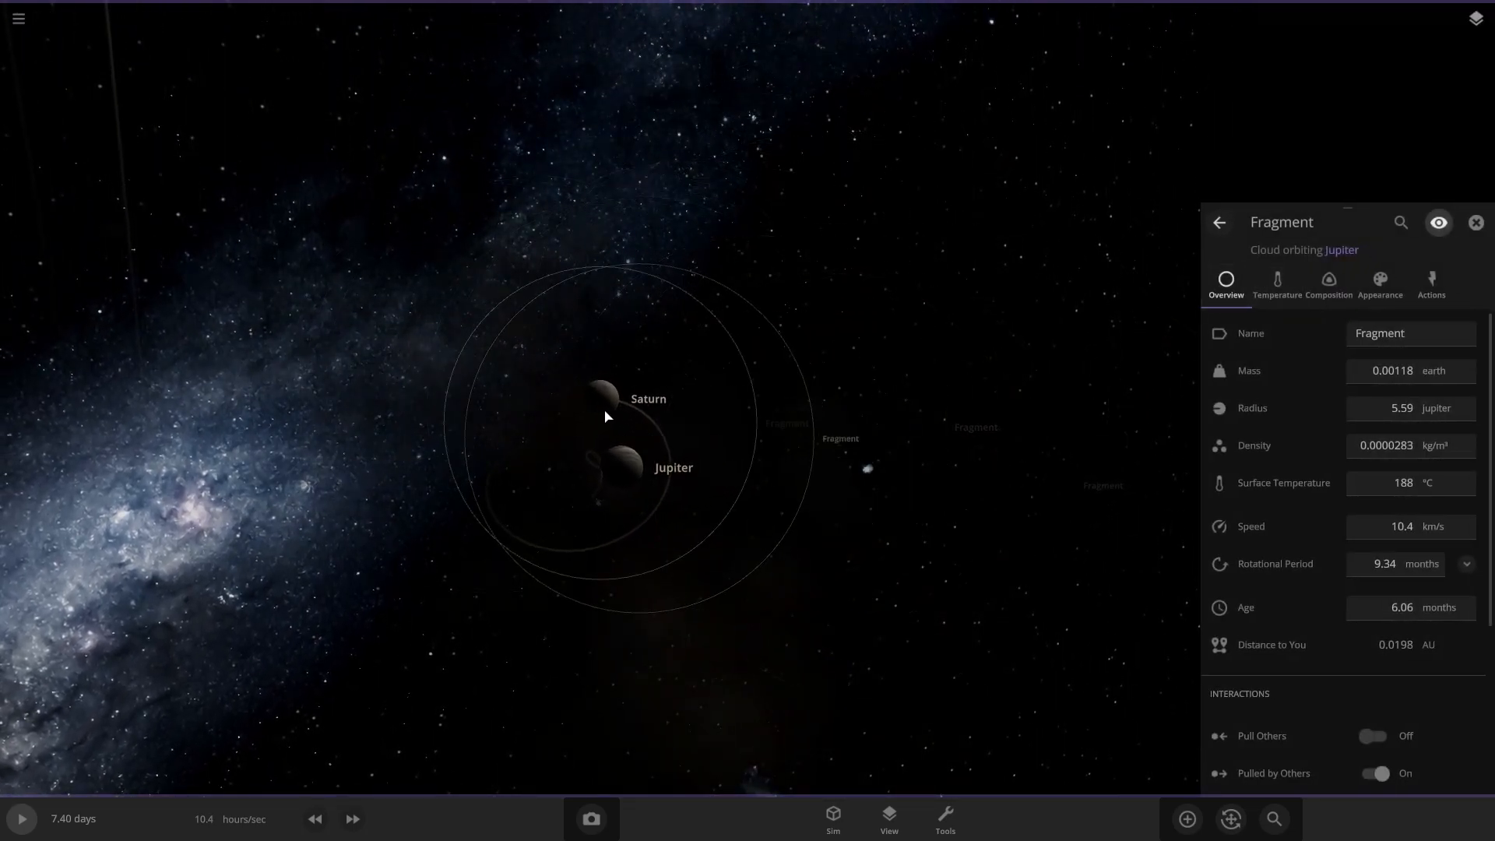
click(601, 399)
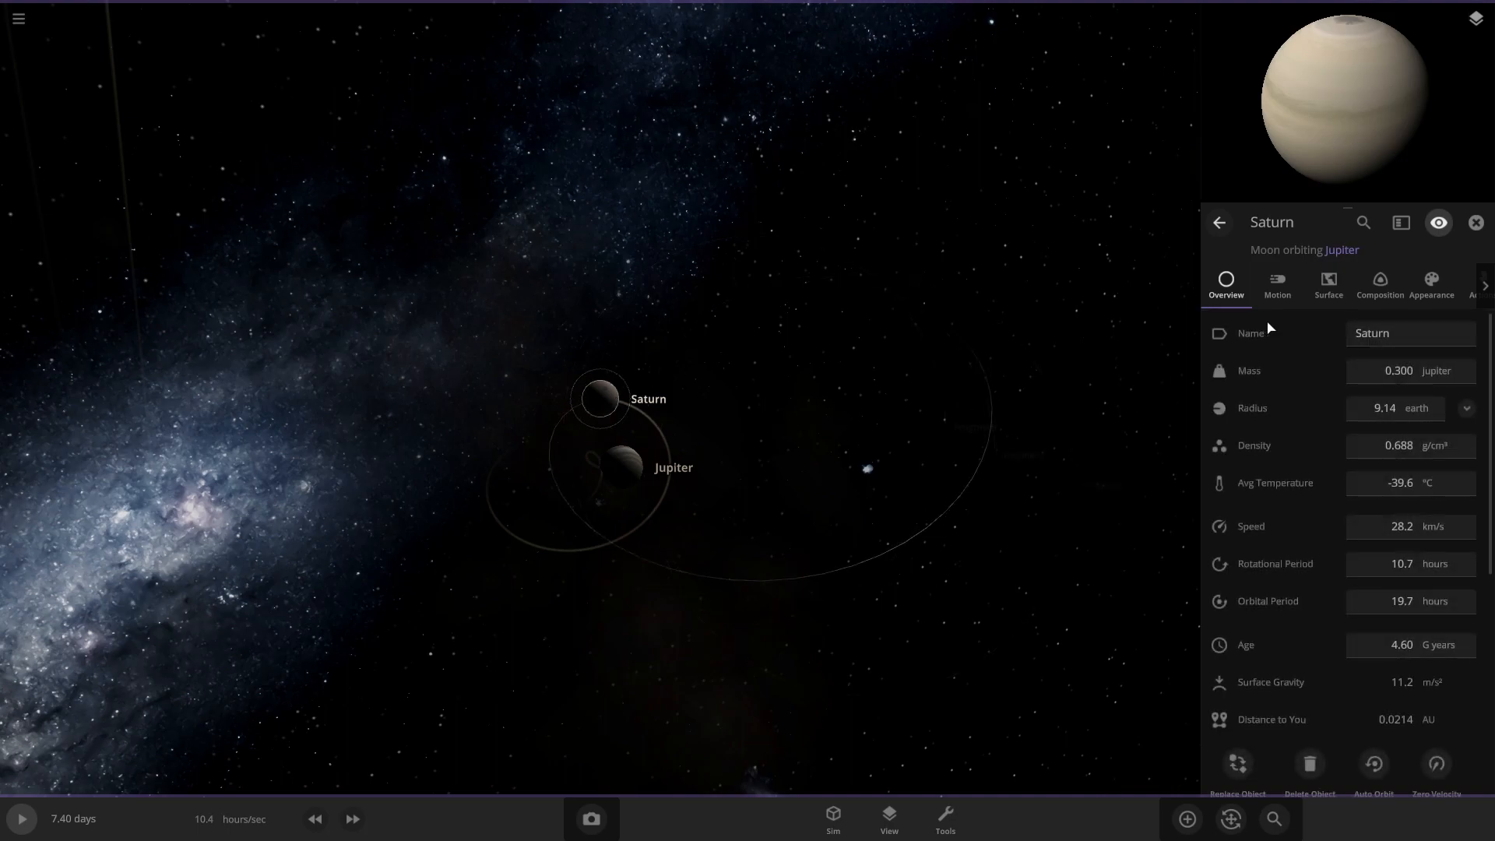
click(1277, 285)
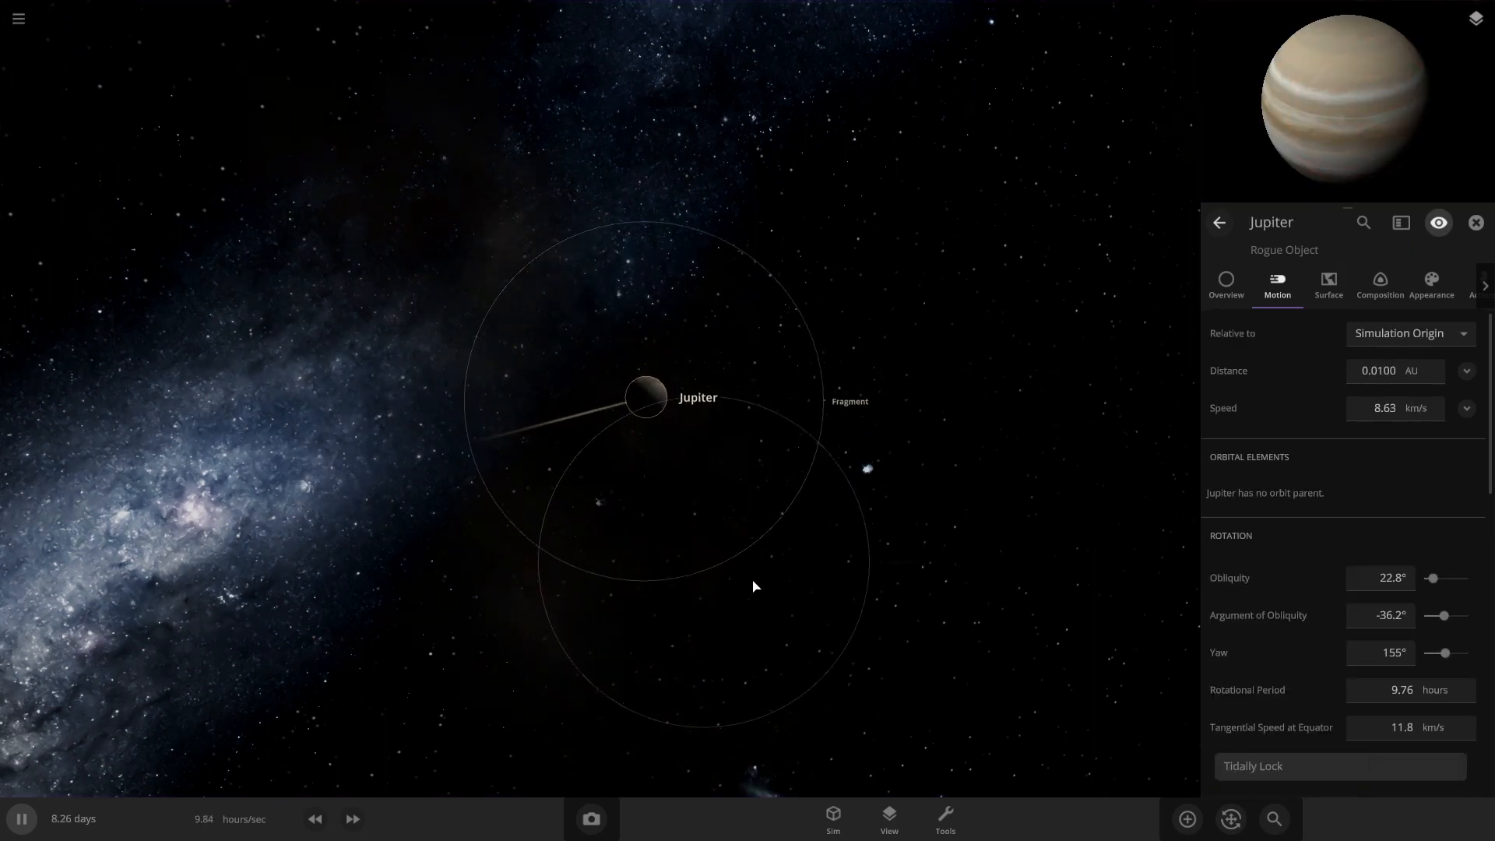
click(1476, 223)
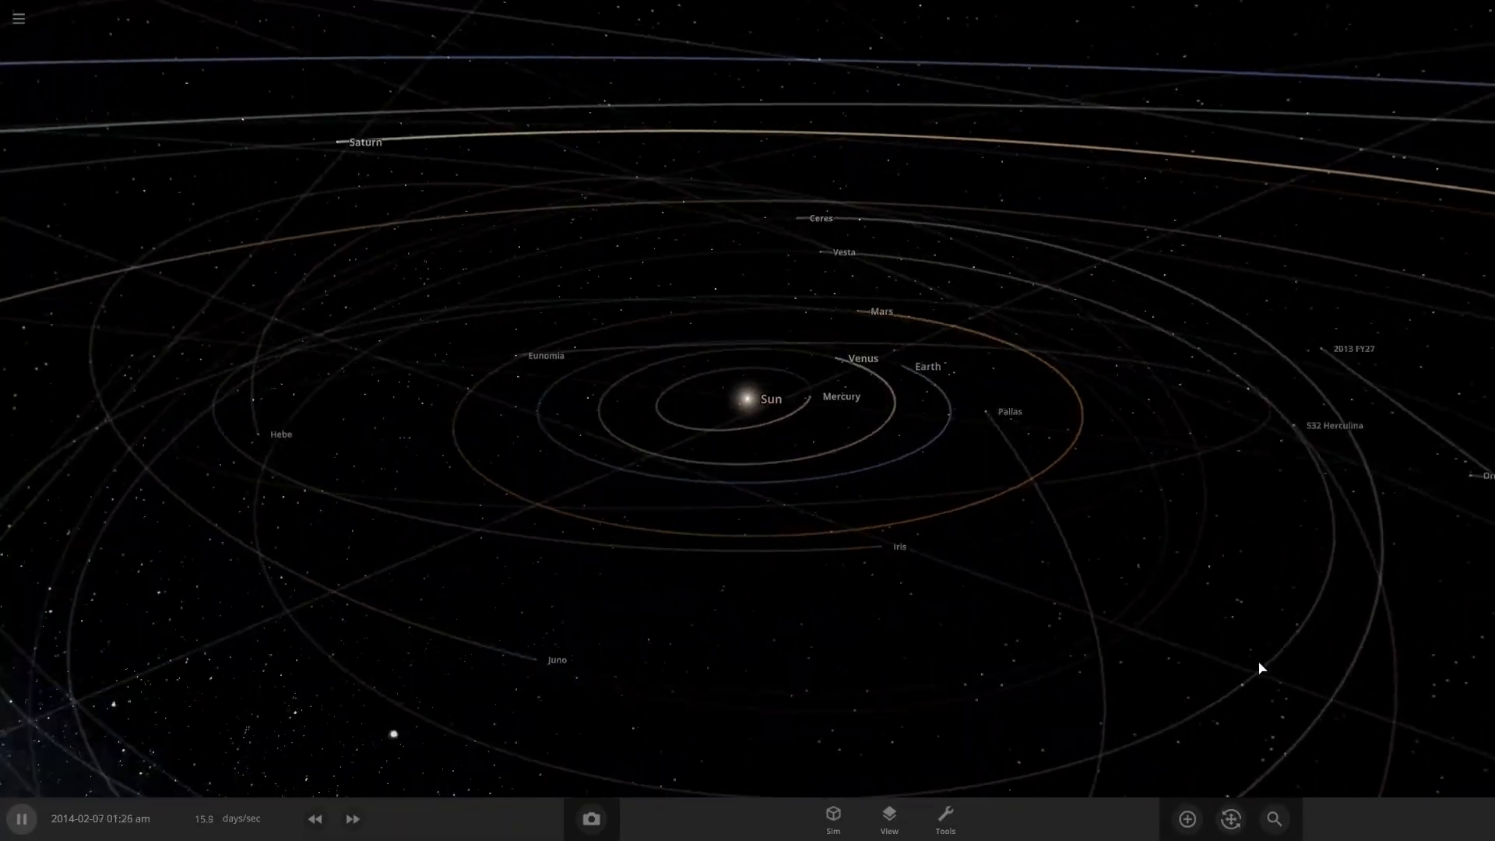